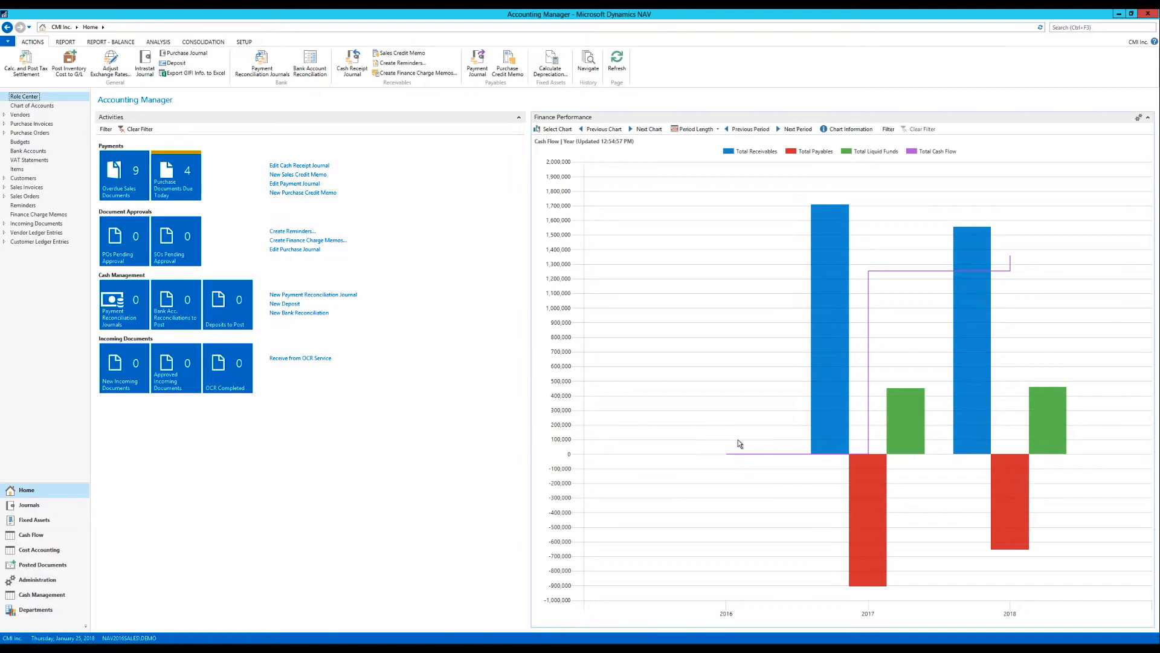
mouse_move(732, 436)
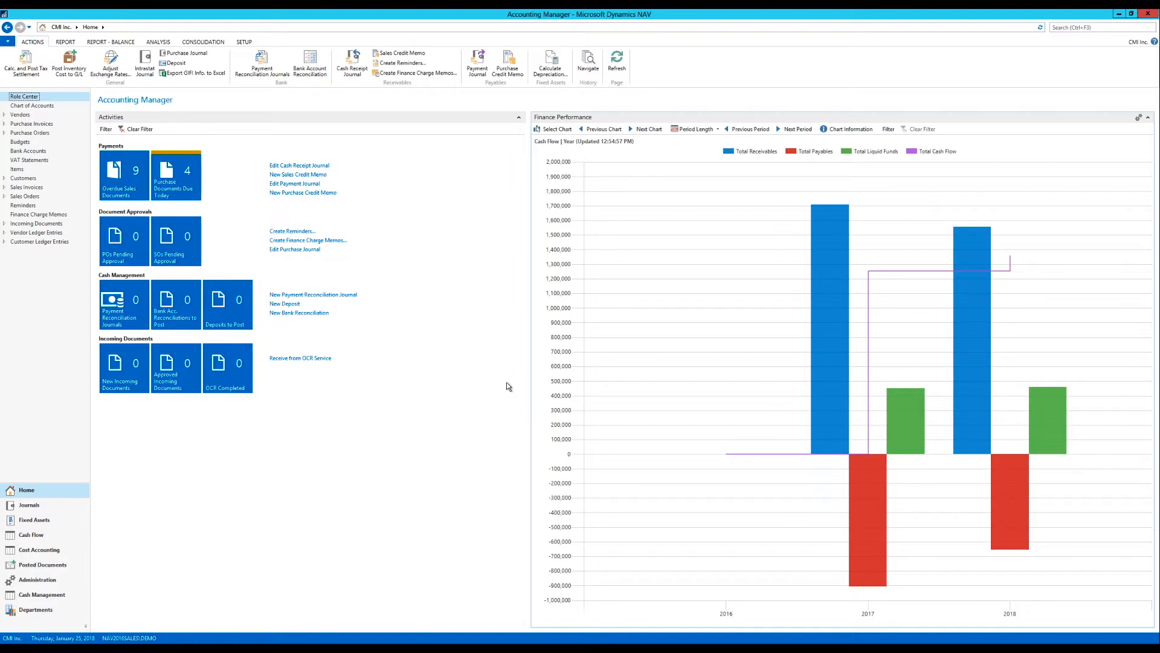
mouse_move(636, 357)
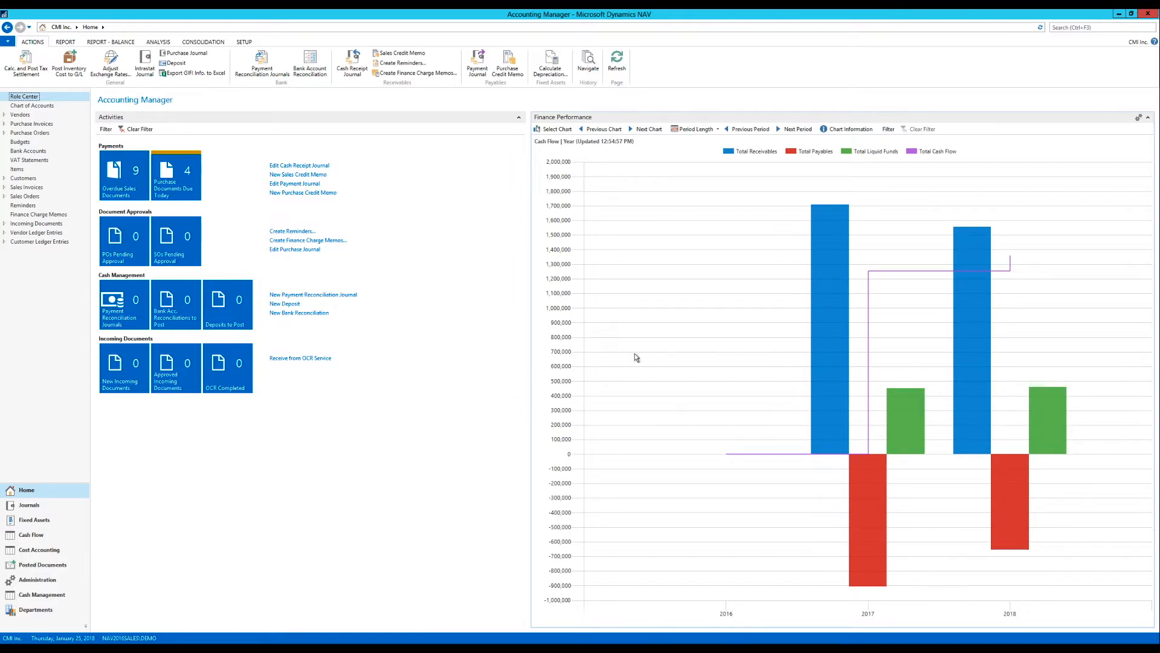
mouse_move(683, 122)
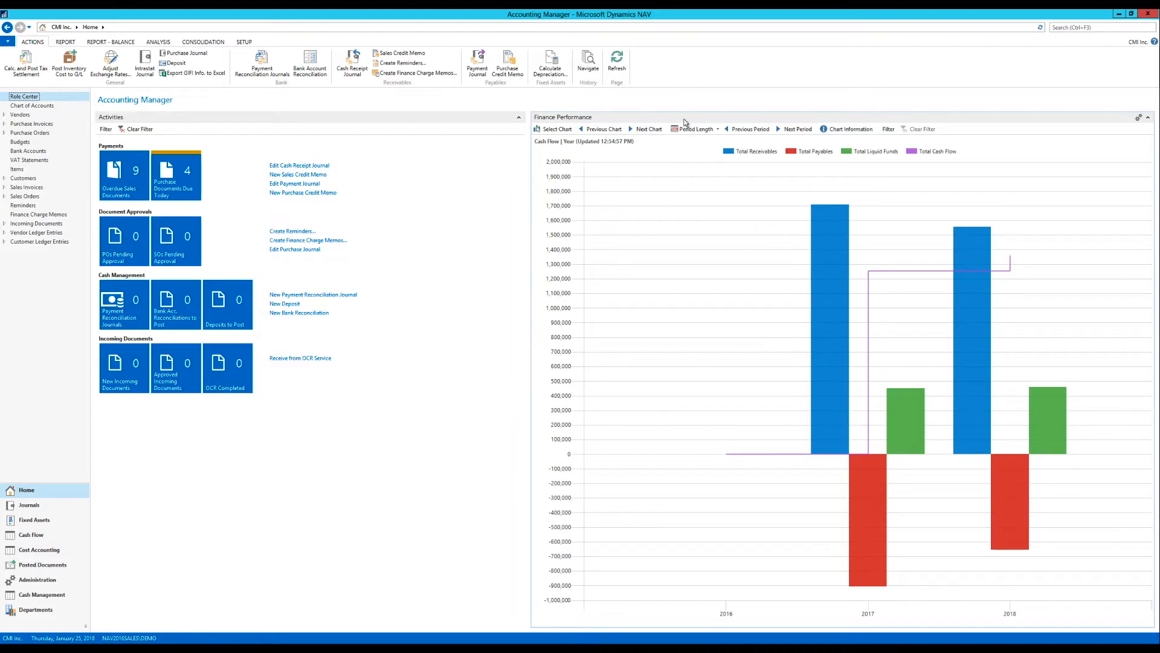
mouse_move(690, 359)
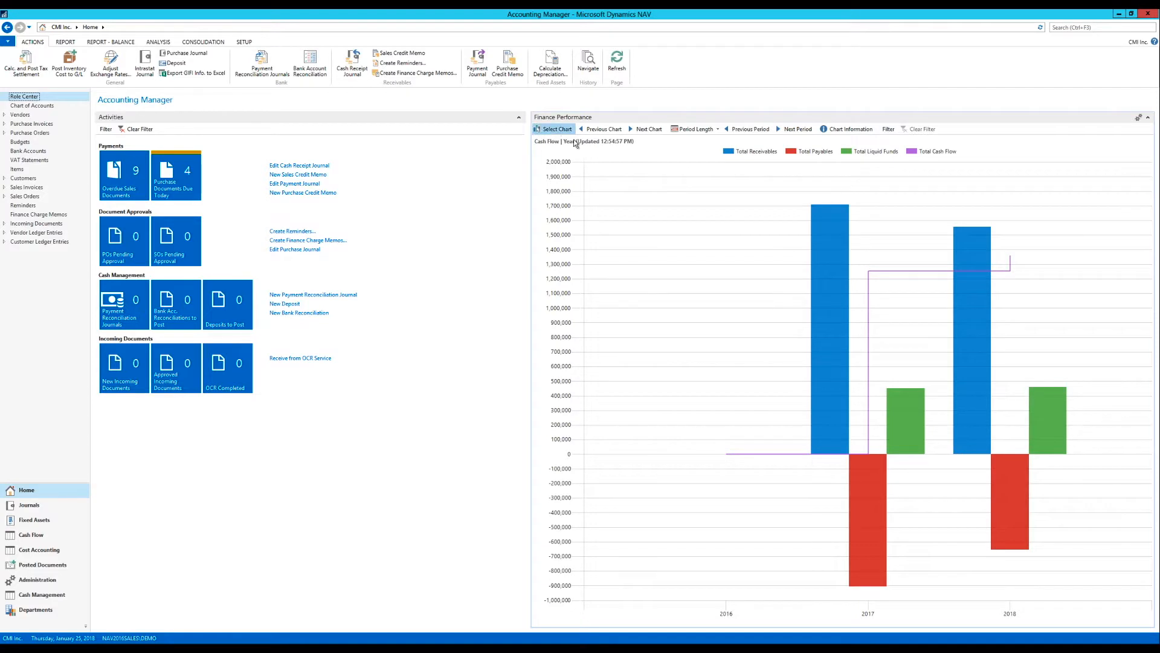
Open the Account Schedule Chart List and cancel it without changing the chart.
left_click(555, 128)
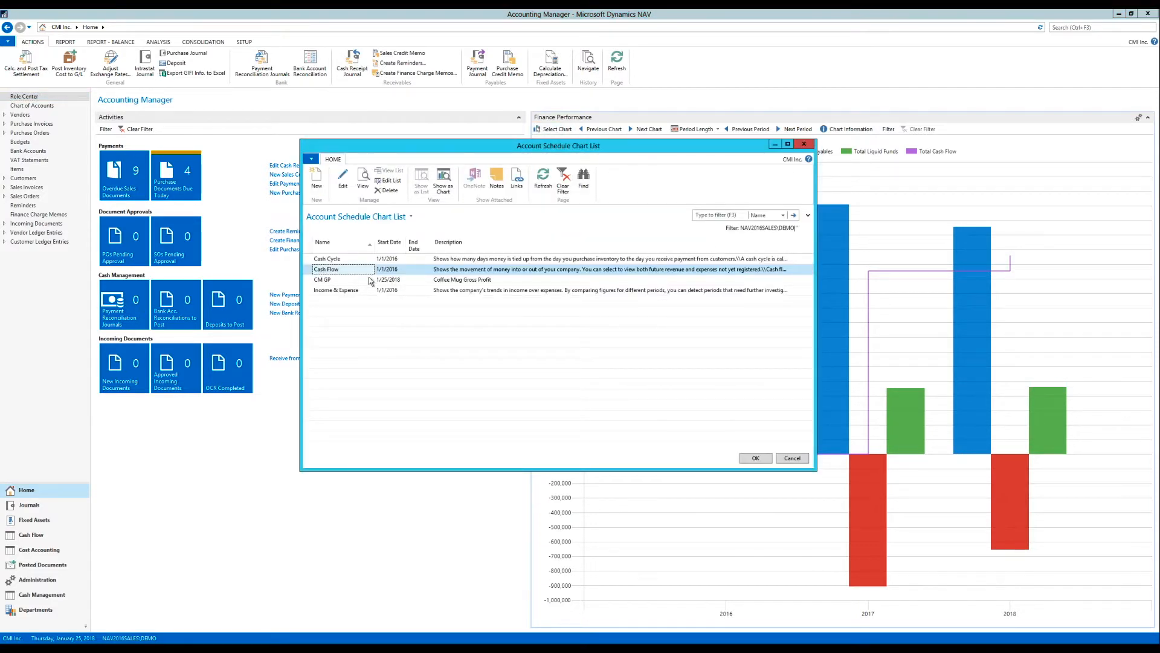
mouse_move(395, 234)
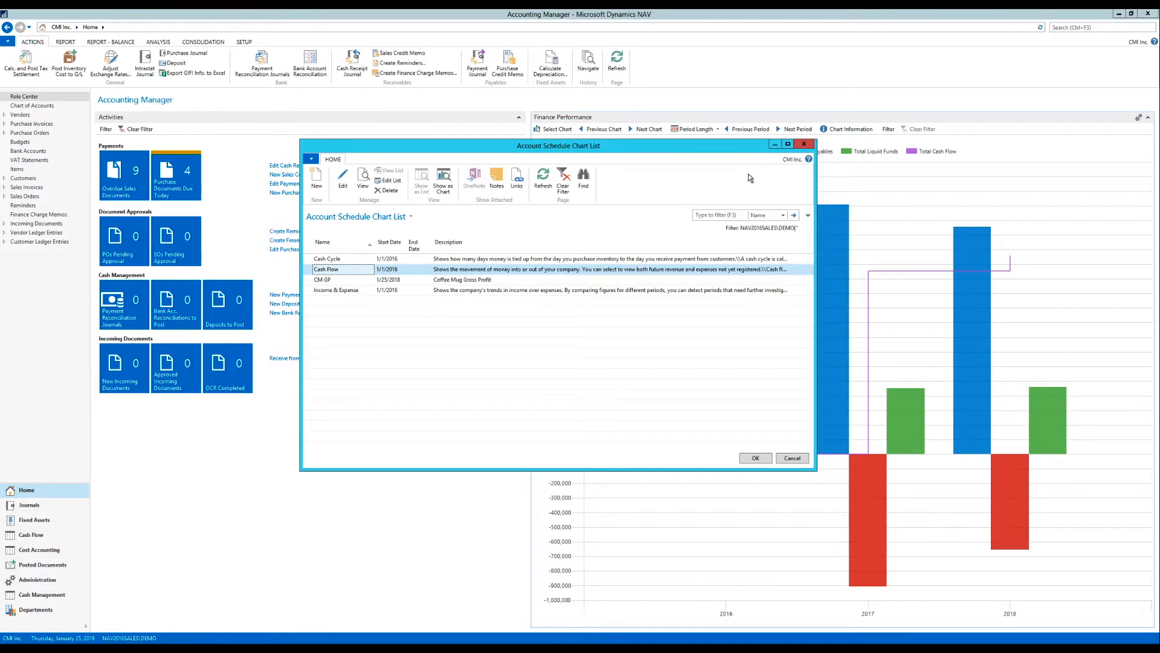
left_click(756, 457)
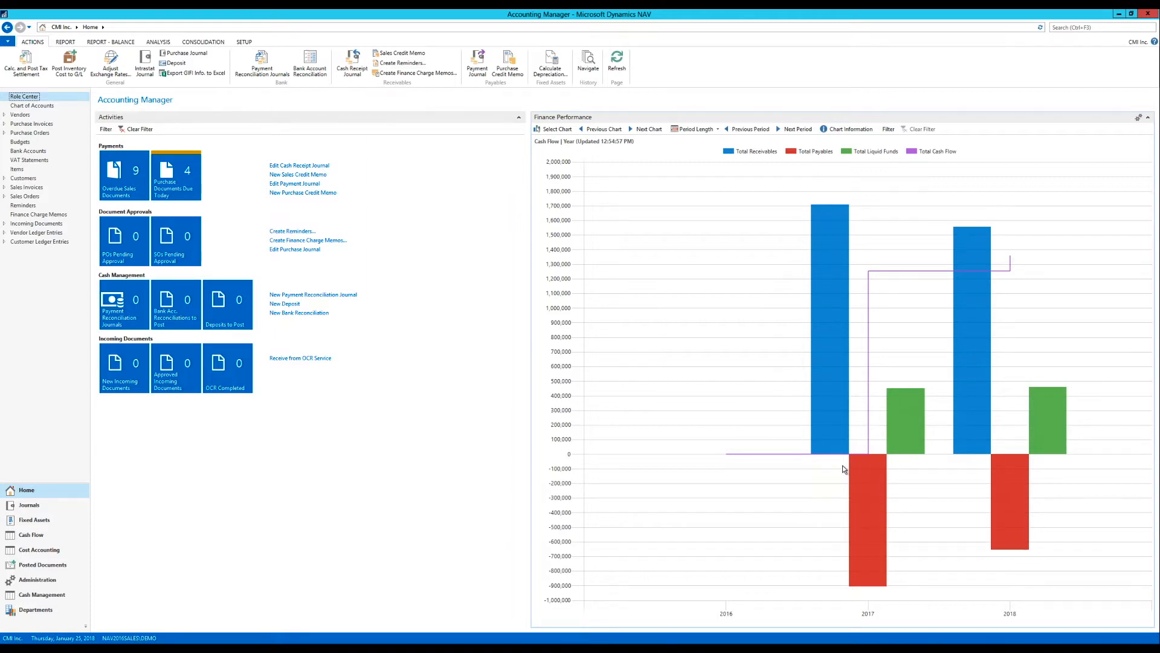
mouse_move(1019, 355)
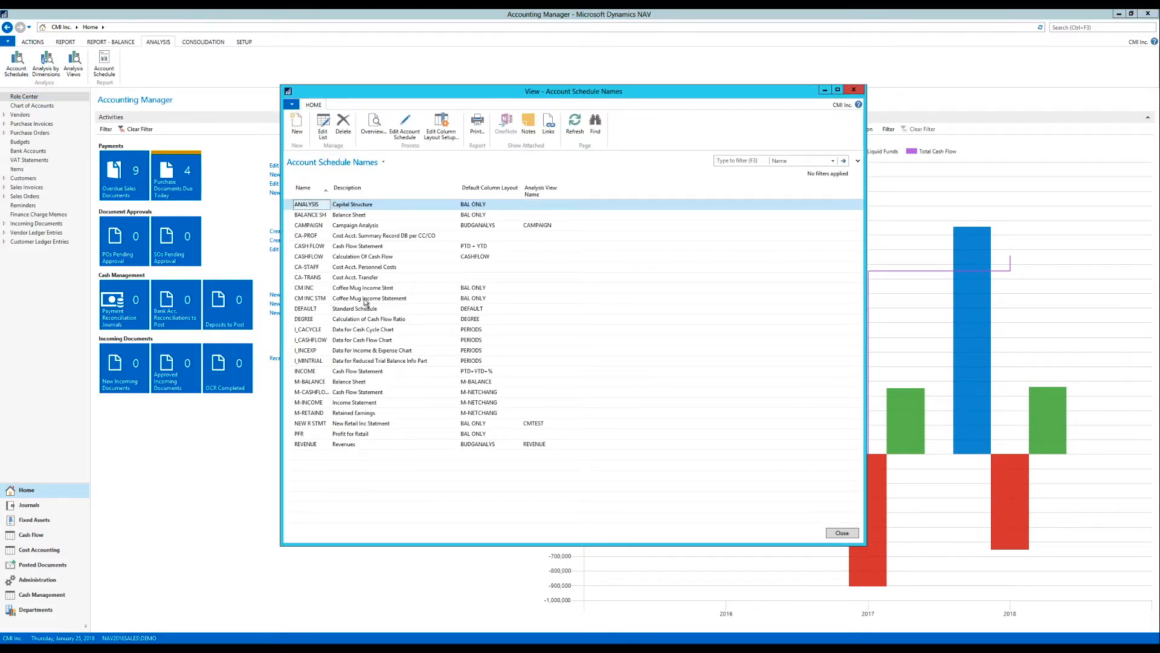
left_click(370, 298)
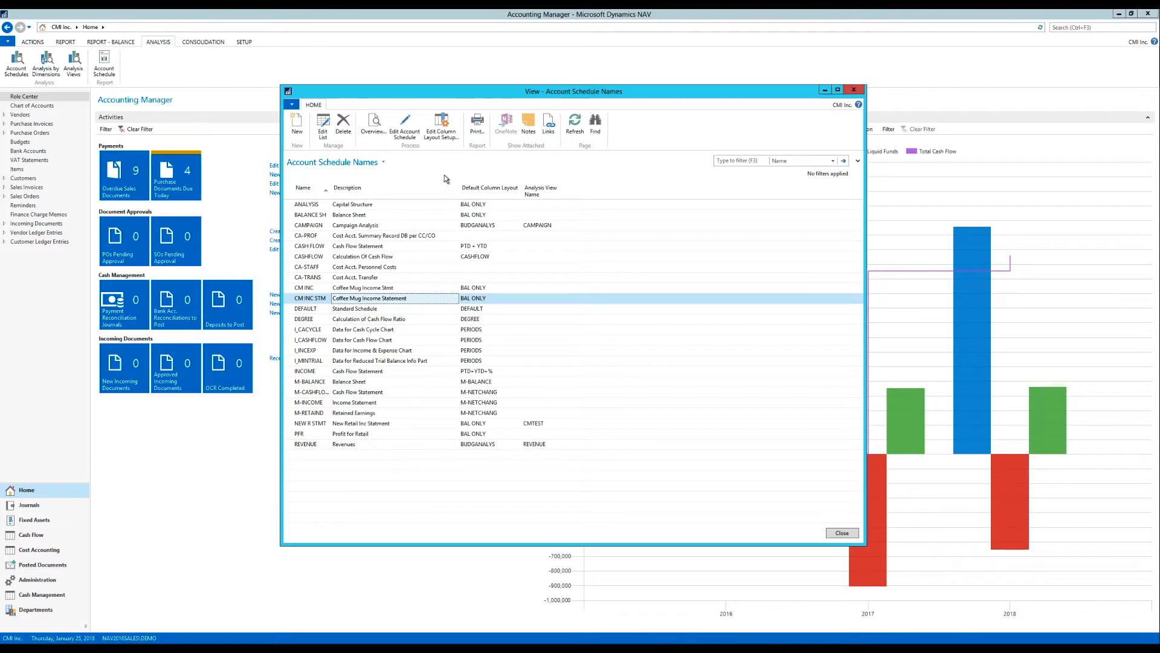
double_click(333, 297)
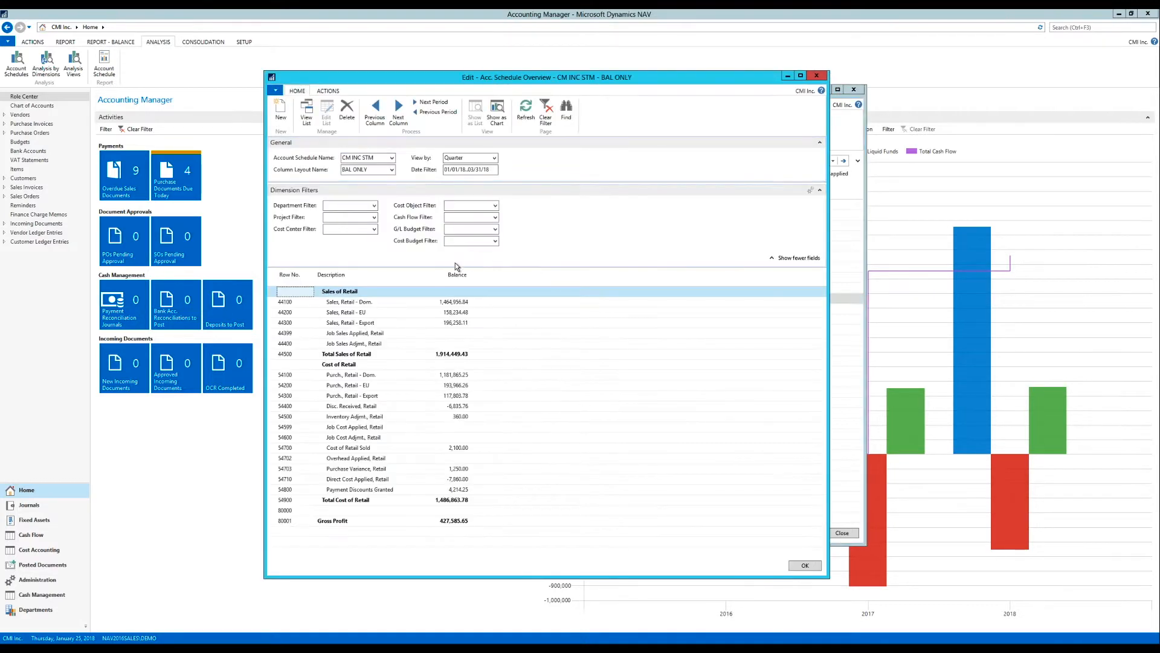
mouse_move(419, 515)
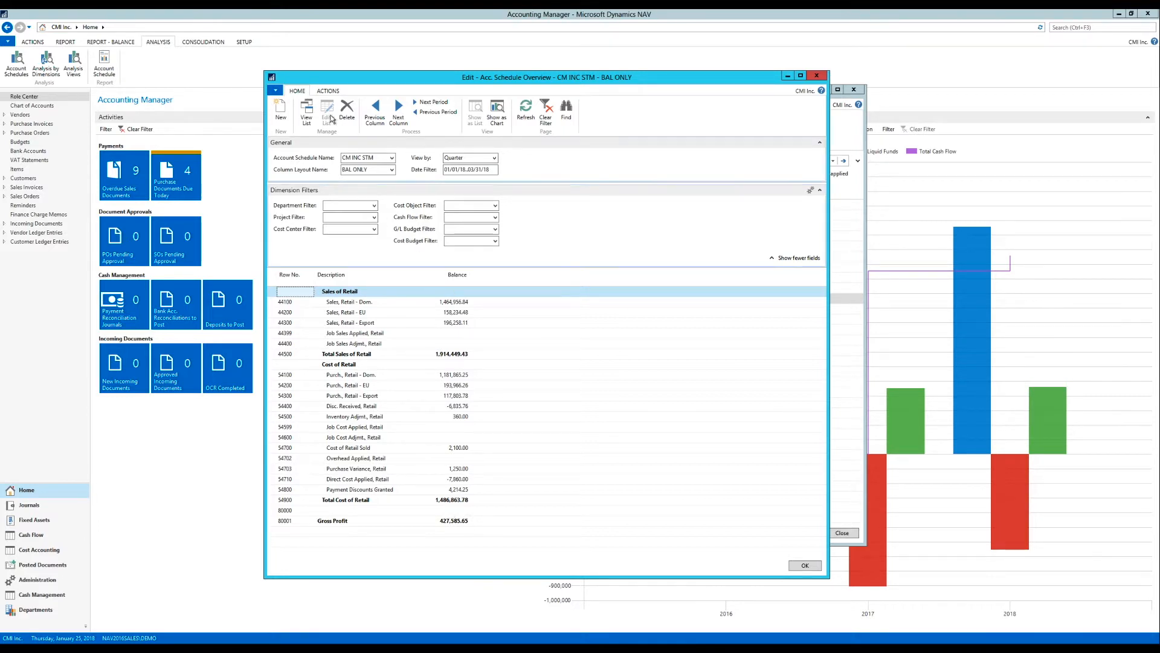
left_click(328, 90)
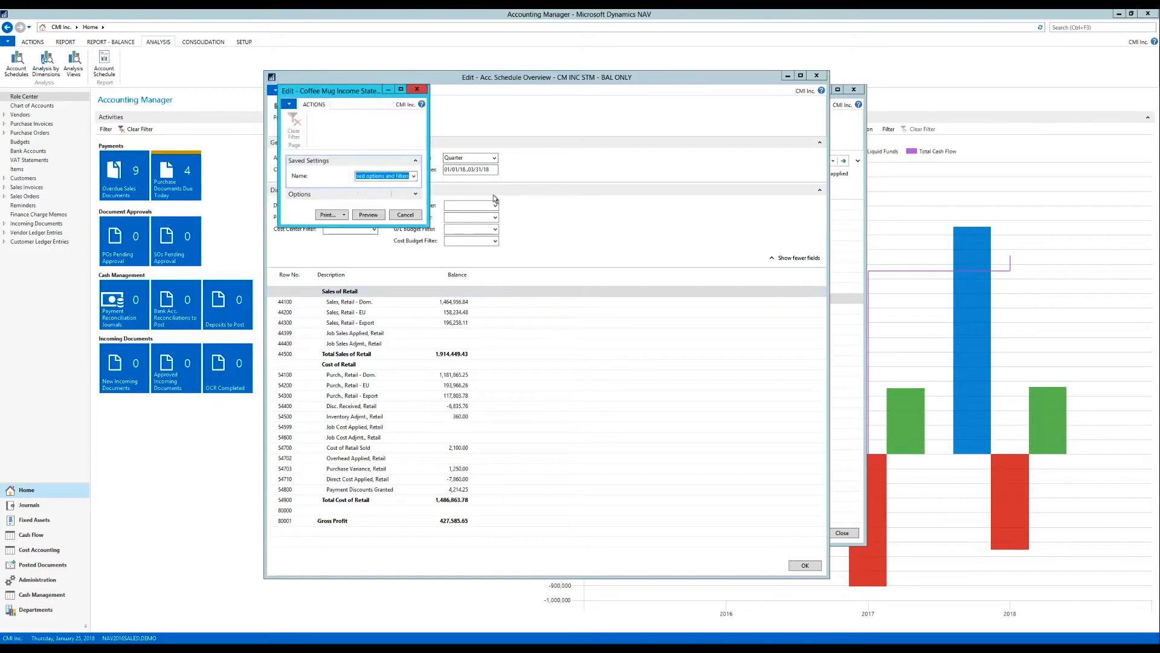
left_click(329, 214)
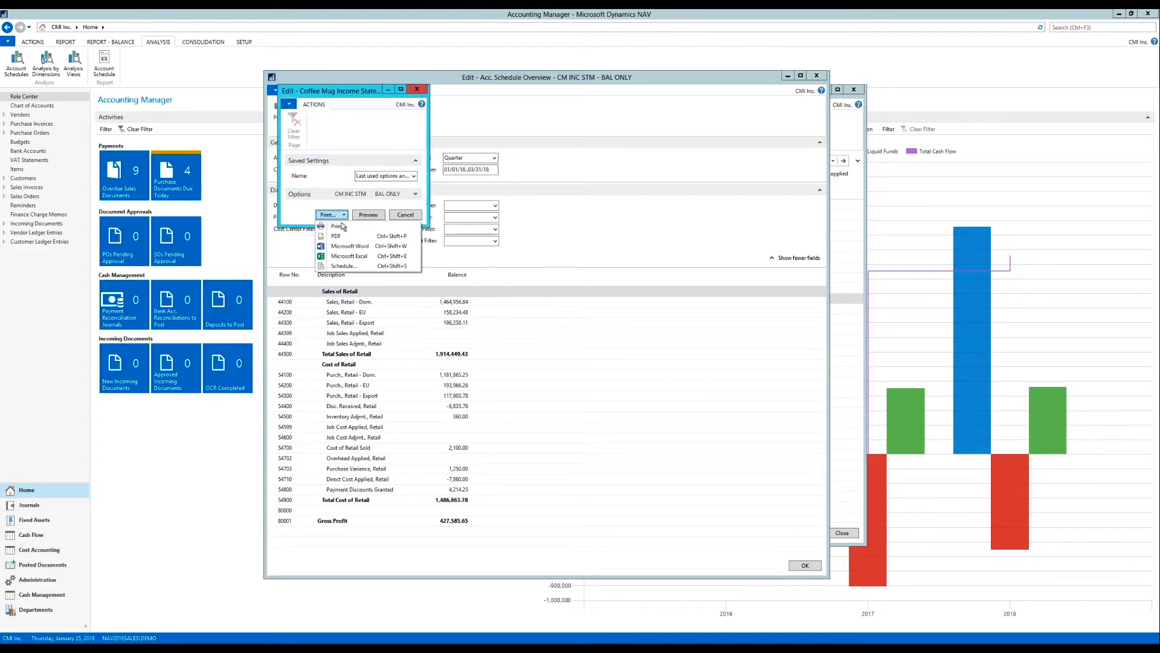
mouse_move(337, 225)
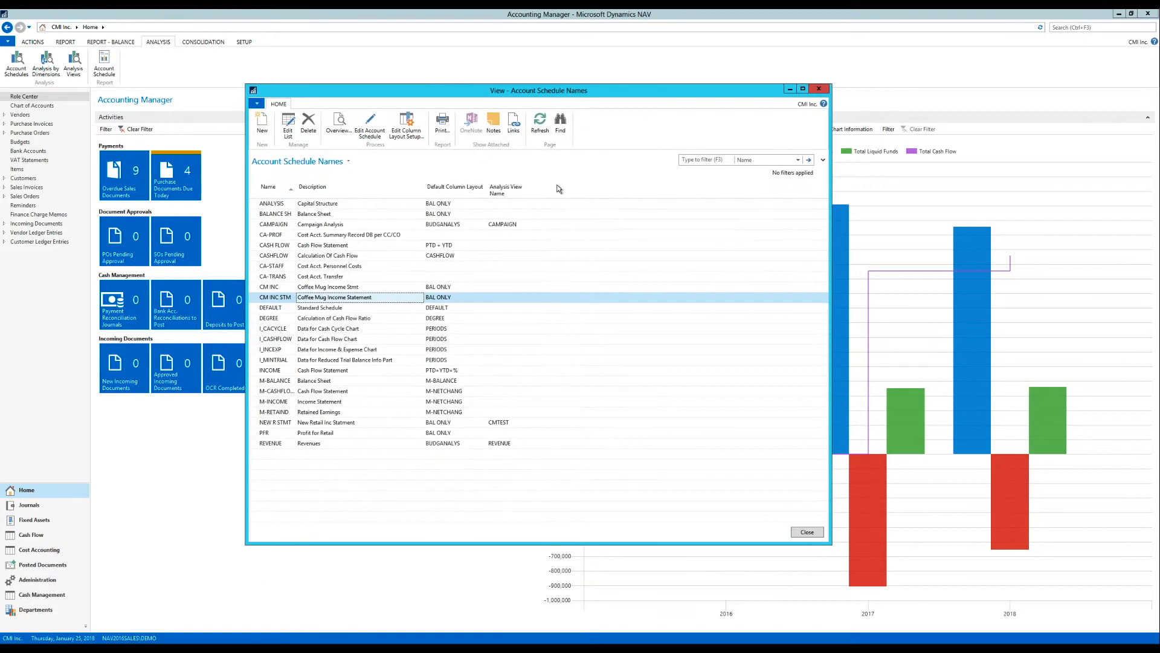
mouse_move(535, 225)
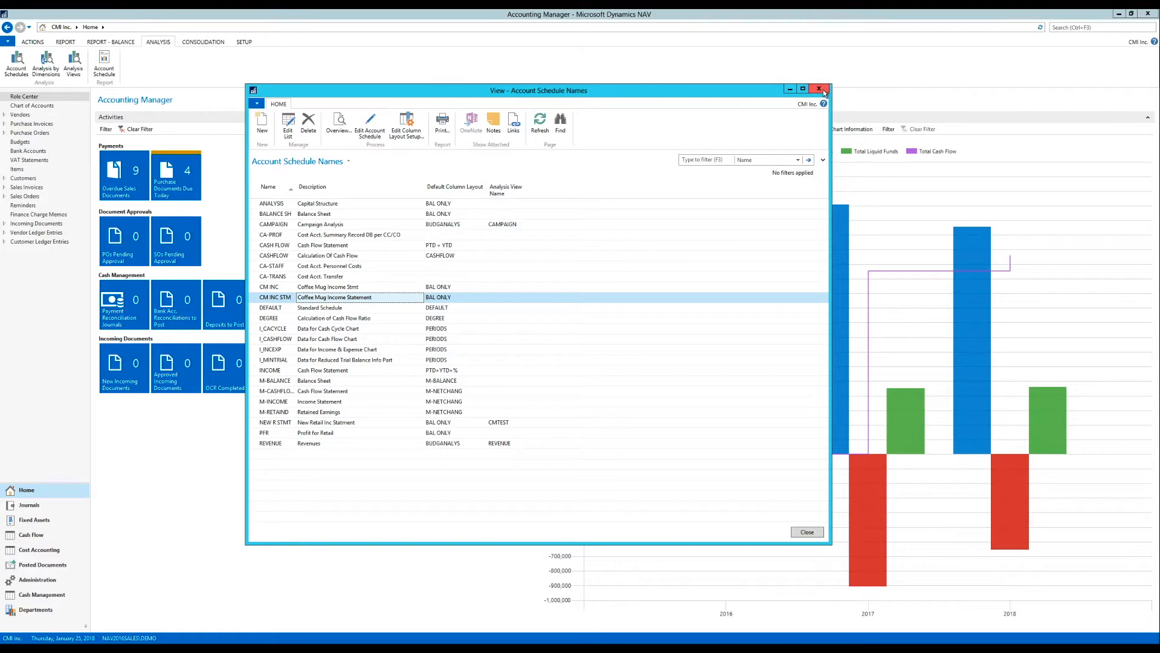
Close the View - Account Schedule Names window.
left_click(821, 89)
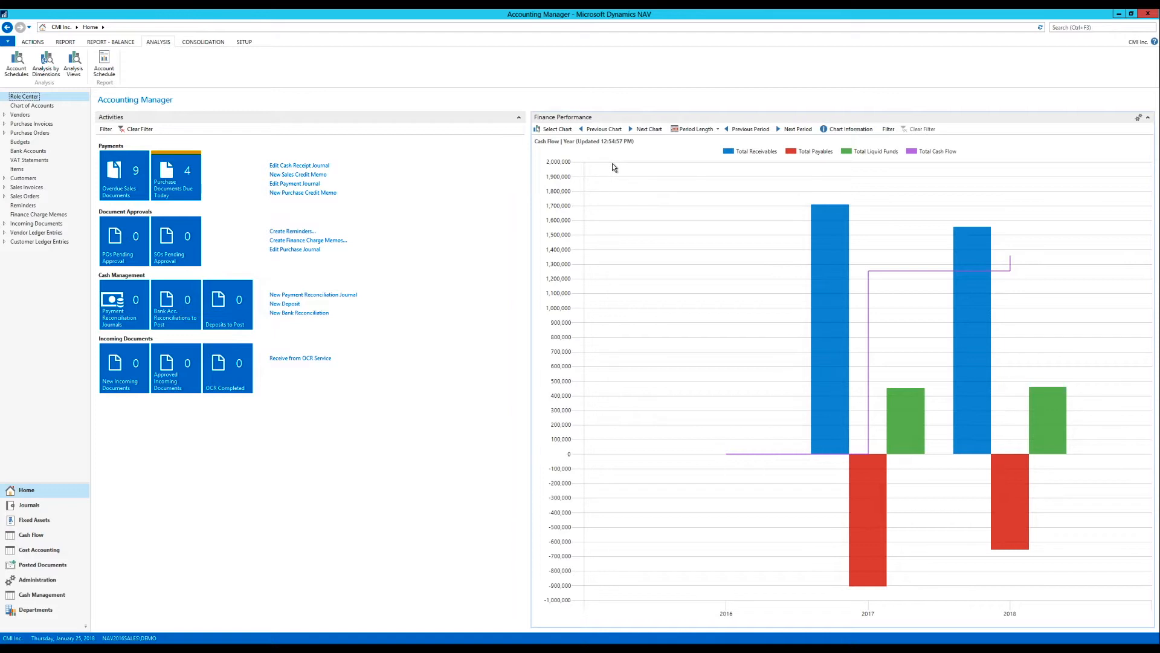
mouse_move(637, 210)
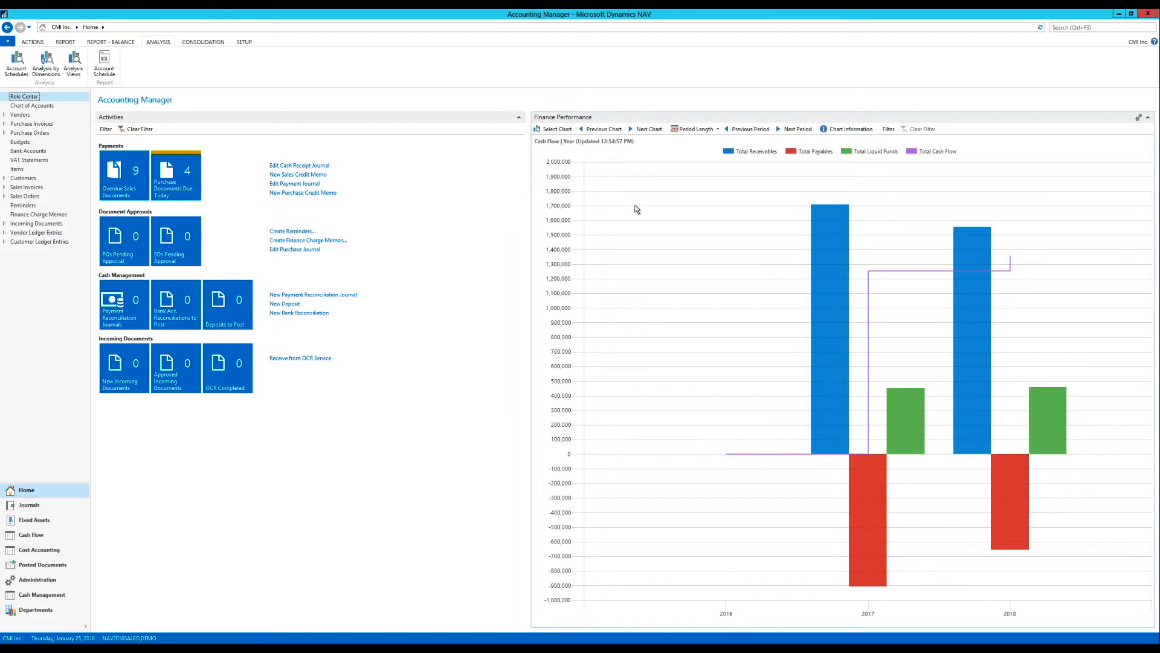
mouse_move(631, 219)
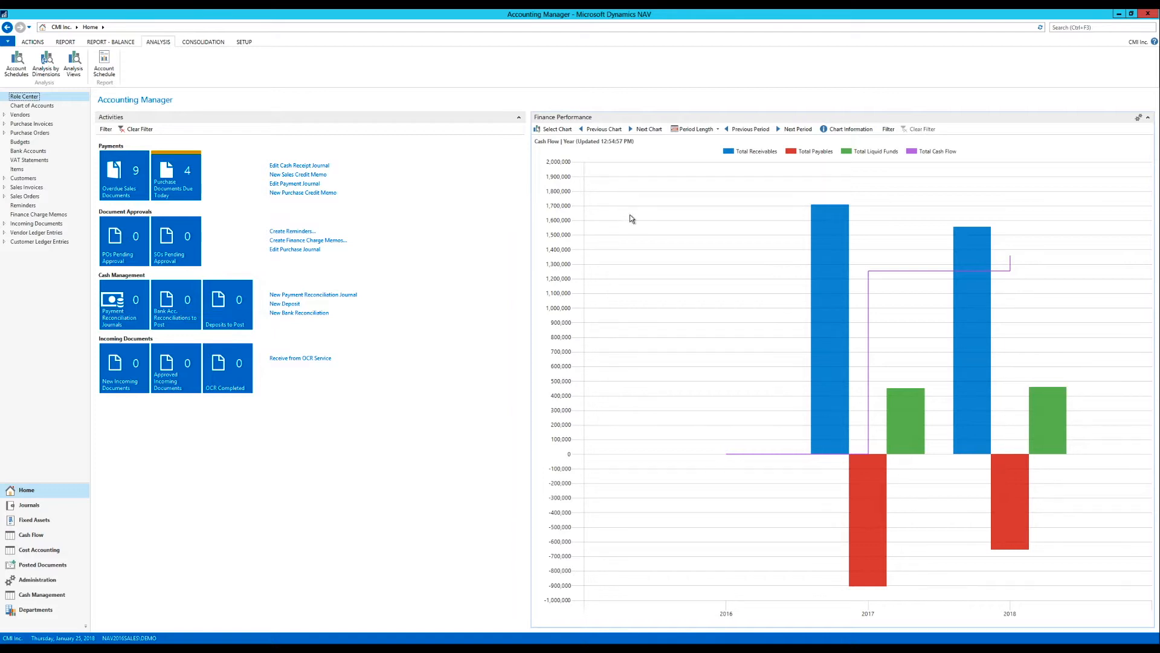
mouse_move(564, 267)
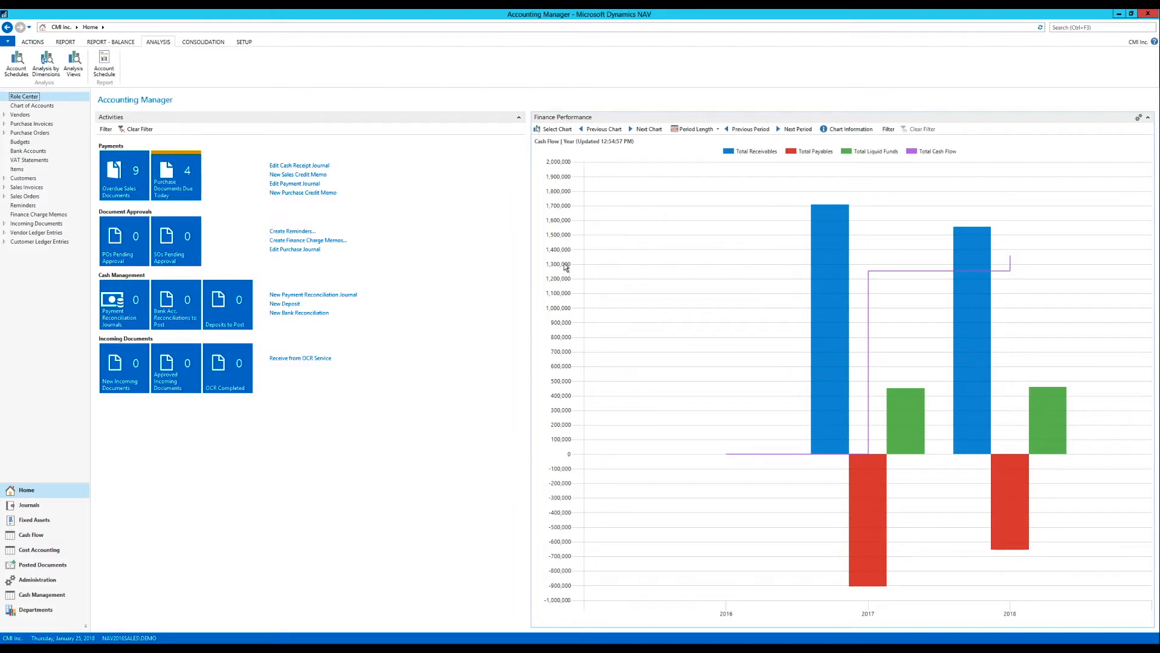
mouse_move(538, 268)
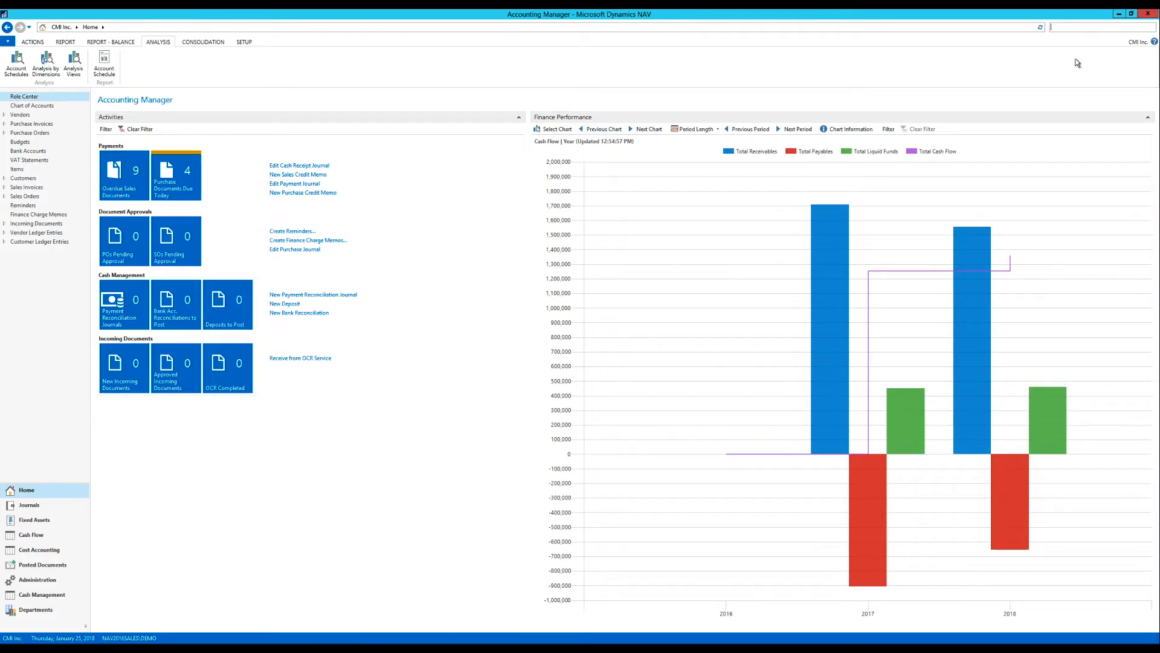
Search 'web ser' and choose Web Services from the results.
type("web ser")
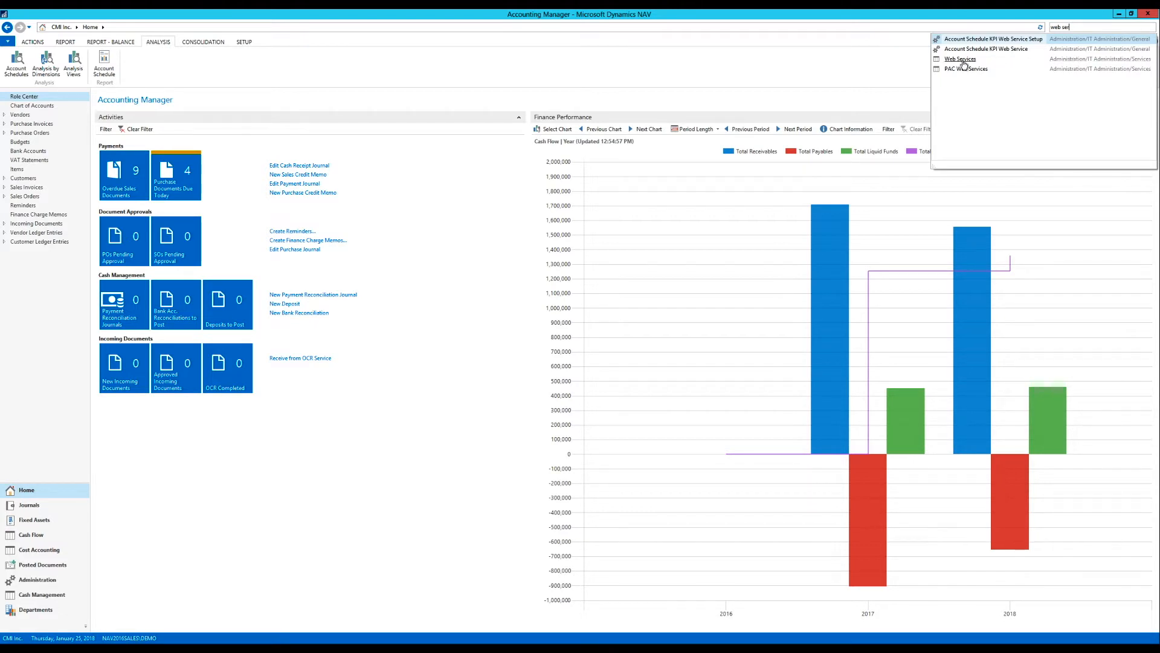
left_click(960, 59)
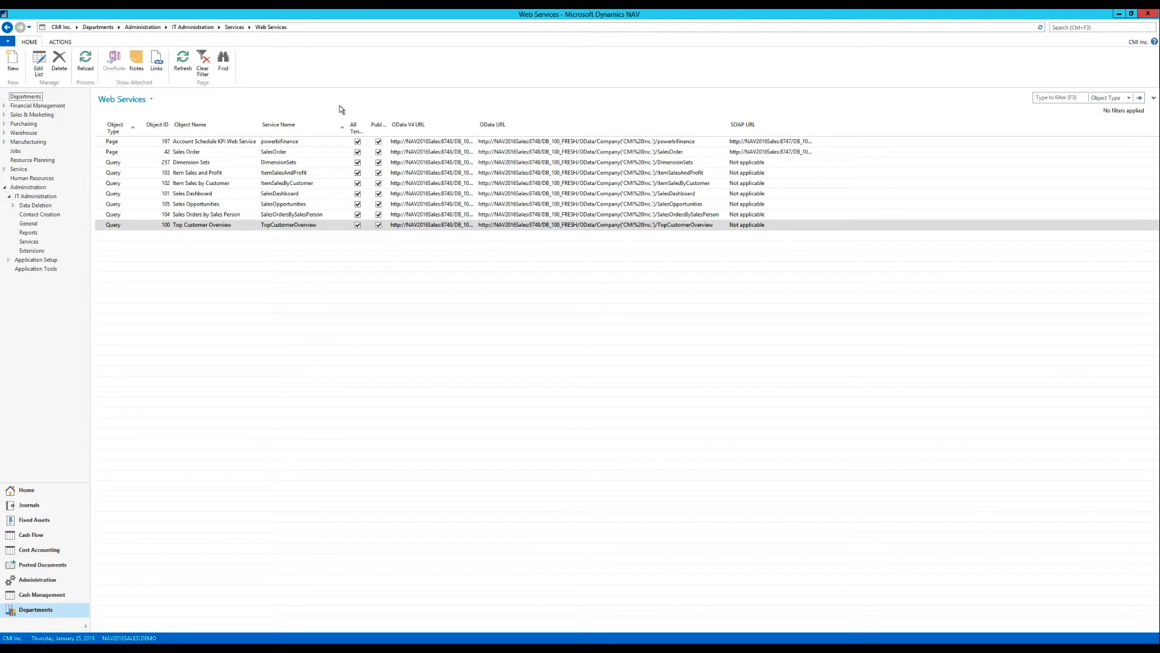
mouse_move(350, 241)
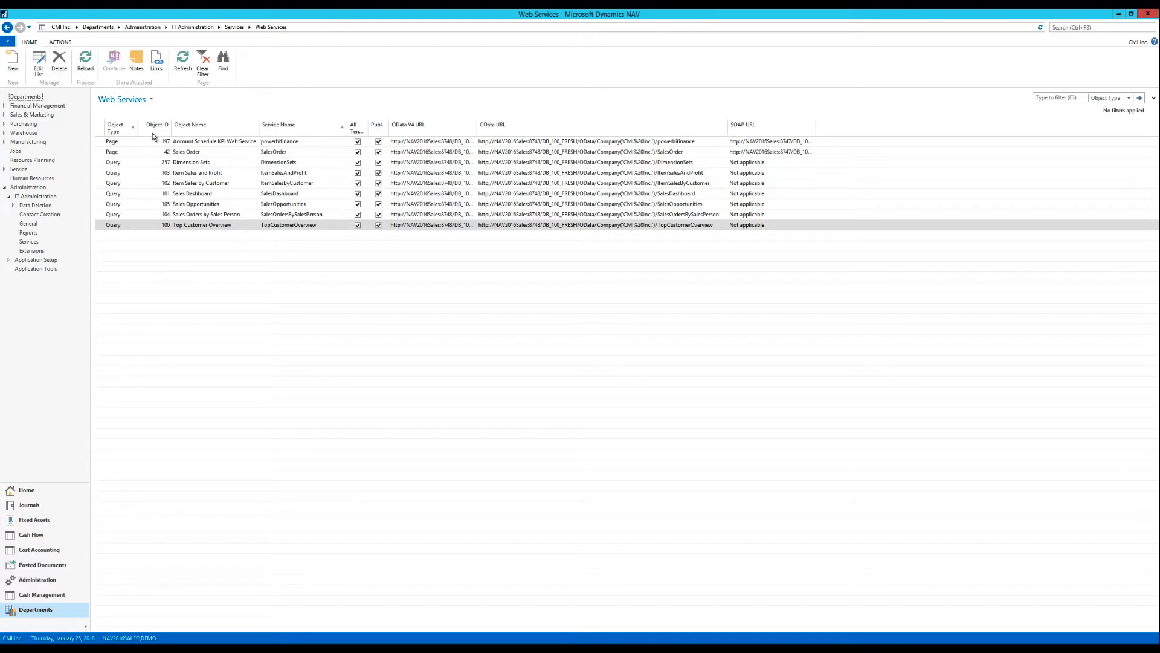
mouse_move(294, 145)
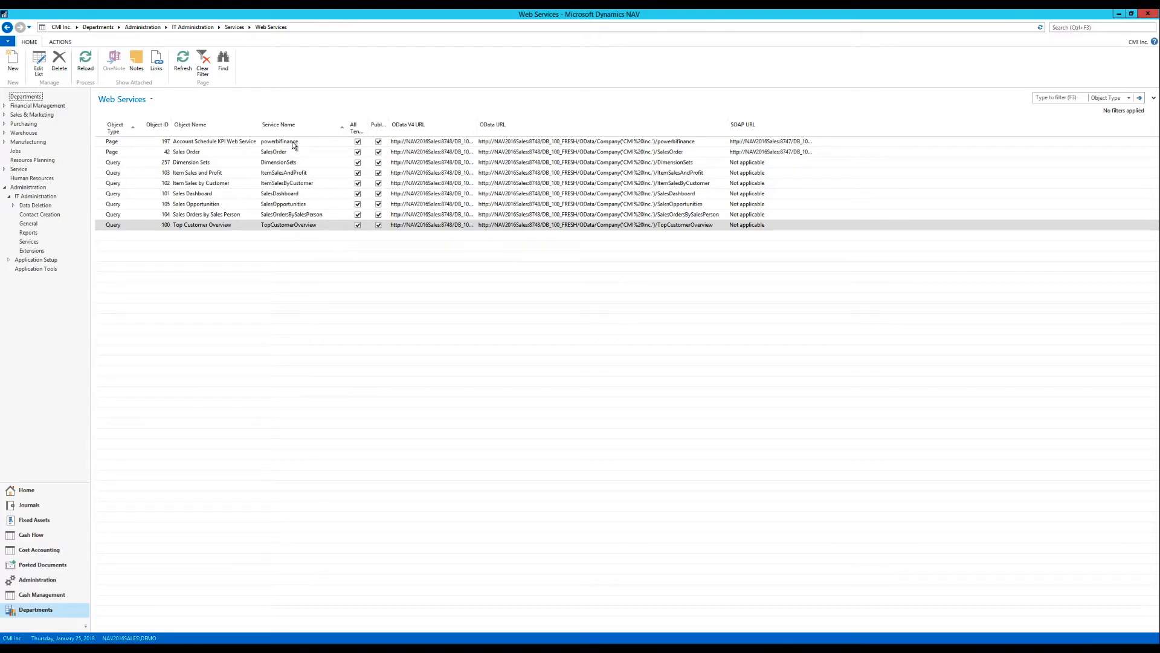
mouse_move(220, 149)
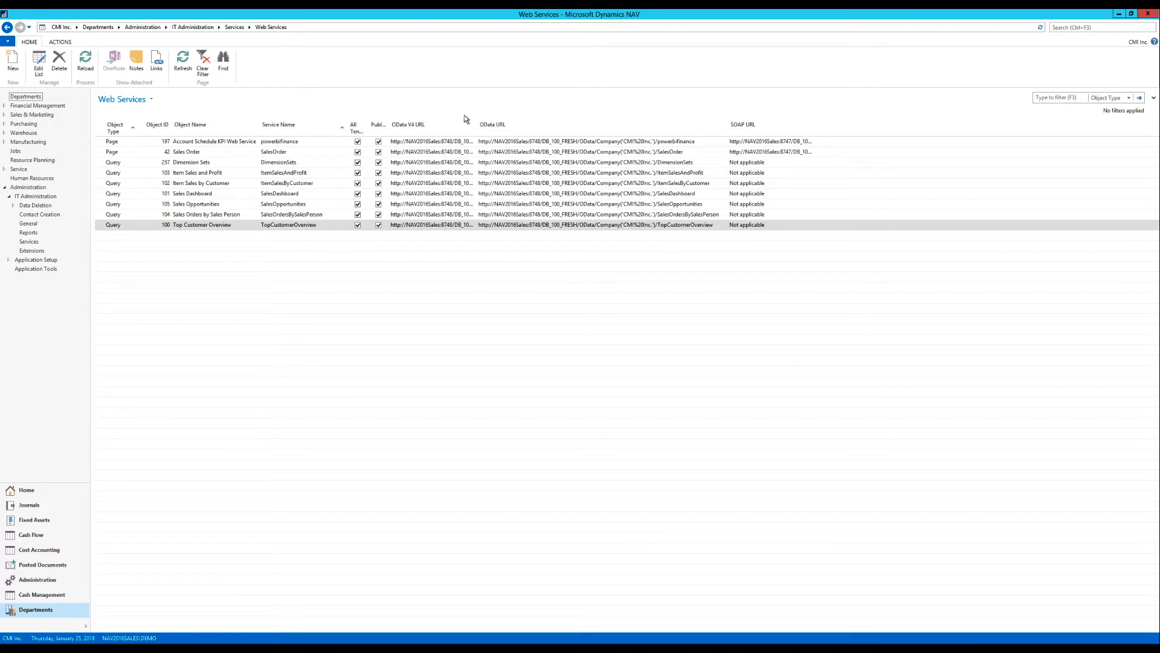
mouse_move(511, 118)
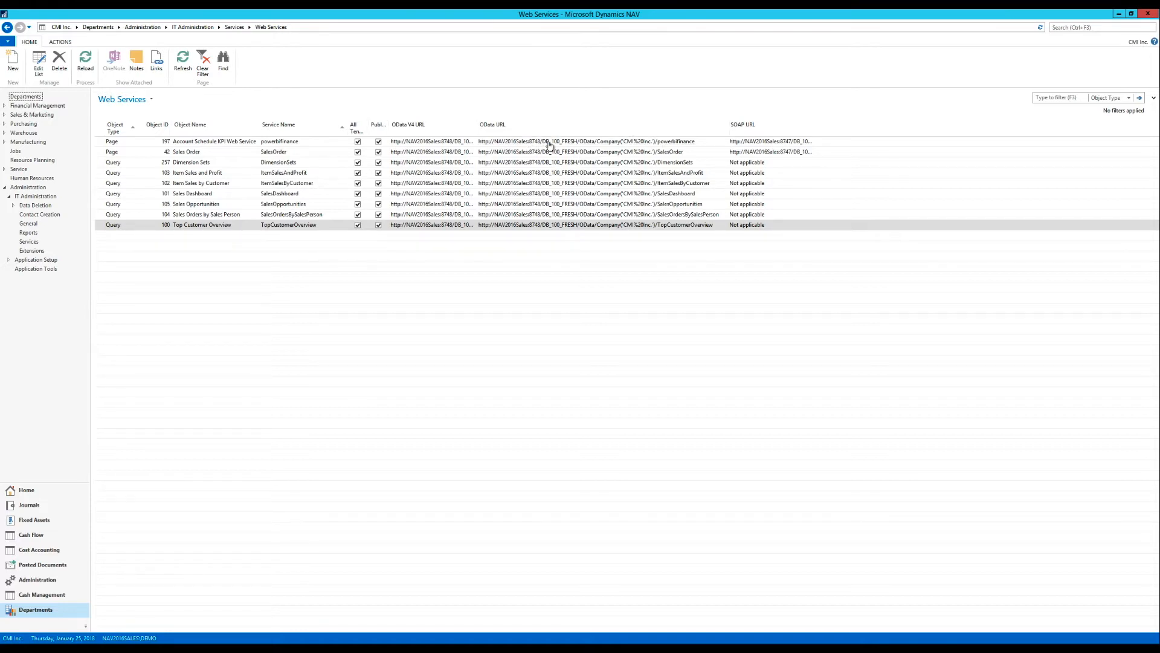
mouse_move(703, 142)
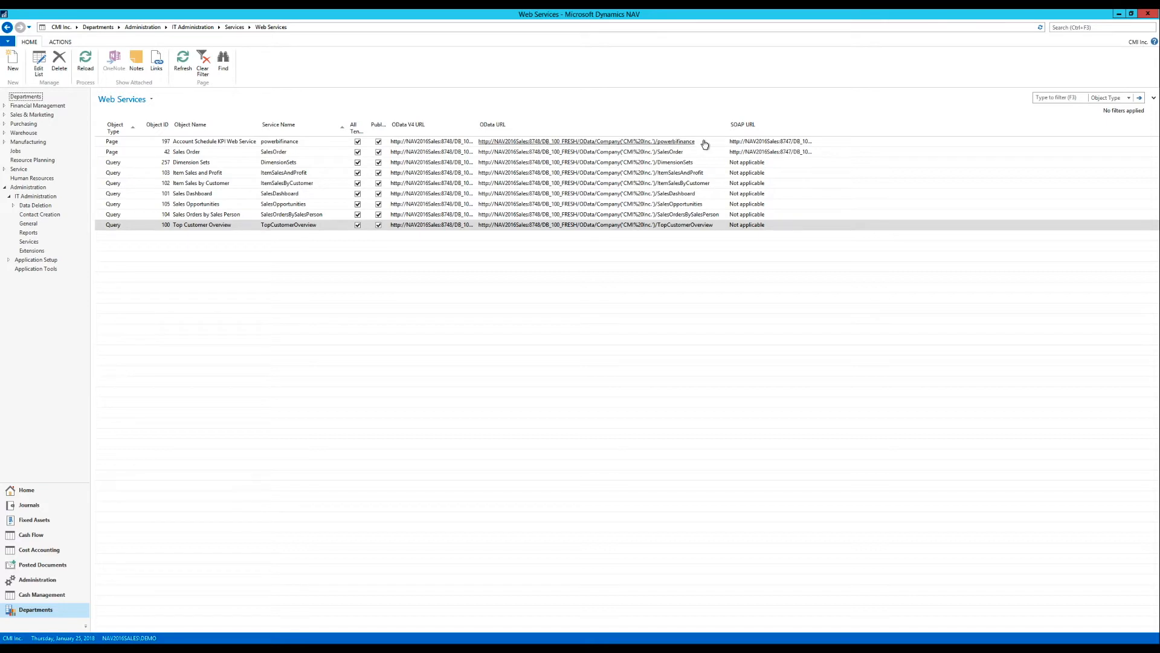
Close the powerbifinance feed preview, select its row, and search 'we'.
left_click(581, 141)
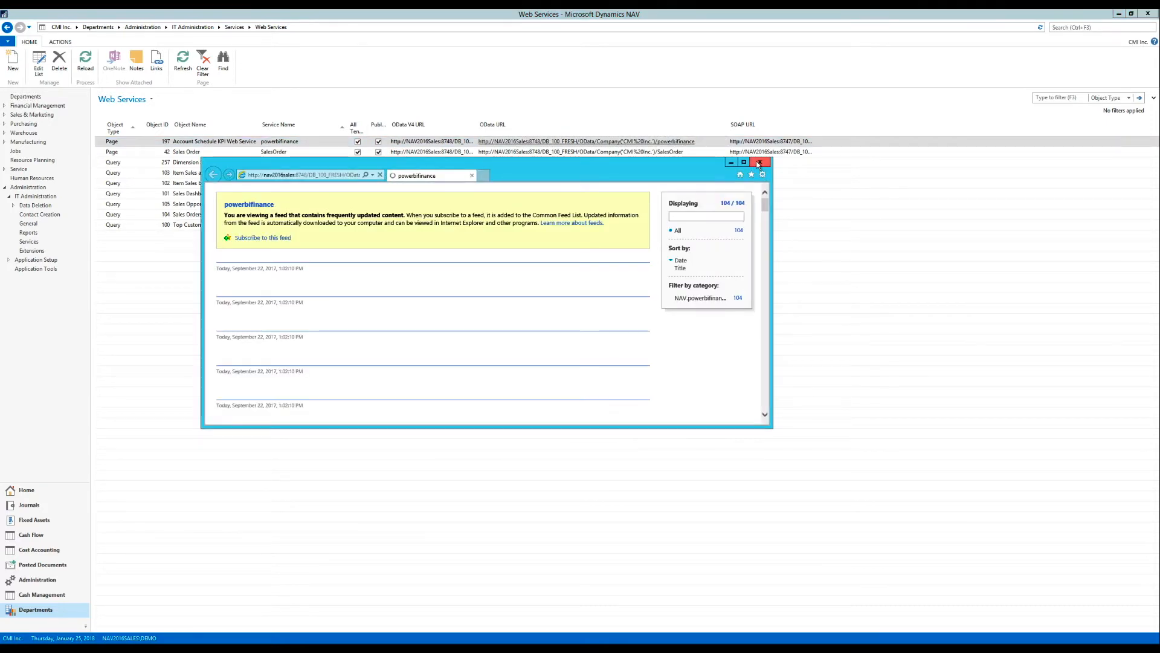
left_click(758, 162)
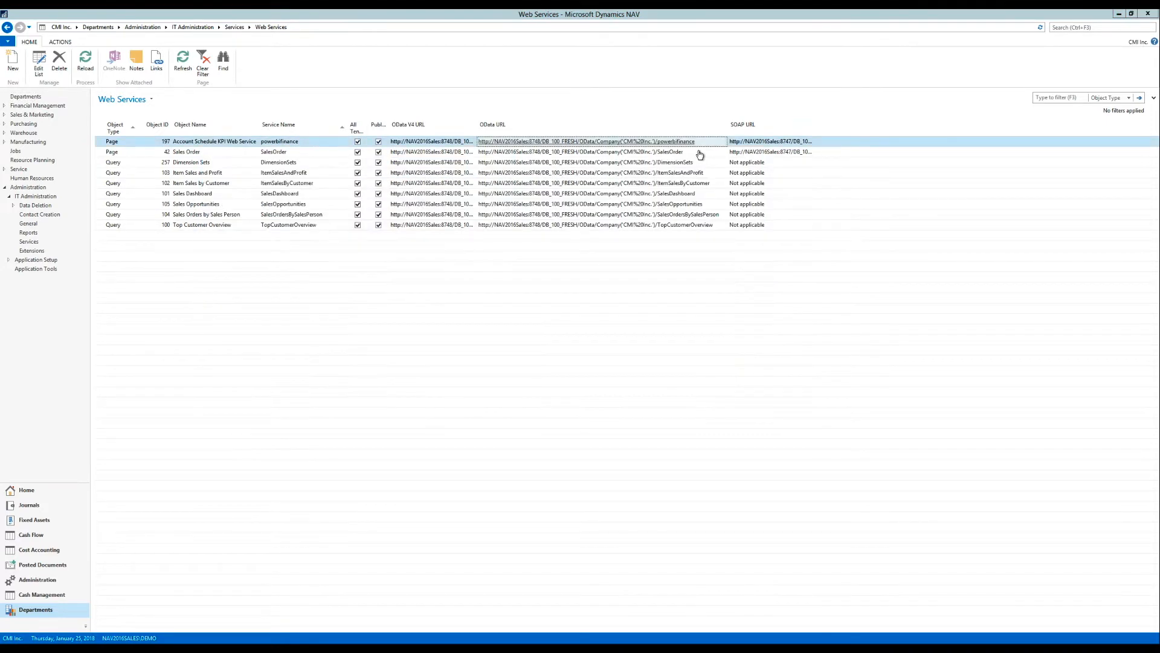
right_click(695, 141)
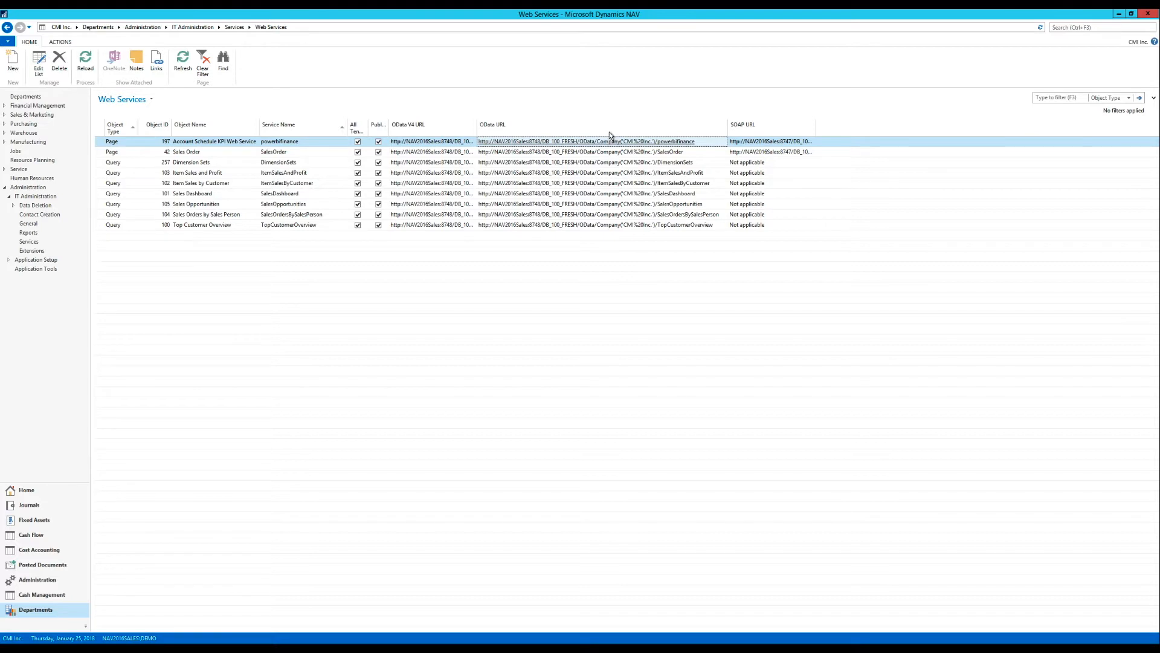
mouse_move(586, 158)
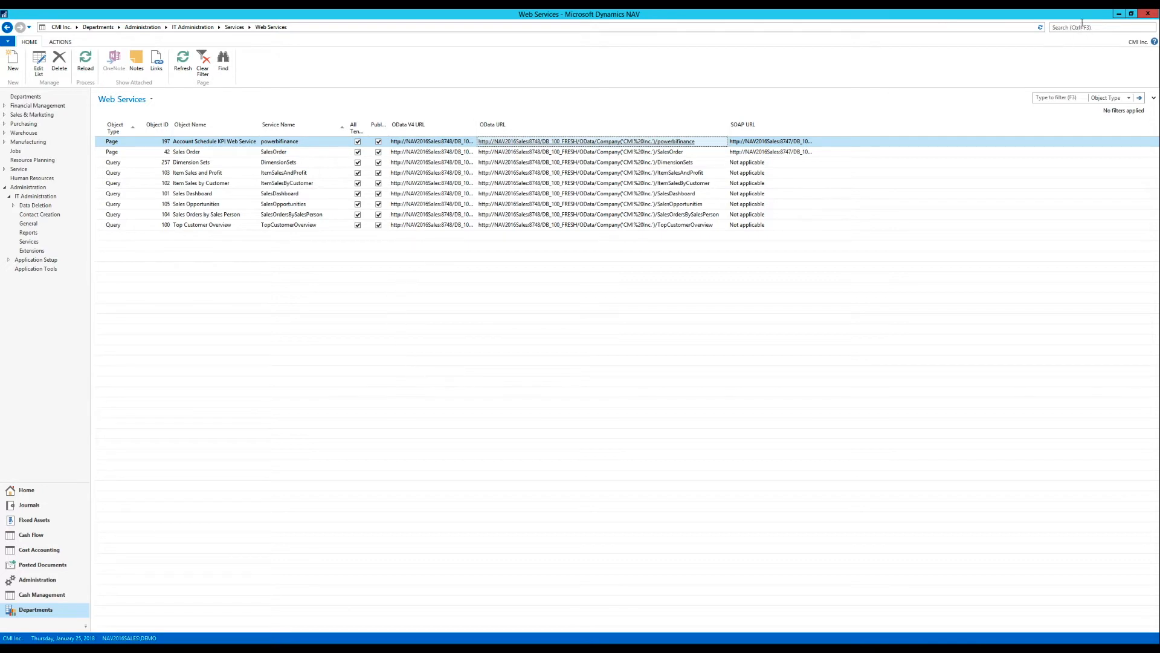
type("web")
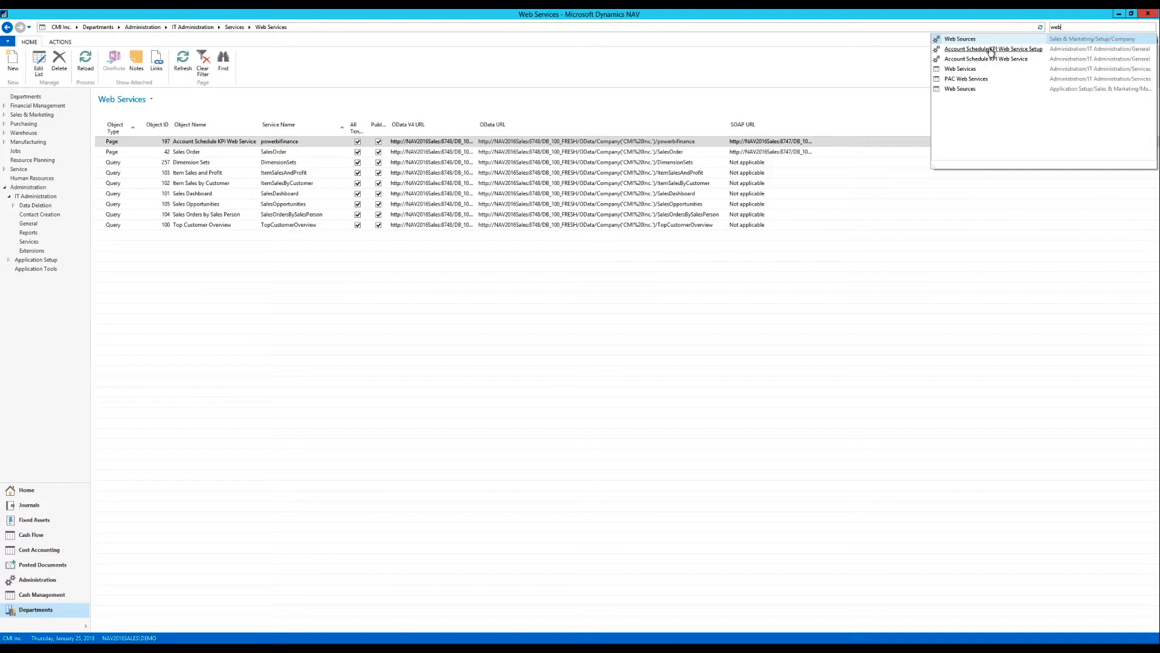
Open Account Schedule KPI Web Service Setup, move it up, and add a new schedule line.
left_click(993, 49)
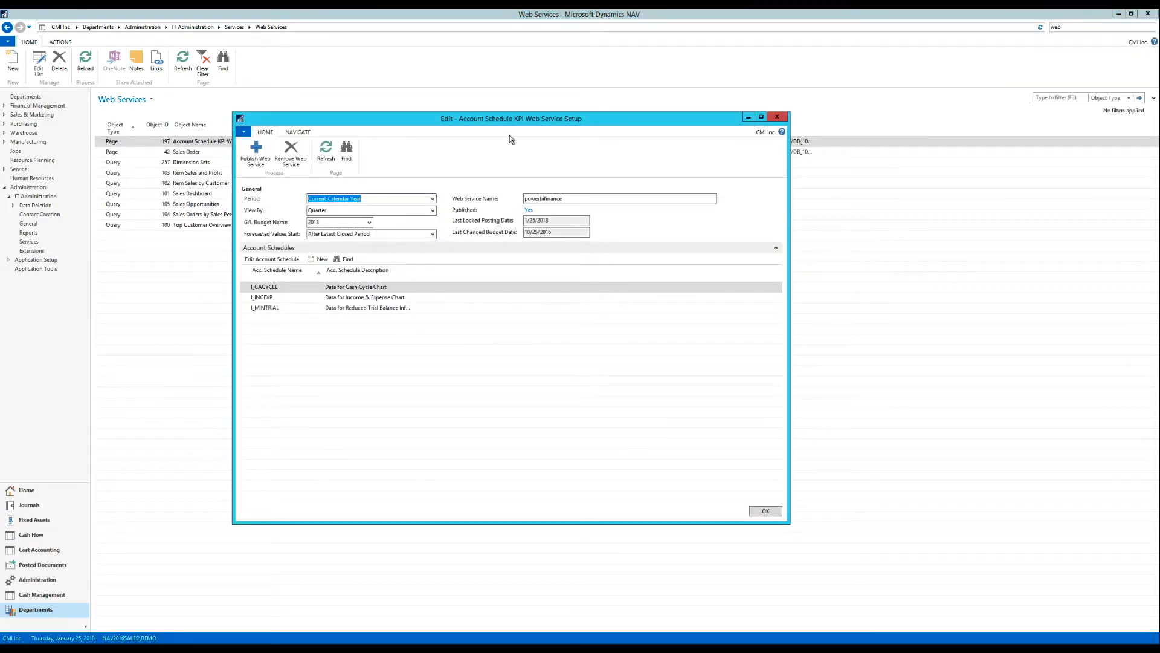
left_click_drag(511, 118, 520, 75)
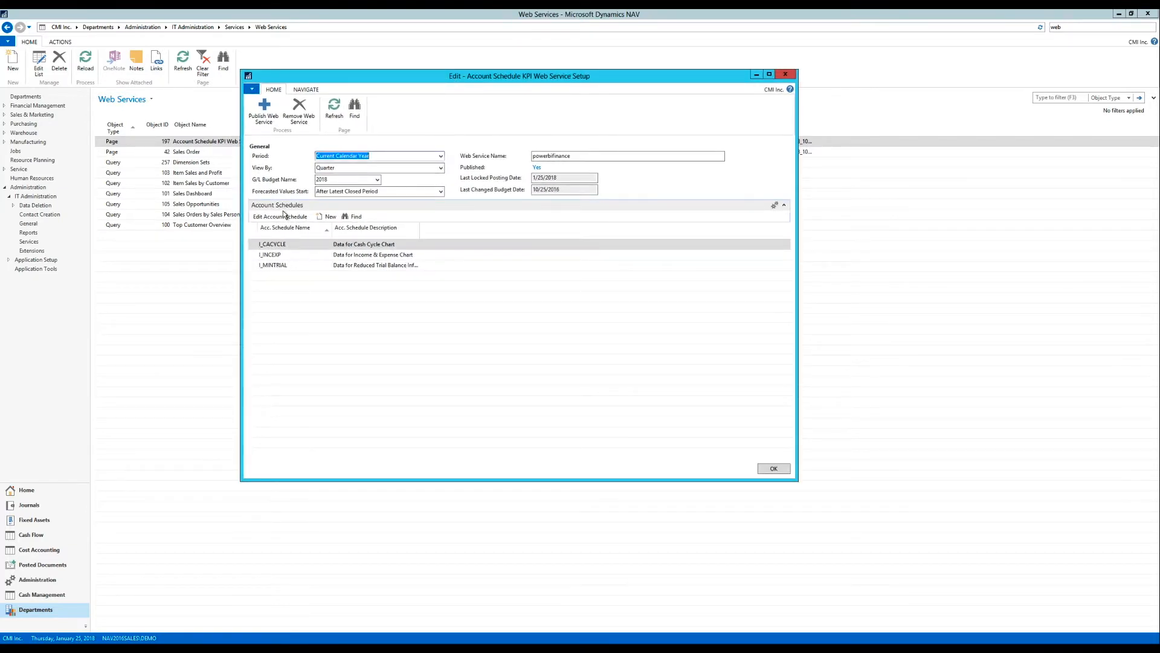
mouse_move(278, 280)
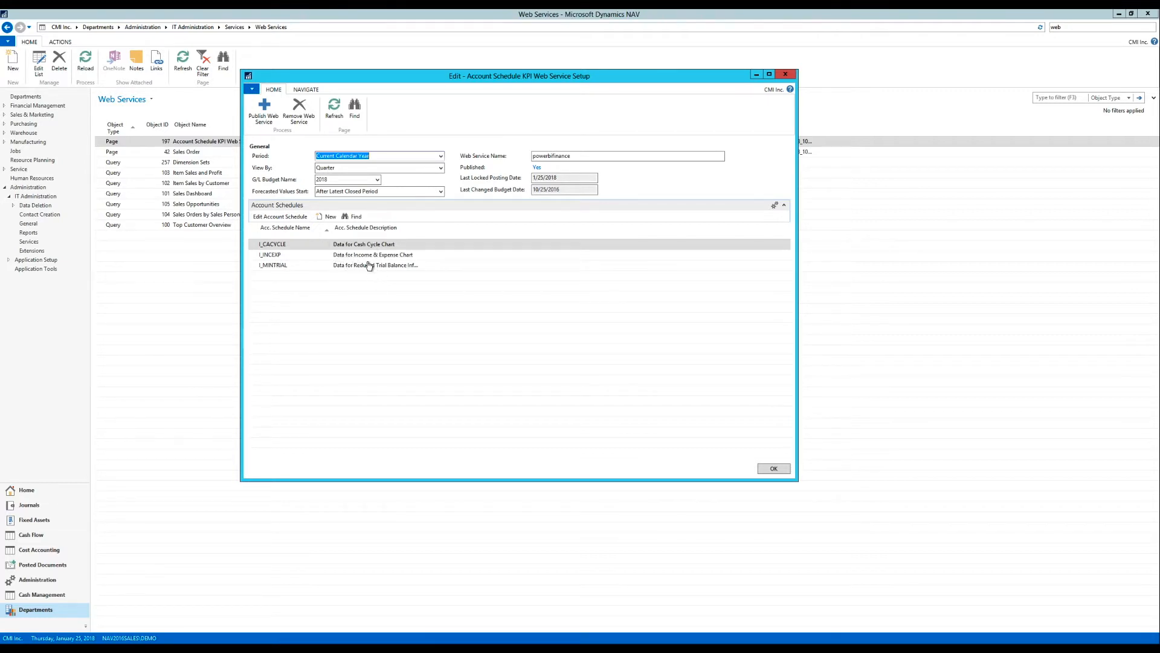
left_click(289, 276)
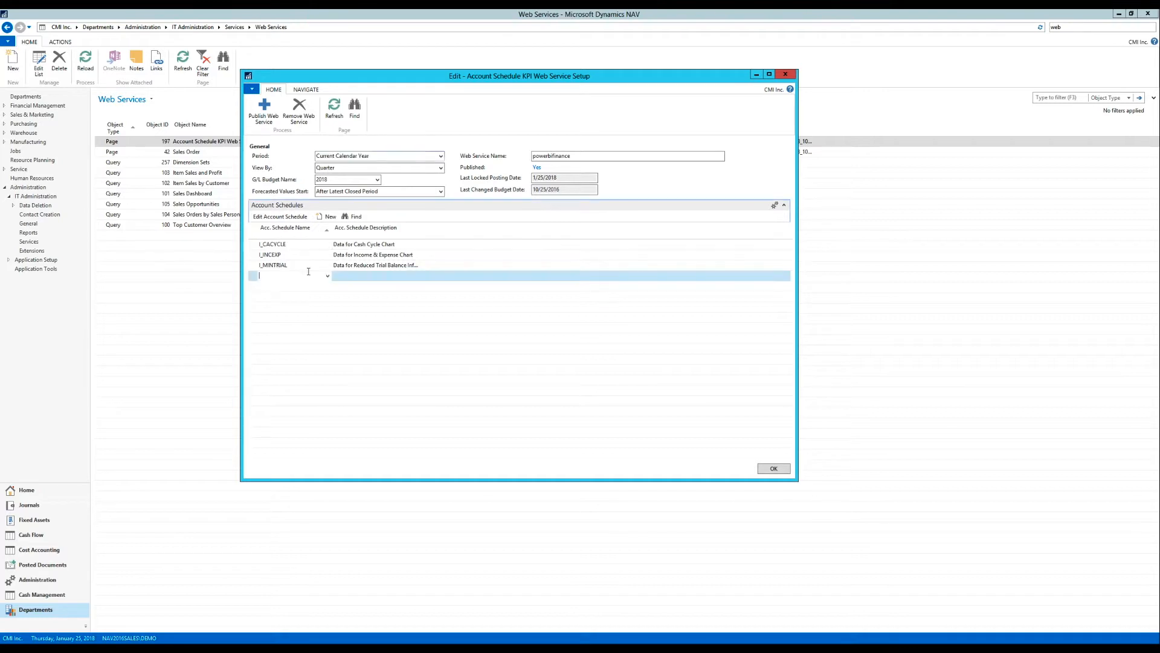
Pick NEW R STMT as the account schedule, described 'New Retail Inc Statment'.
left_click(327, 276)
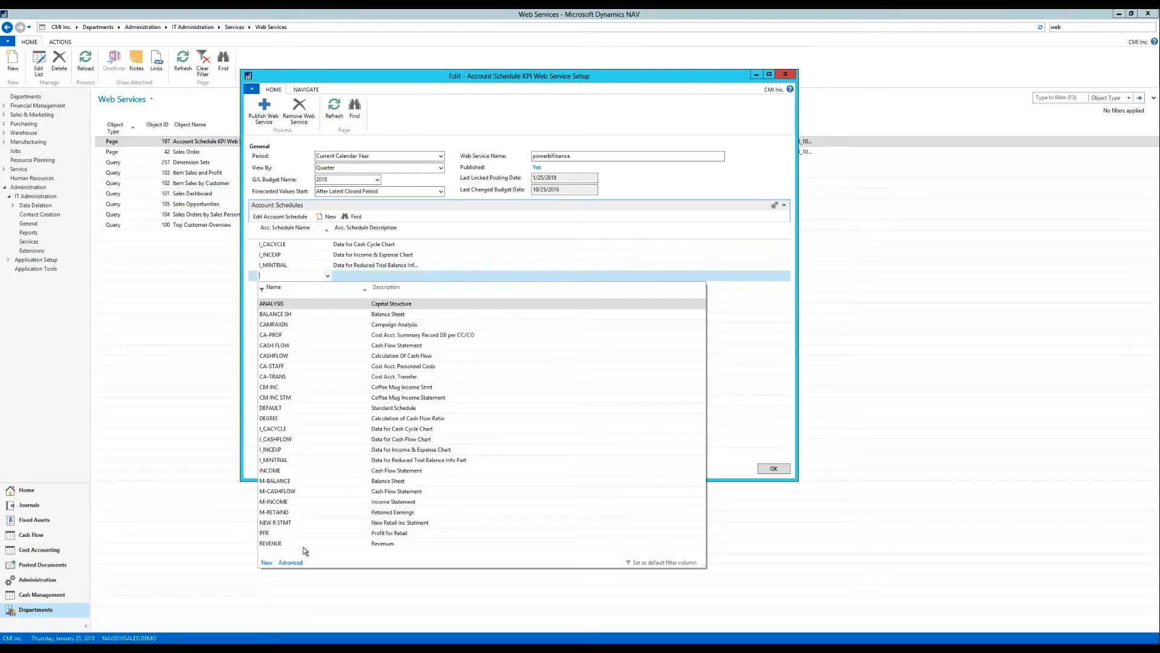
mouse_move(290, 527)
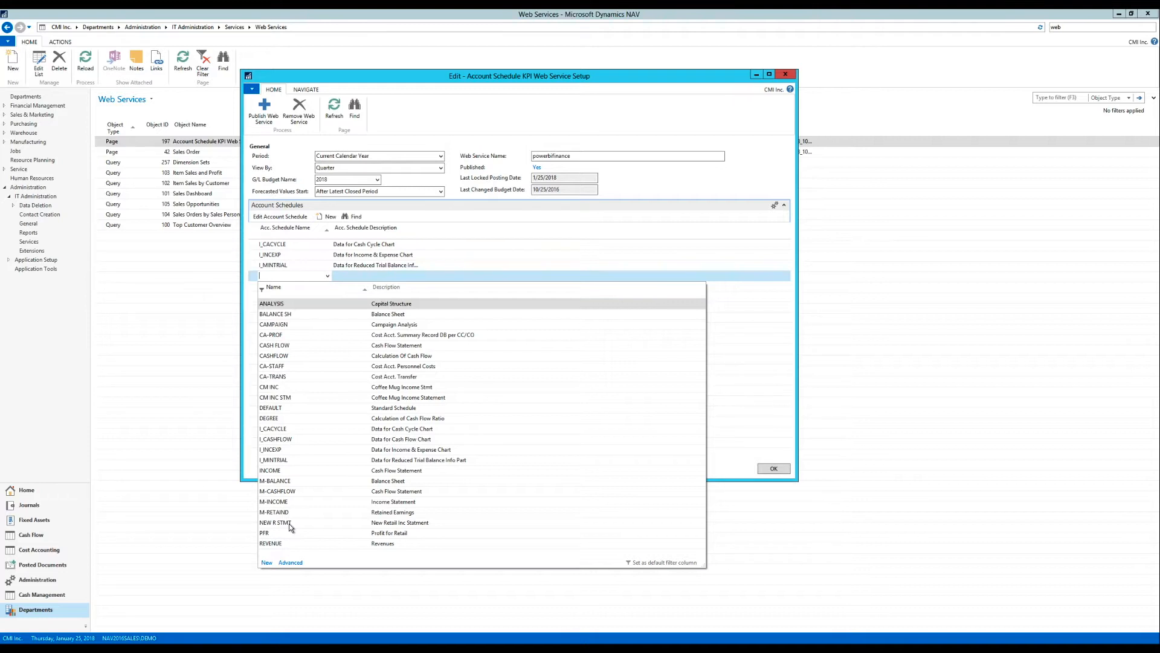
left_click(274, 523)
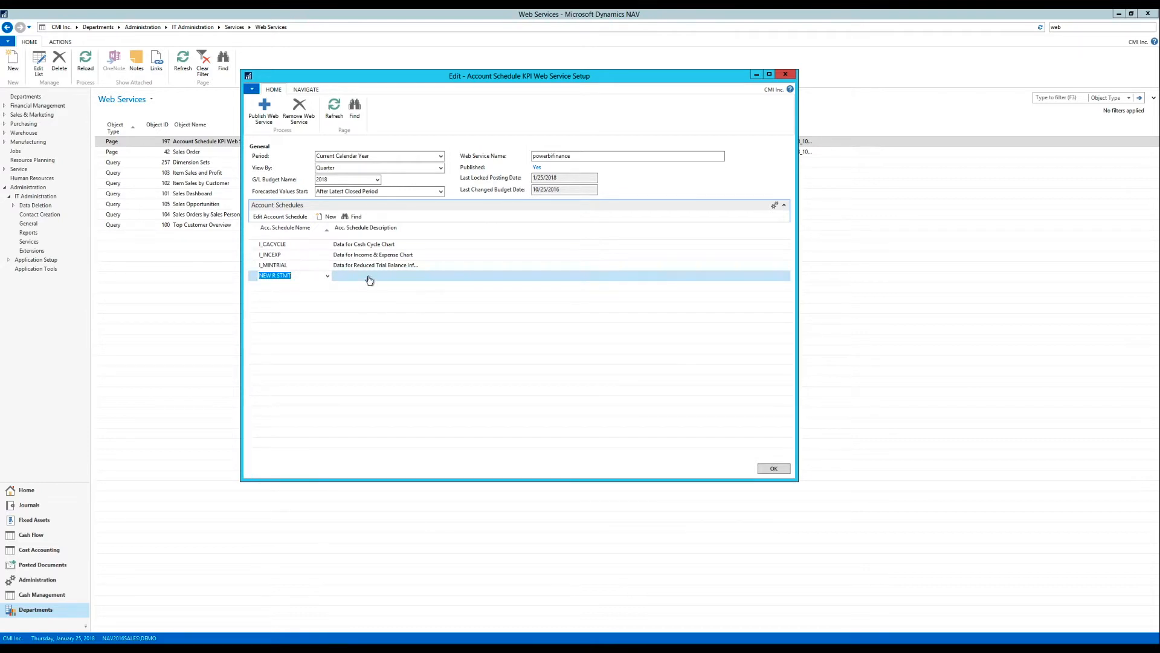
type("New Retail Inc Statment")
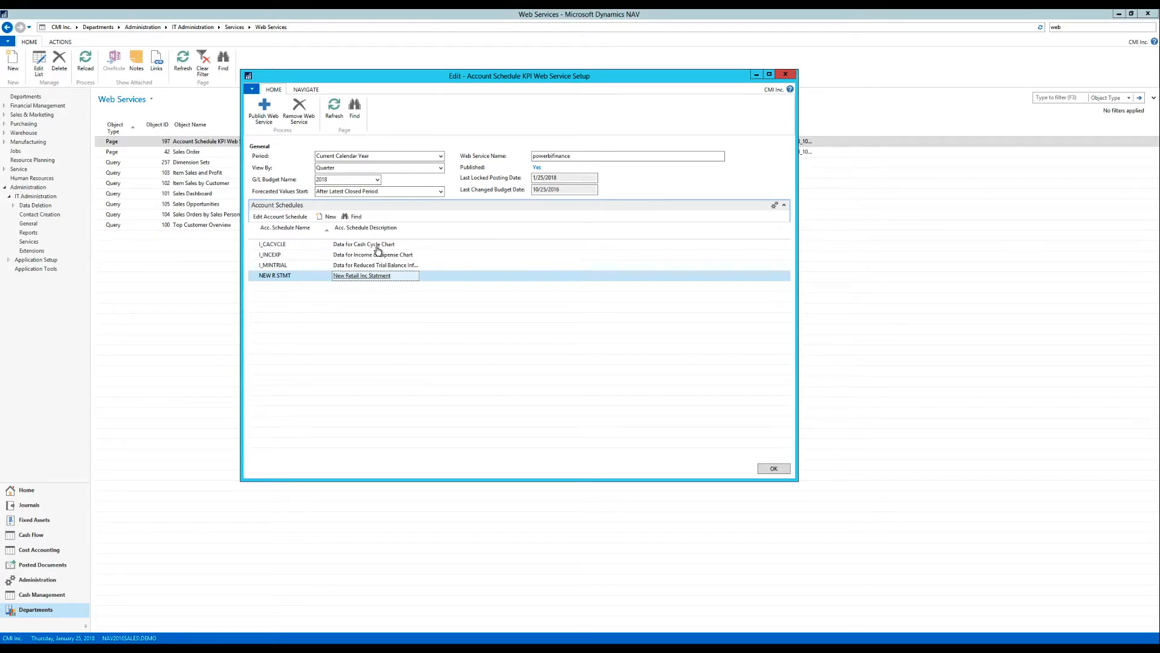
mouse_move(270, 167)
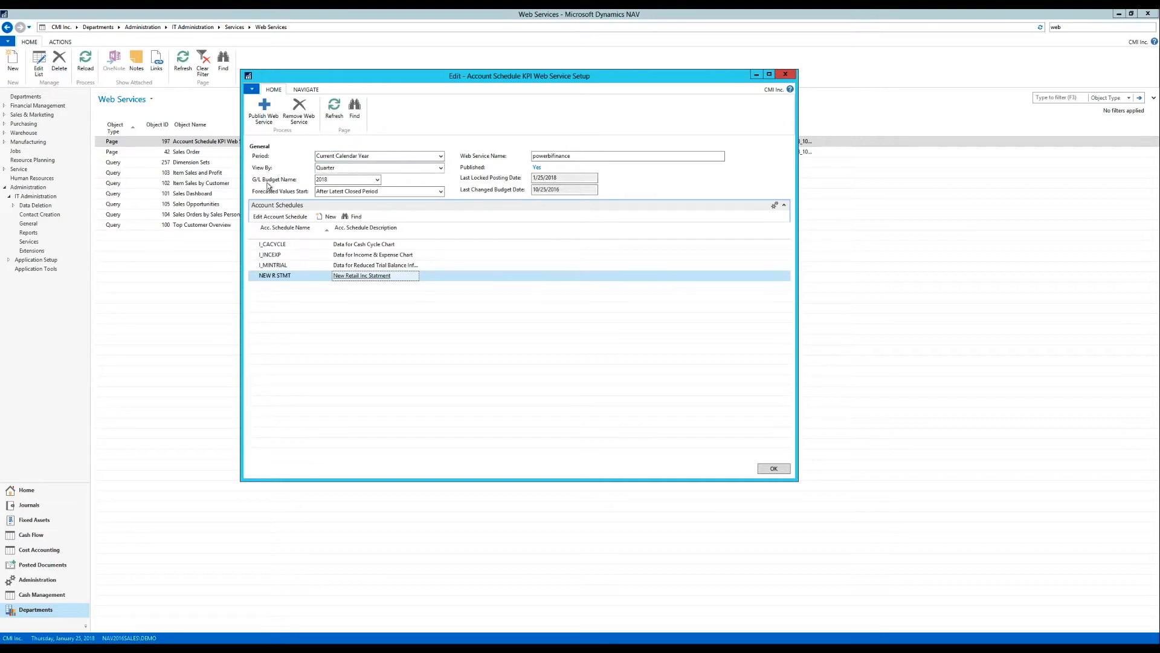
Choose CMD (2018 budget CM Dim) as the G/L Budget Name.
left_click(377, 179)
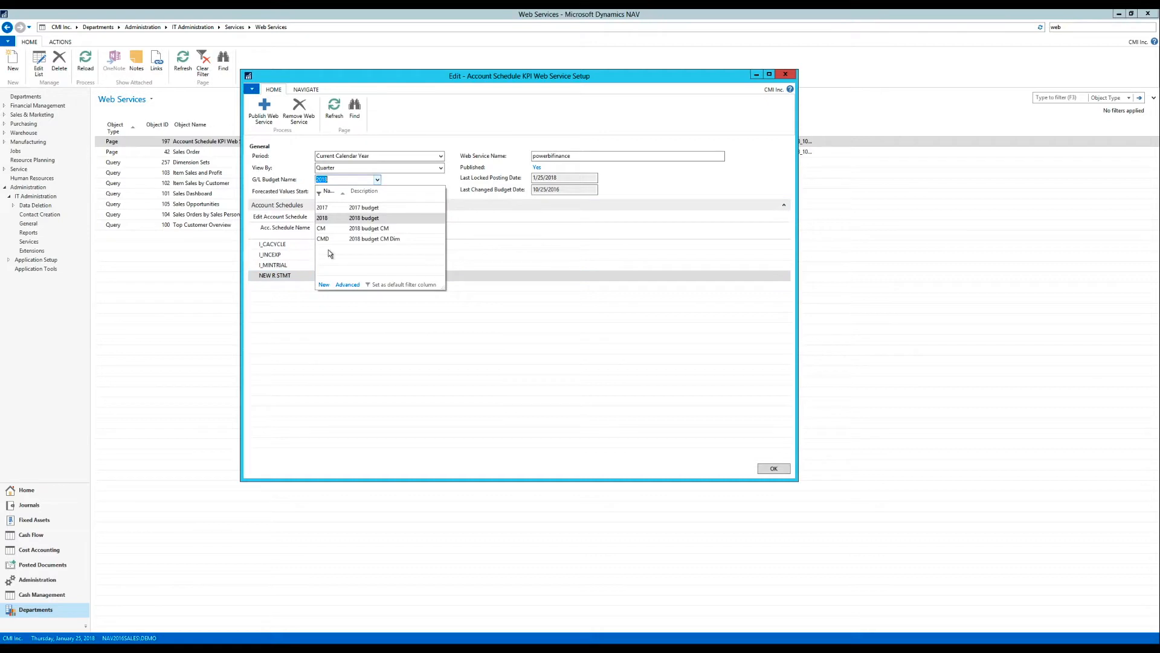
left_click(322, 238)
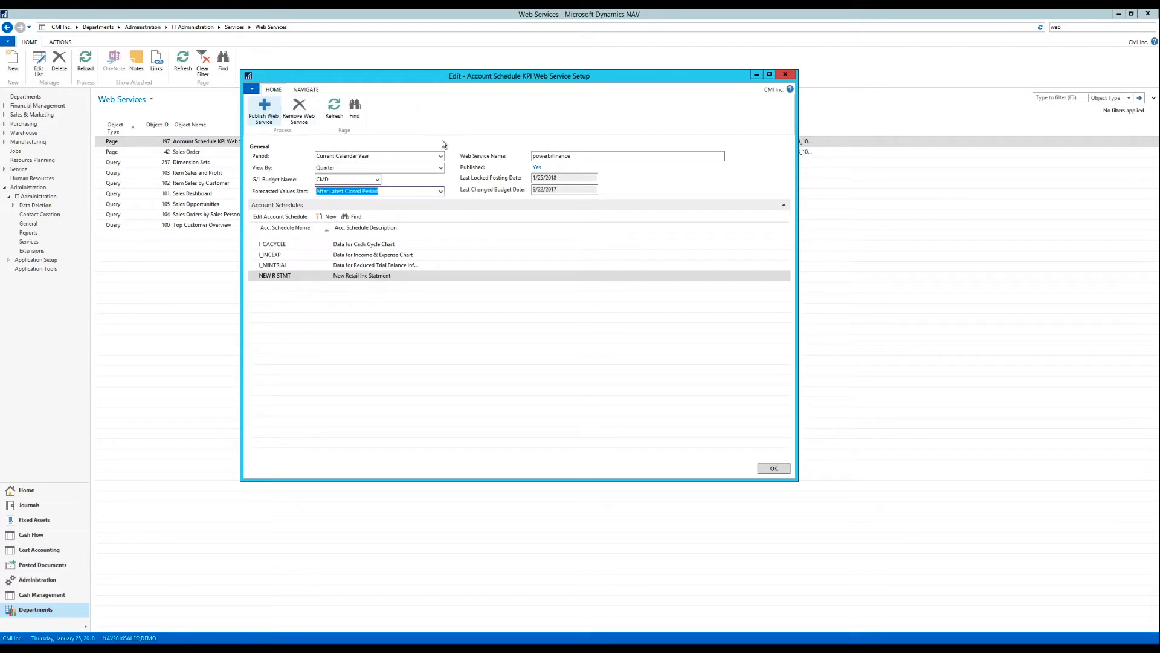
mouse_move(594, 168)
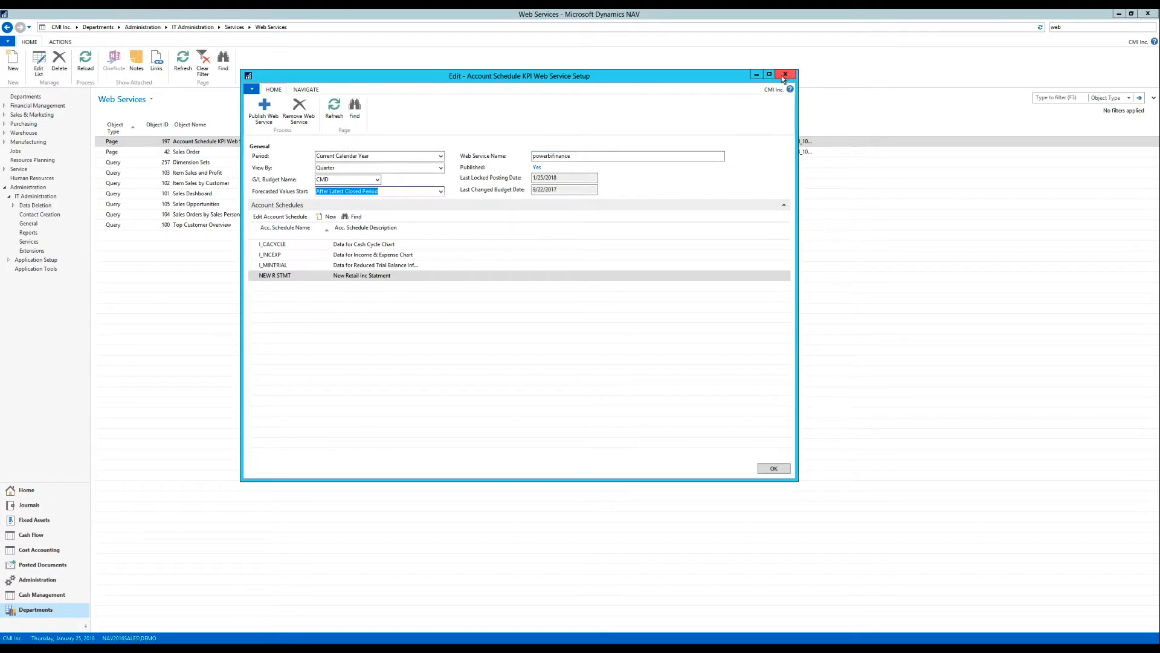
Close the setup and view the Account Schedule KPI Web Service records.
left_click(785, 74)
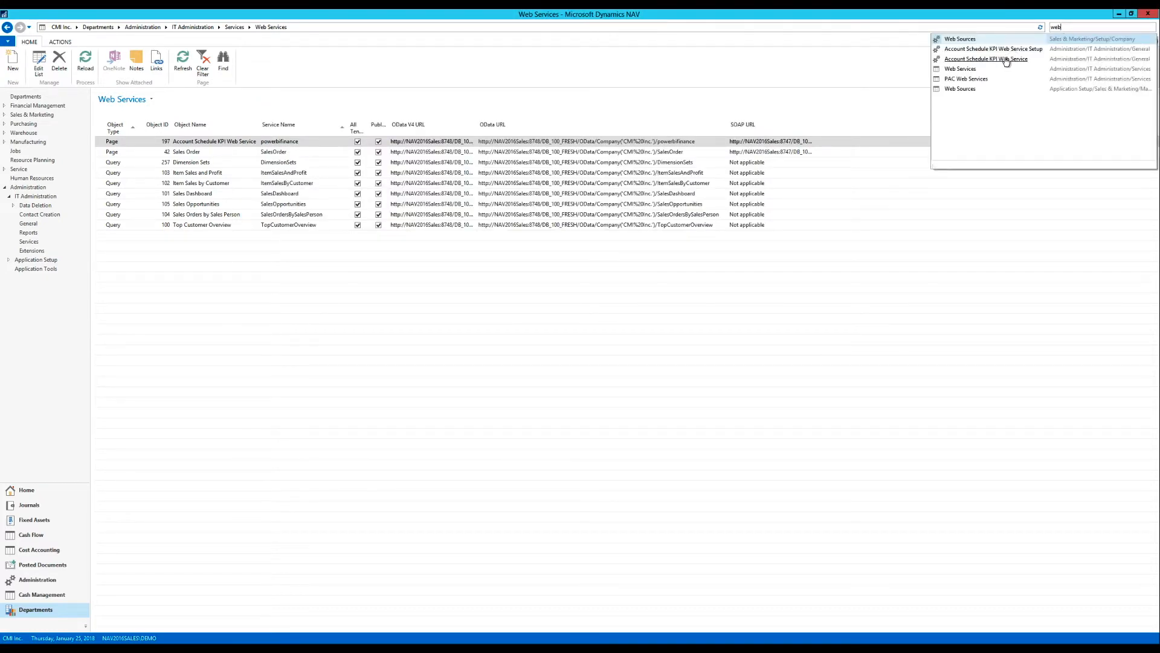
mouse_move(992, 49)
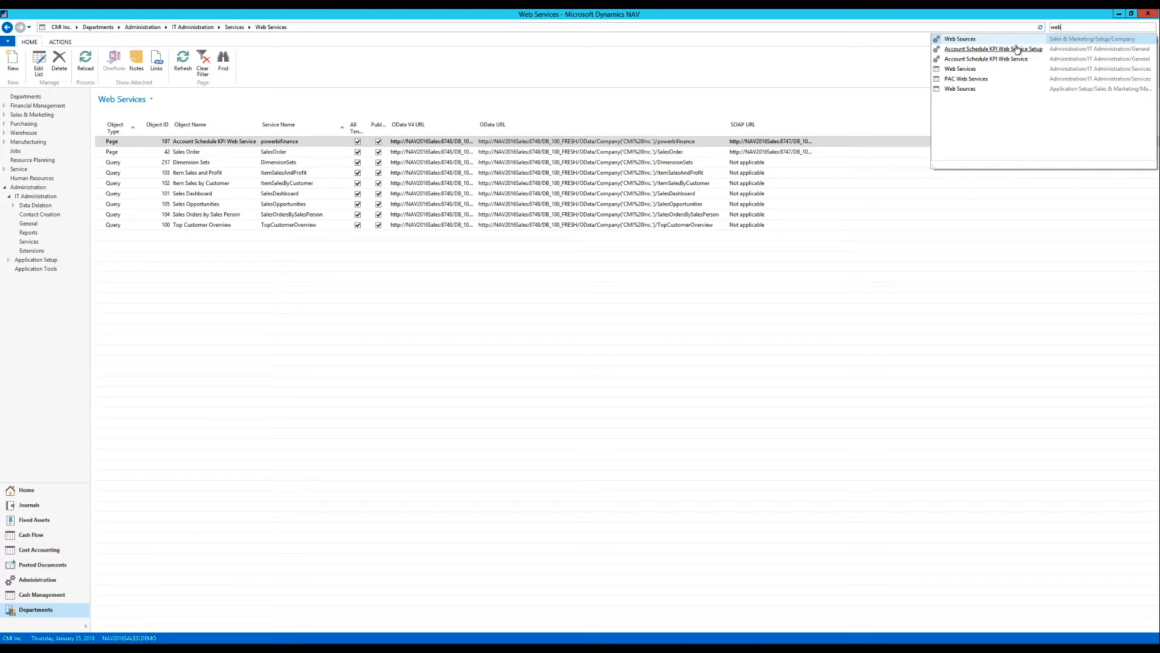
left_click(994, 49)
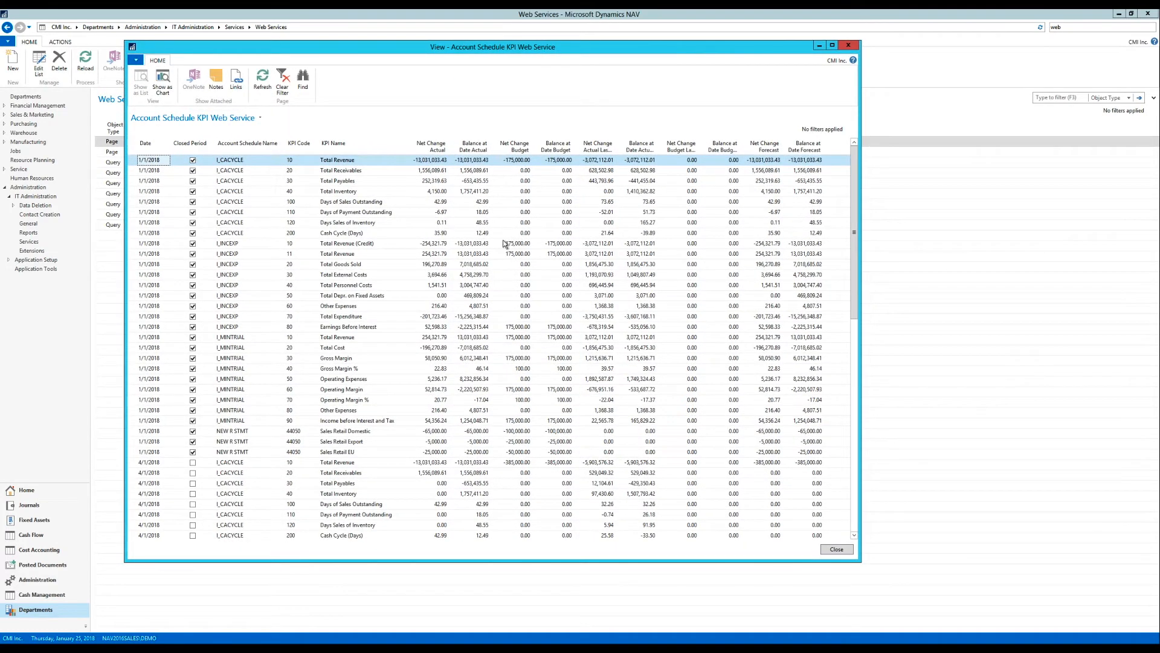
mouse_move(312, 375)
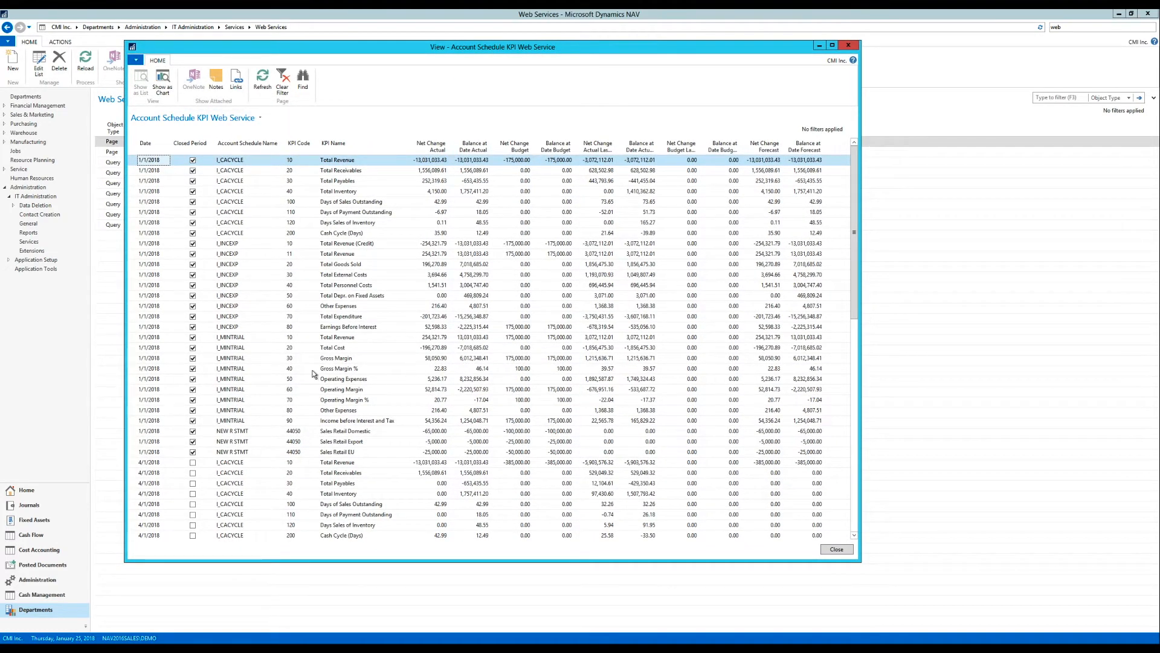
mouse_move(246, 168)
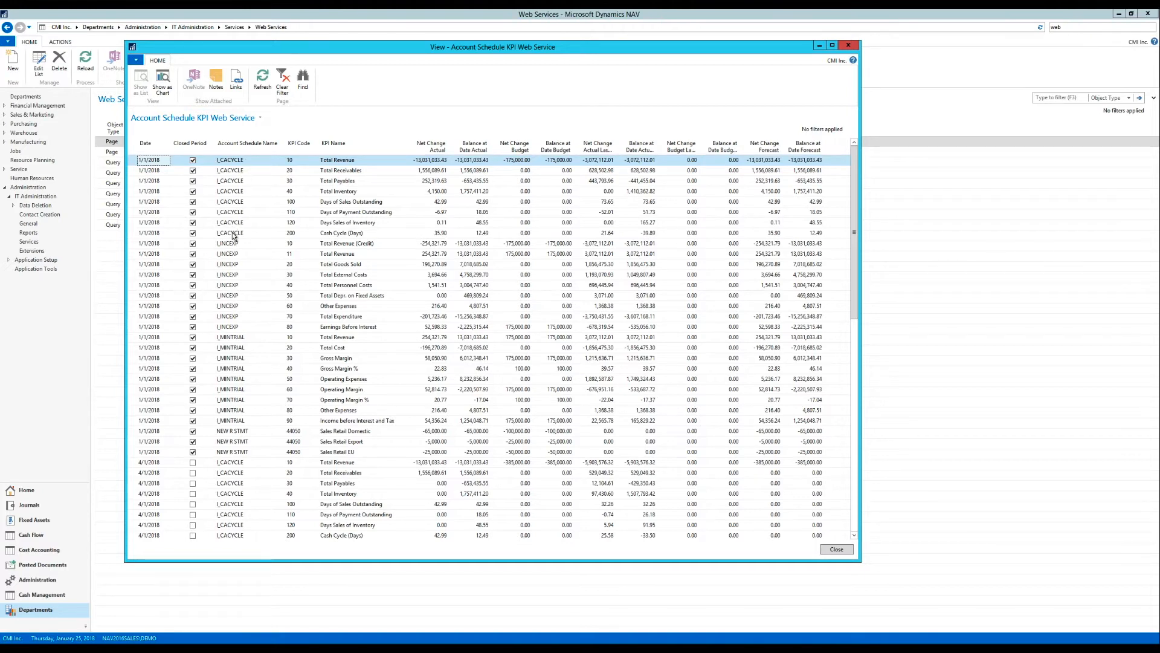
mouse_move(196, 209)
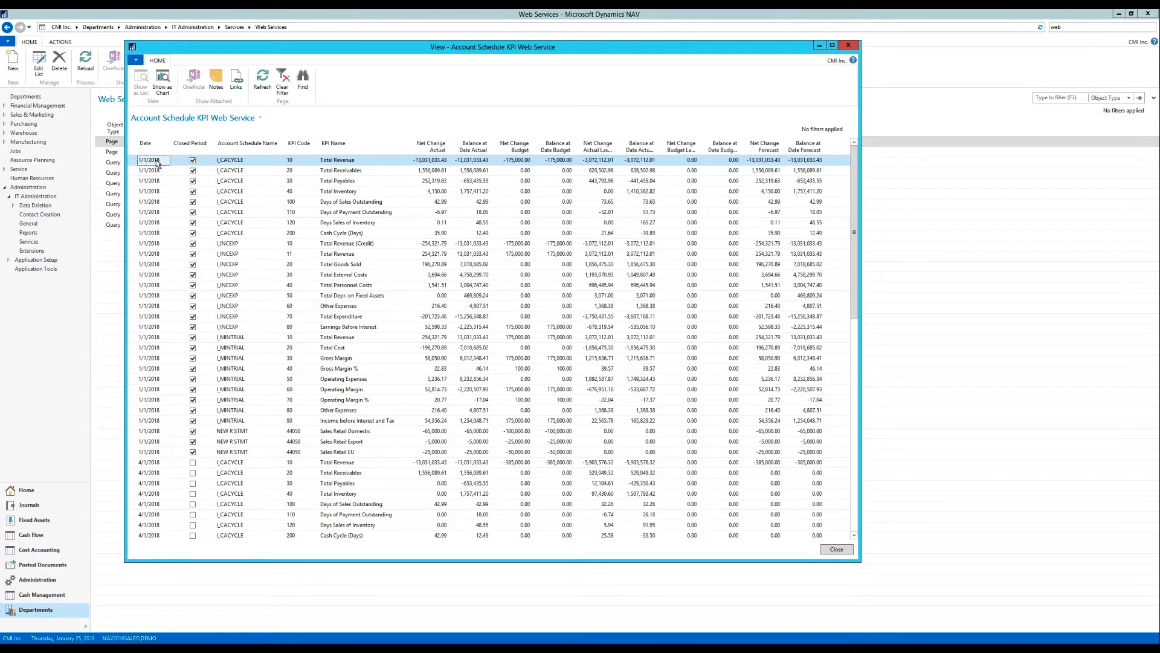
mouse_move(142, 402)
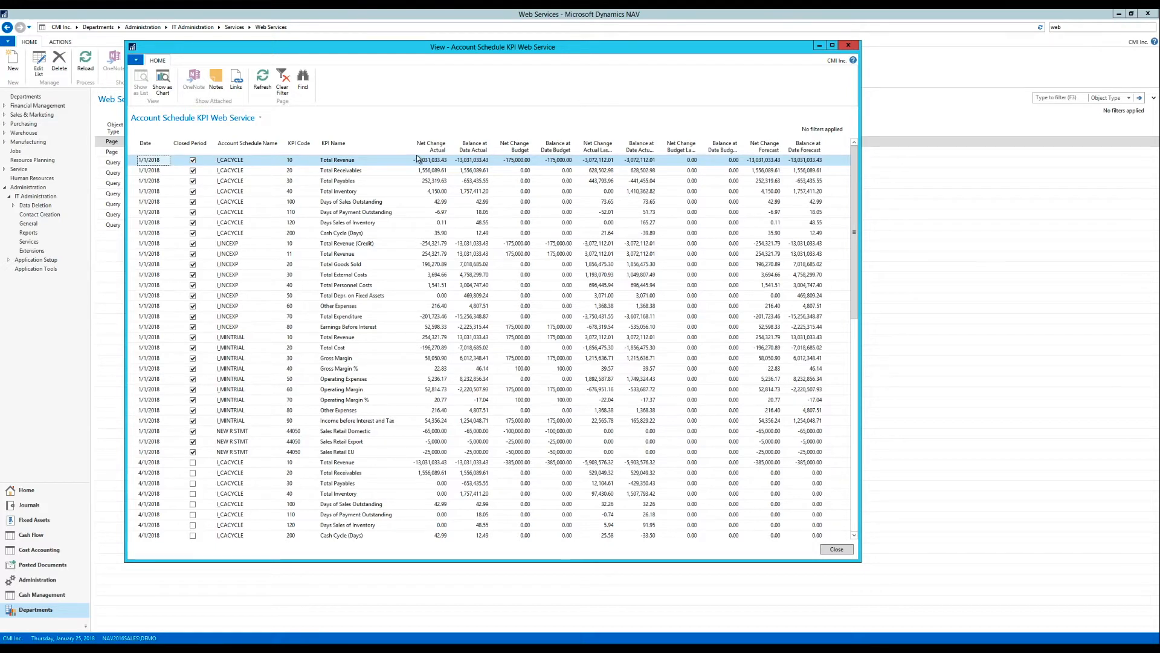
mouse_move(497, 136)
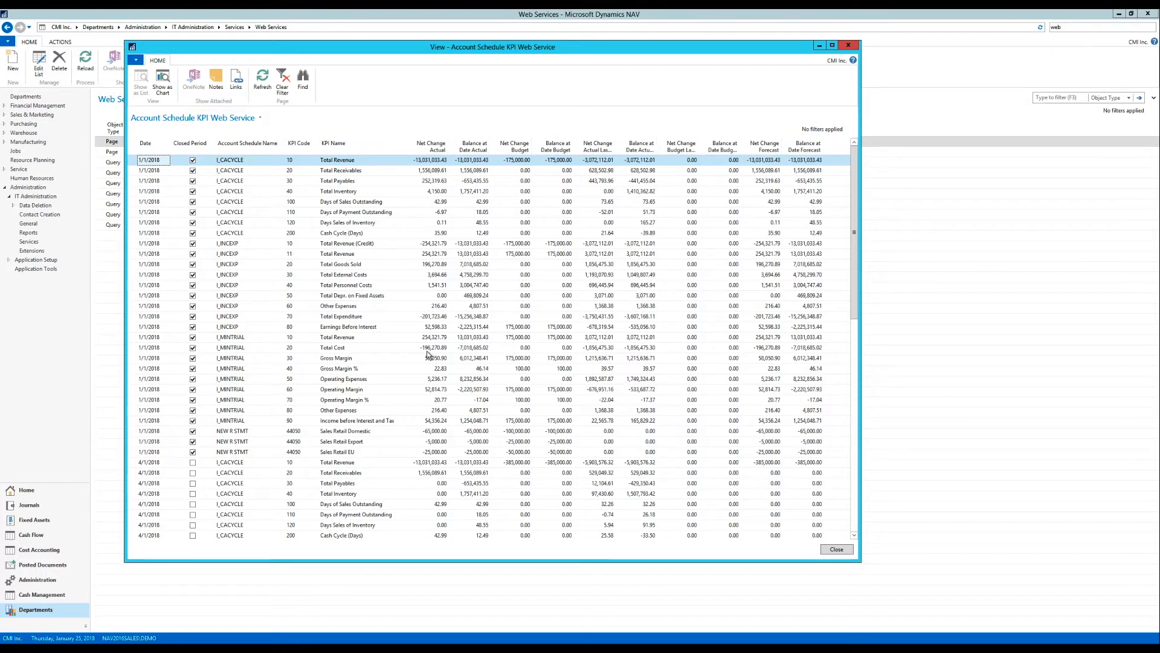
mouse_move(494, 115)
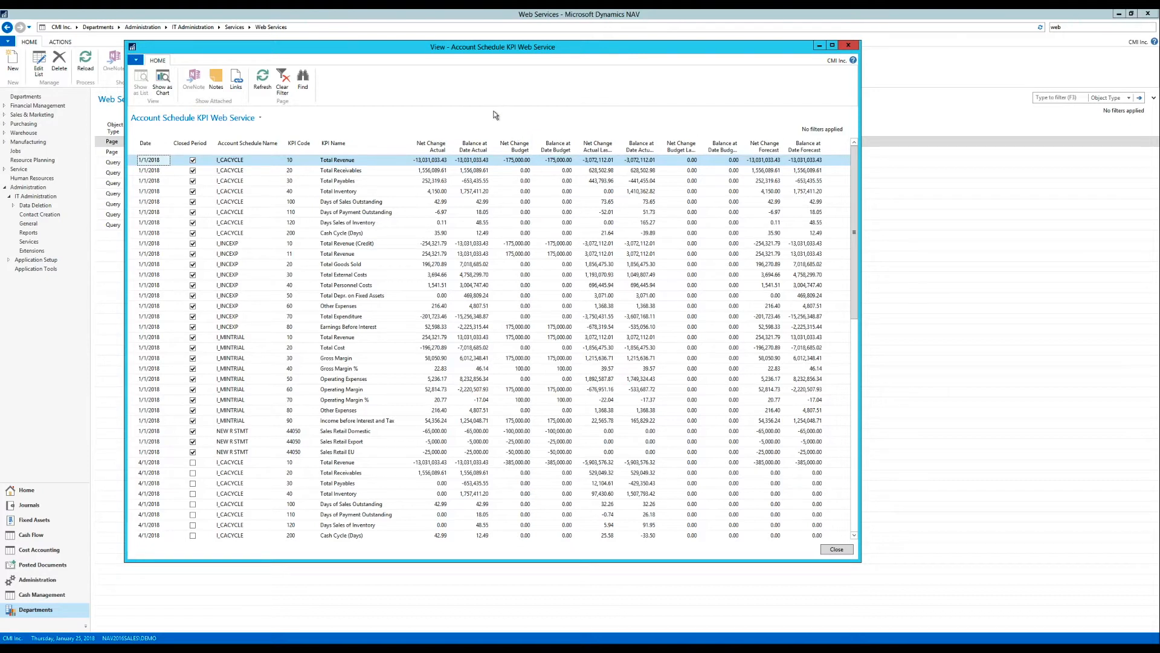
mouse_move(436, 133)
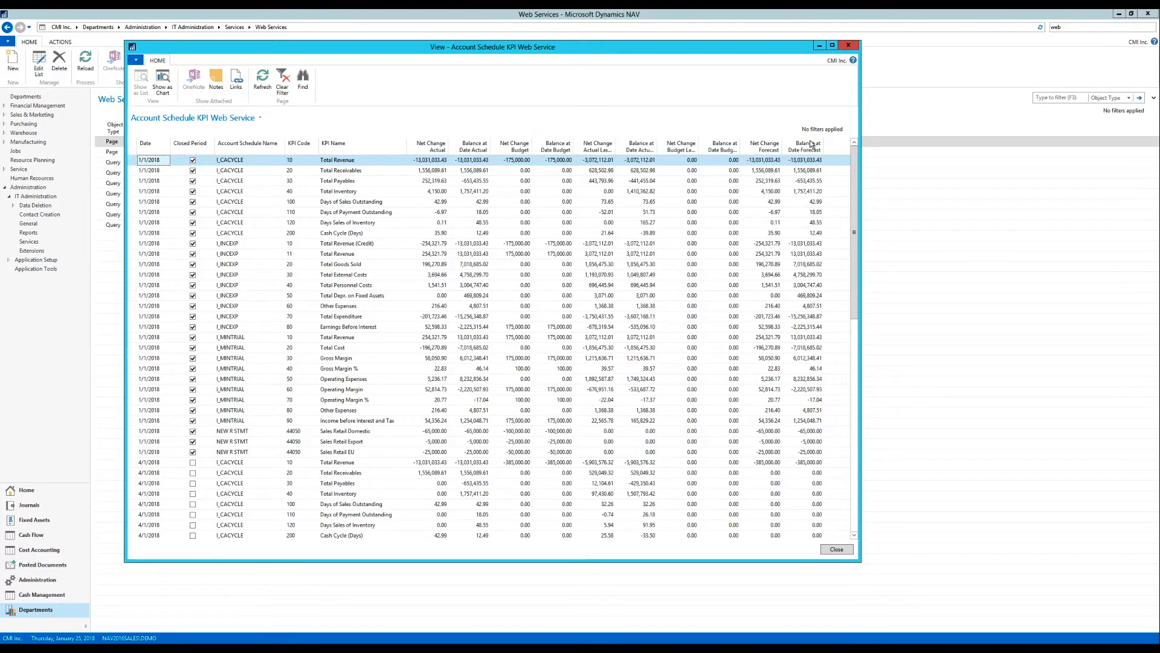
mouse_move(532, 153)
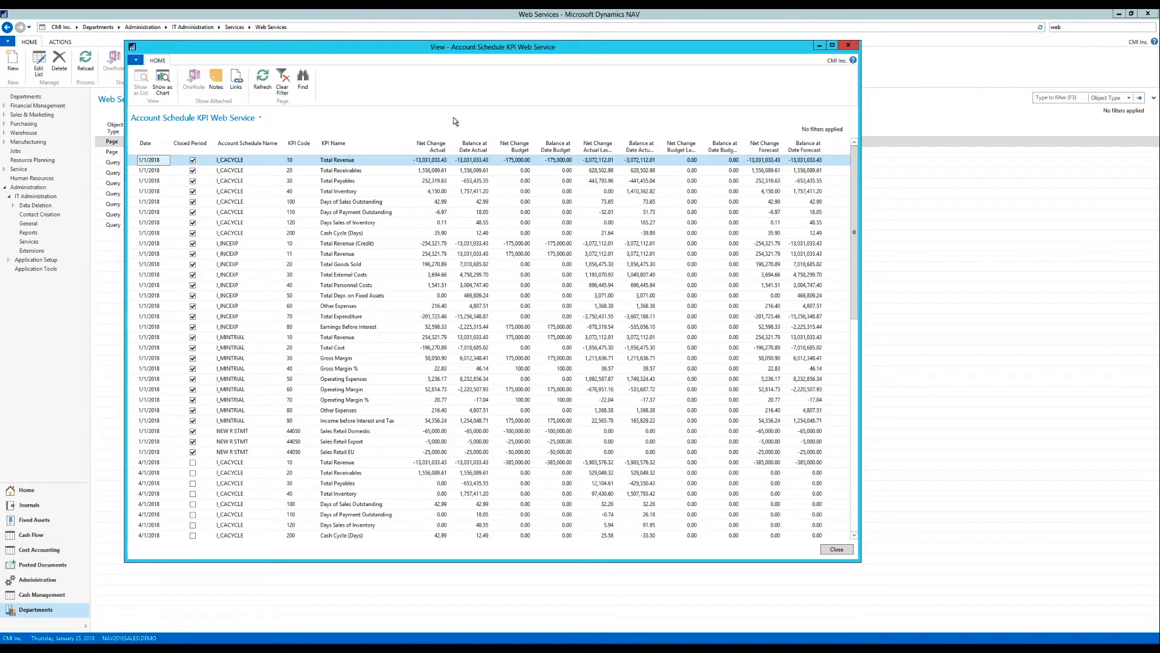
mouse_move(465, 134)
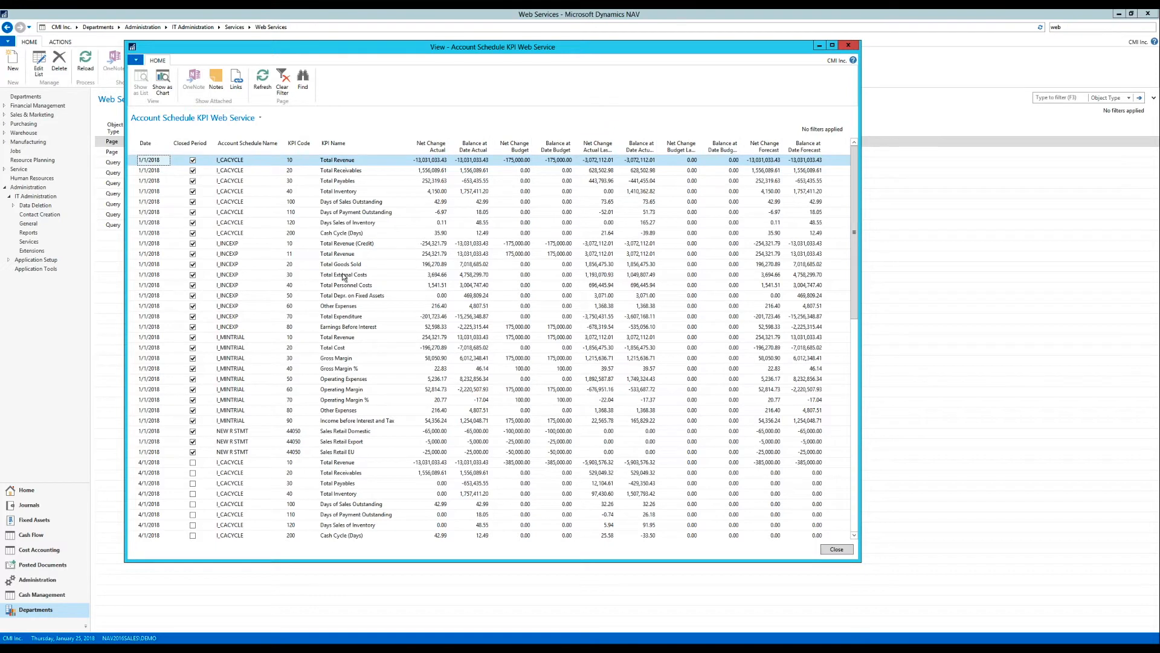
mouse_move(342, 284)
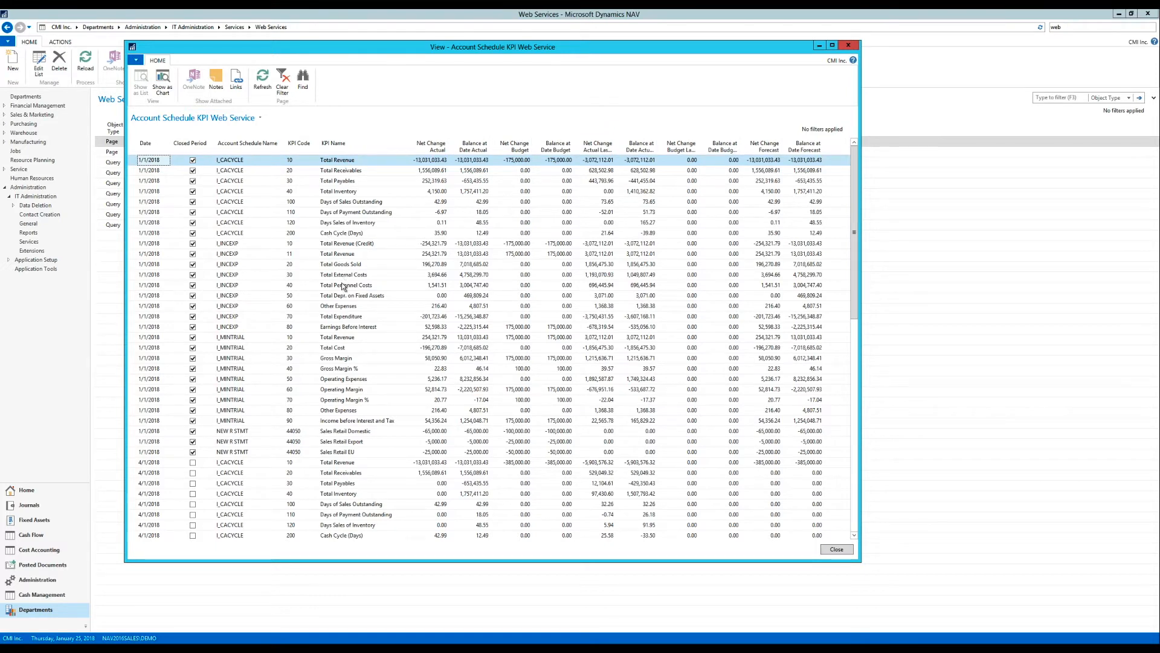
mouse_move(343, 285)
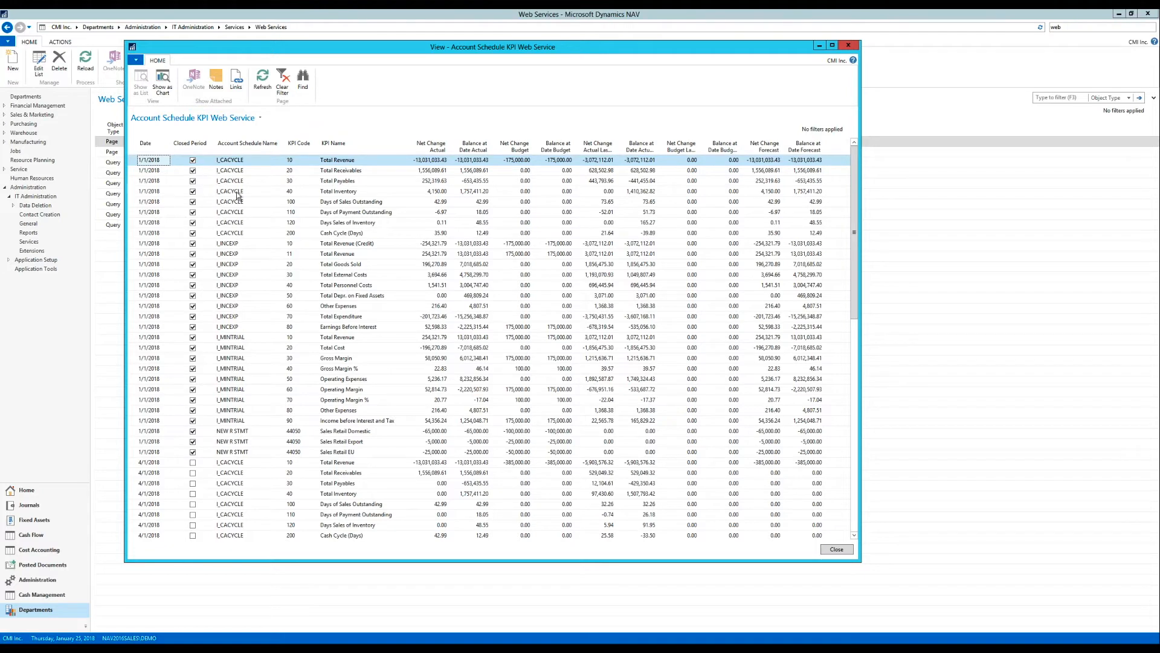
mouse_move(254, 230)
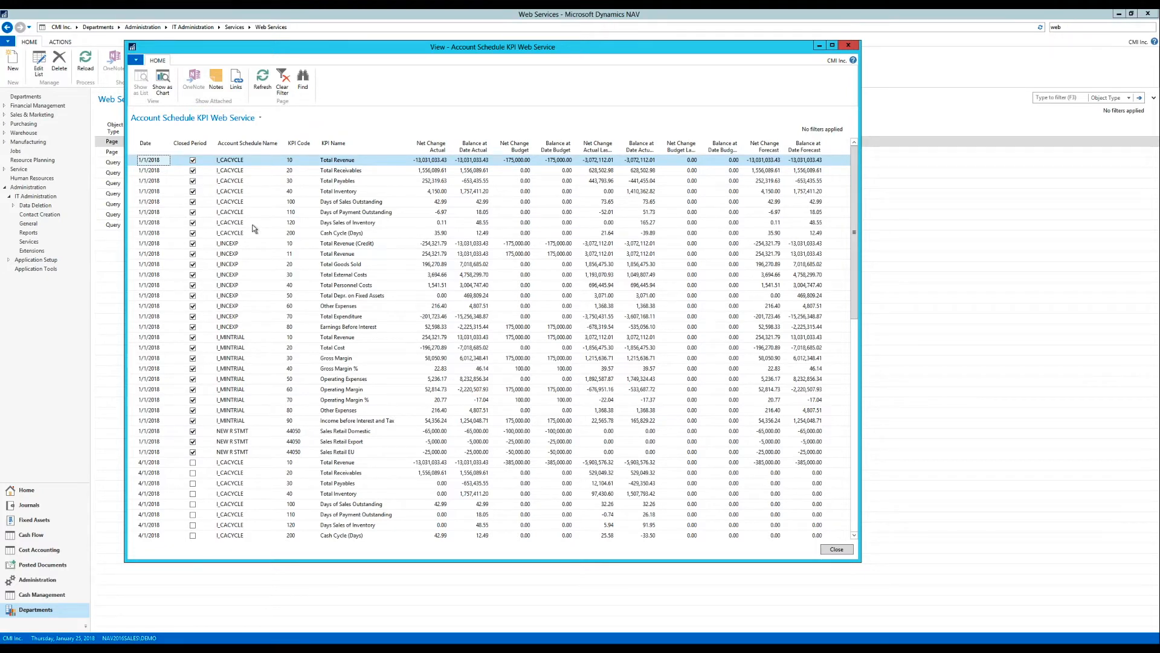
mouse_move(572, 176)
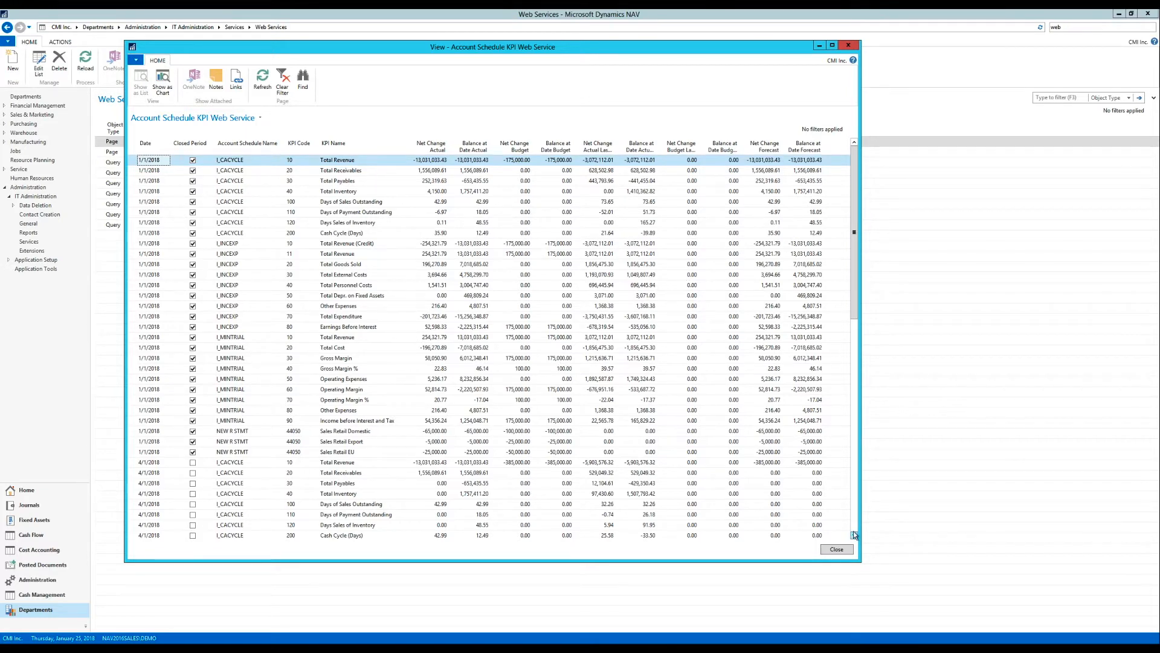
Scroll the KPI web service rows down to the 10/1/2018 NEW R STMT entries.
scroll("down", 3)
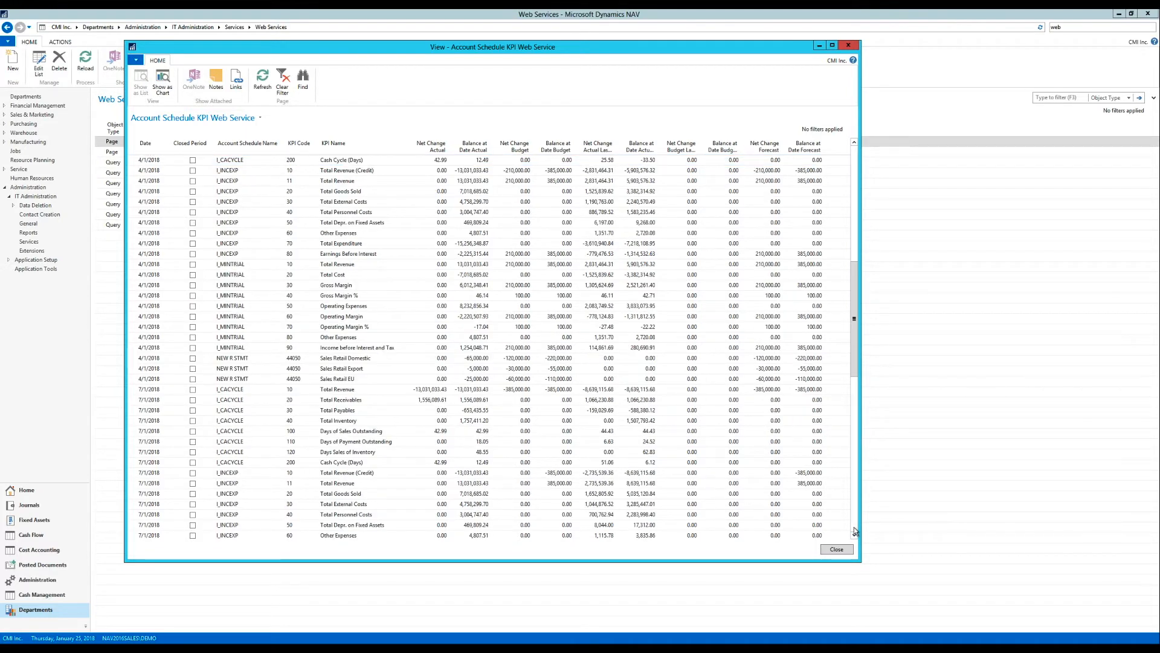
scroll("down", 3)
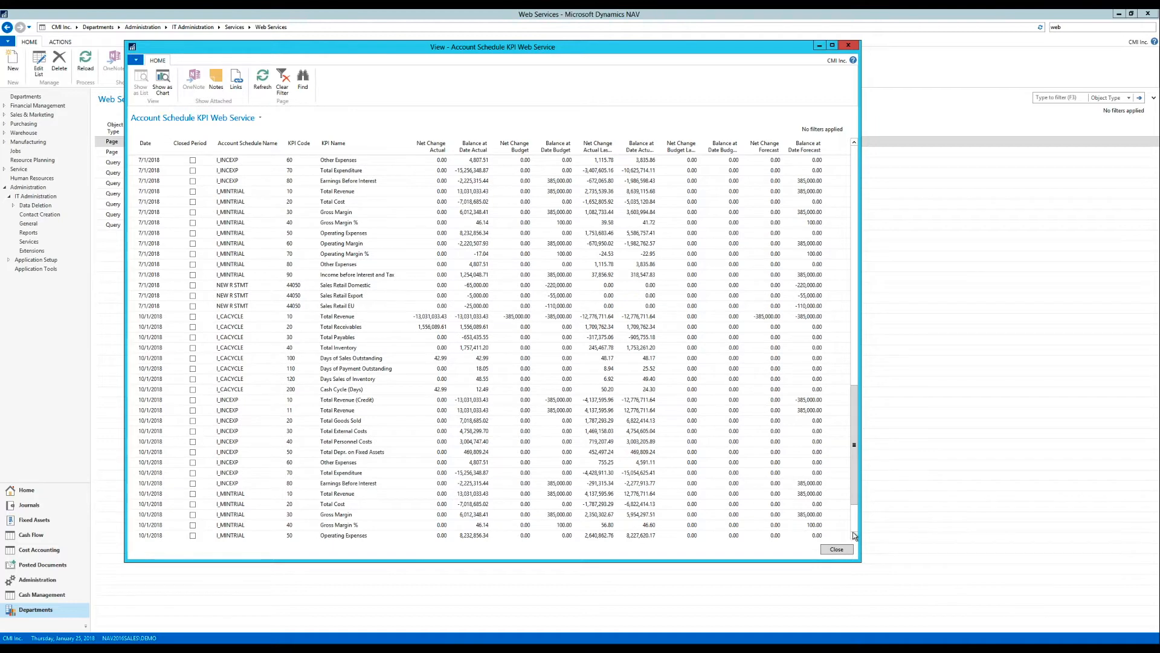
scroll("down", 3)
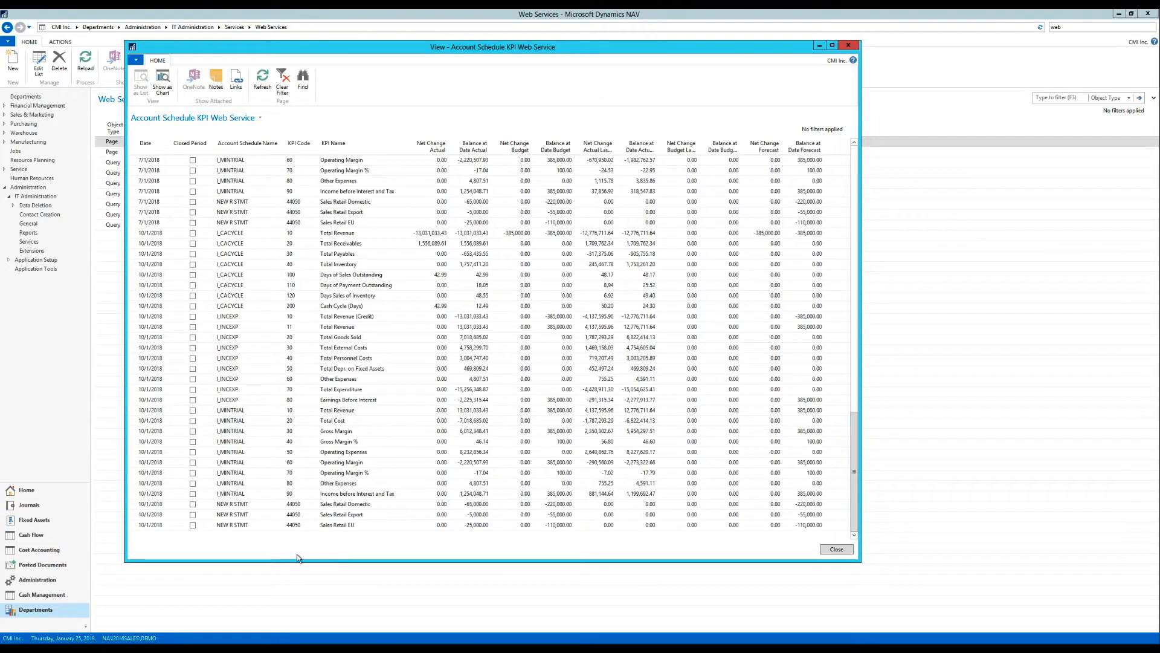
mouse_move(252, 509)
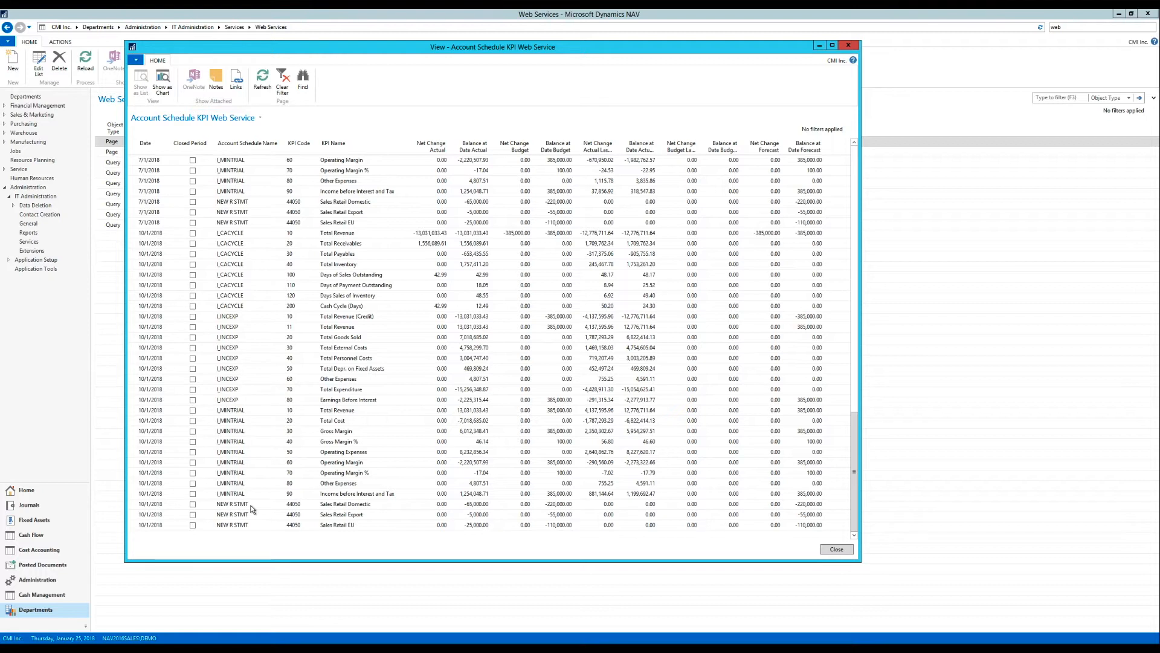
mouse_move(477, 533)
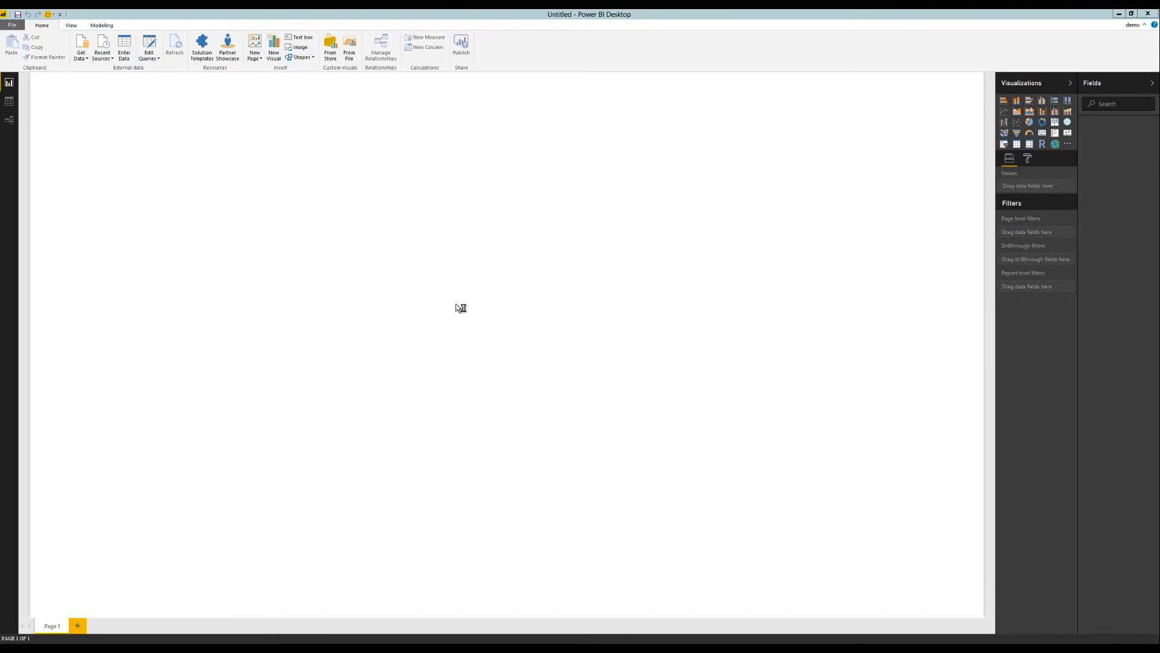
mouse_move(145, 105)
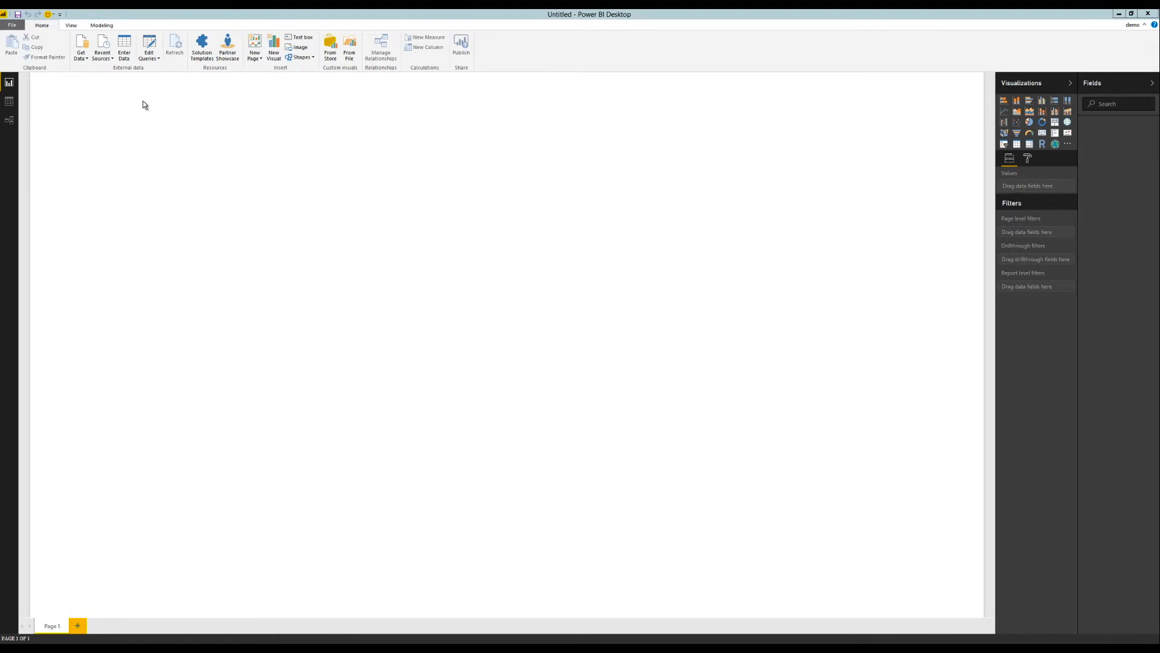
Open the Get Data dropdown on the Home ribbon.
left_click(80, 49)
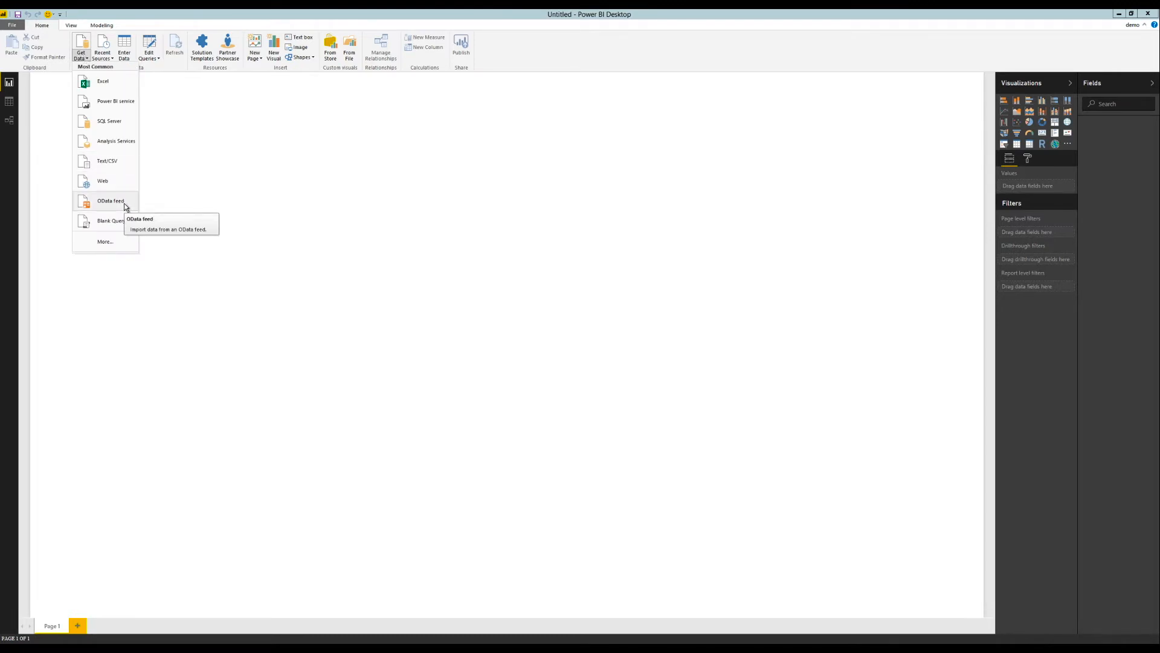
mouse_move(110, 200)
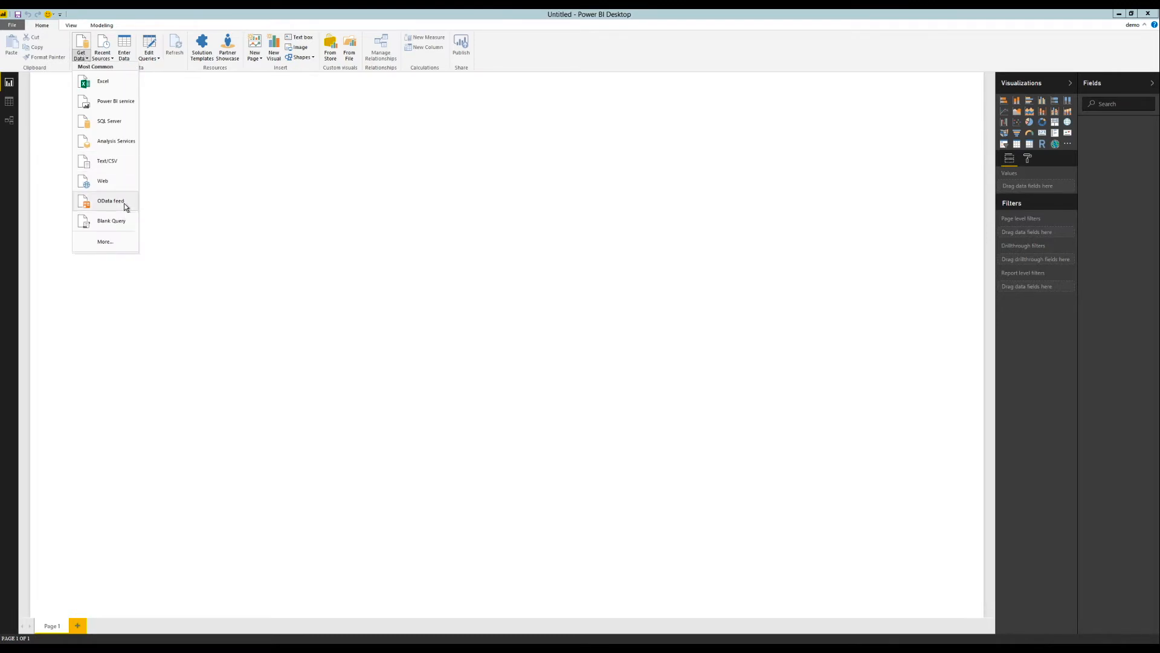
Connect to the NAV2016Sales powerbifinance OData feed URL for CMI Inc. to preview its KPI records.
left_click(109, 201)
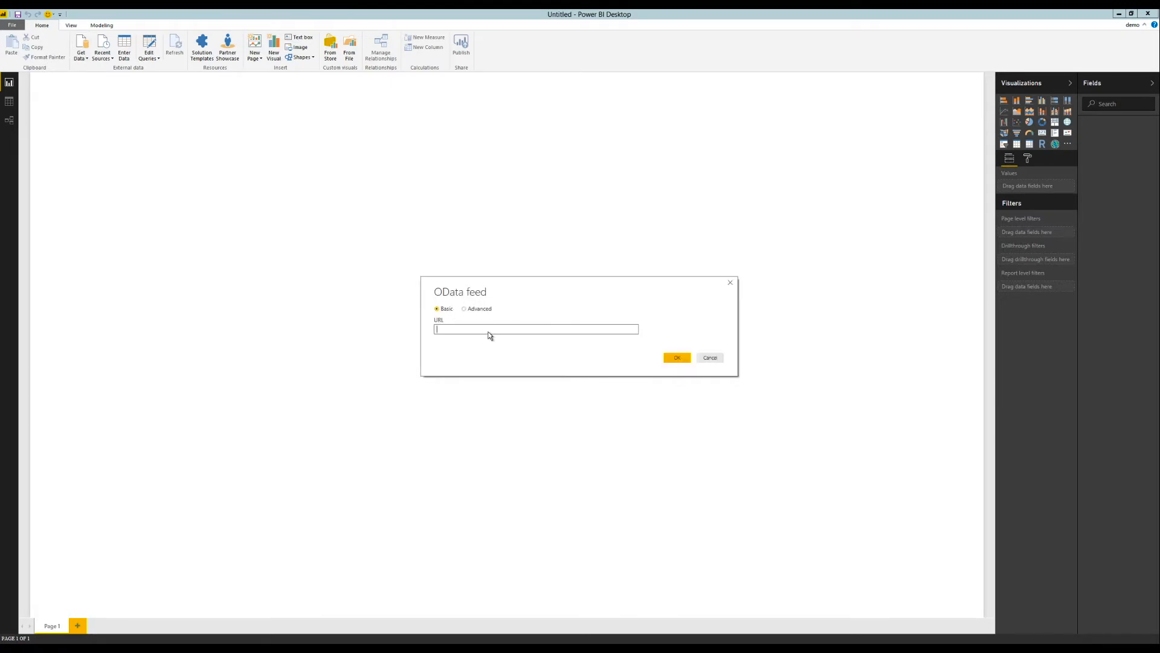
type("/NAV2016Sales:8748/DB_100_FRESH/OData/Company('CMI%20Inc.')/powerbifinance")
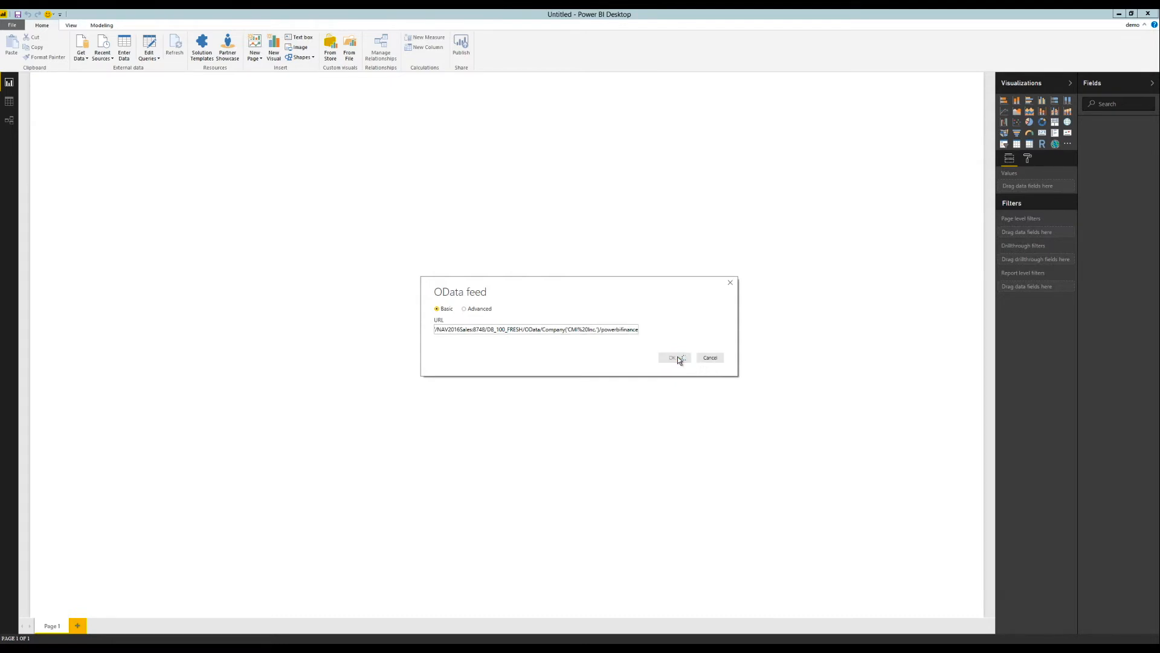
left_click(675, 357)
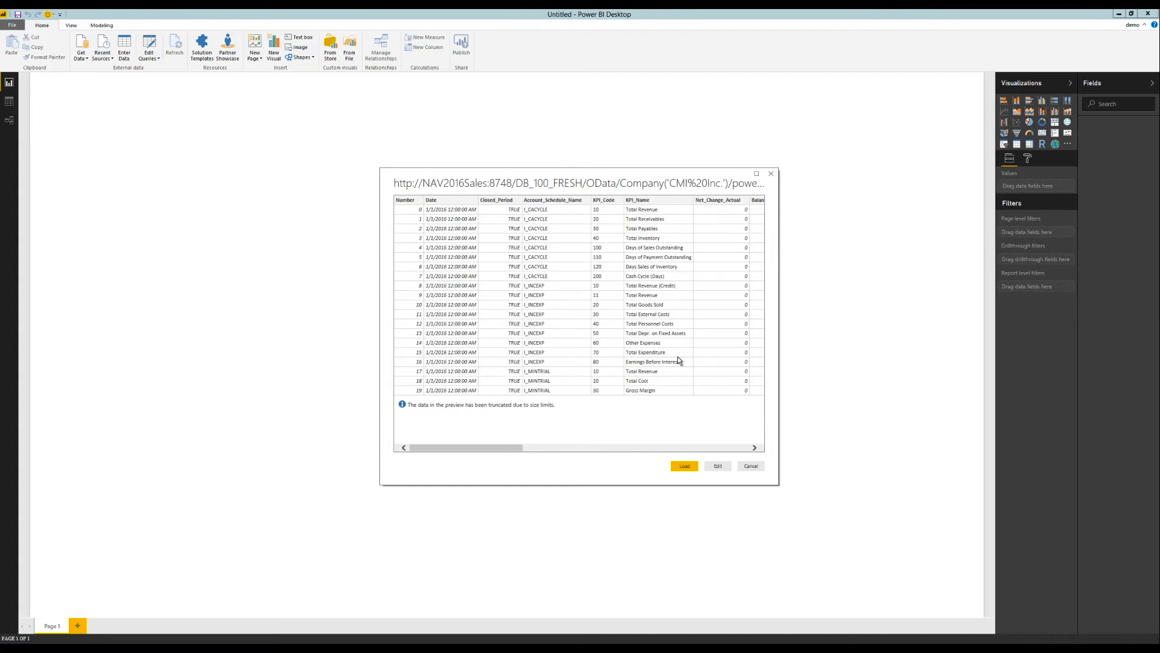
mouse_move(607, 320)
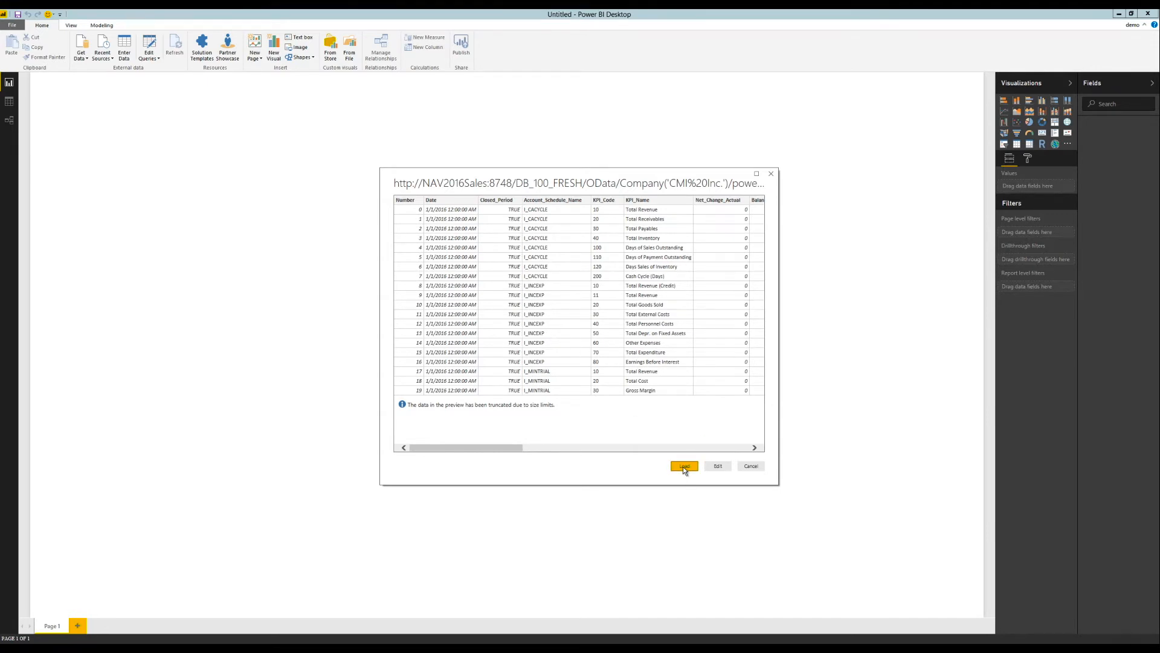
Load the previewed KPI feed into the report as Query1.
left_click(683, 465)
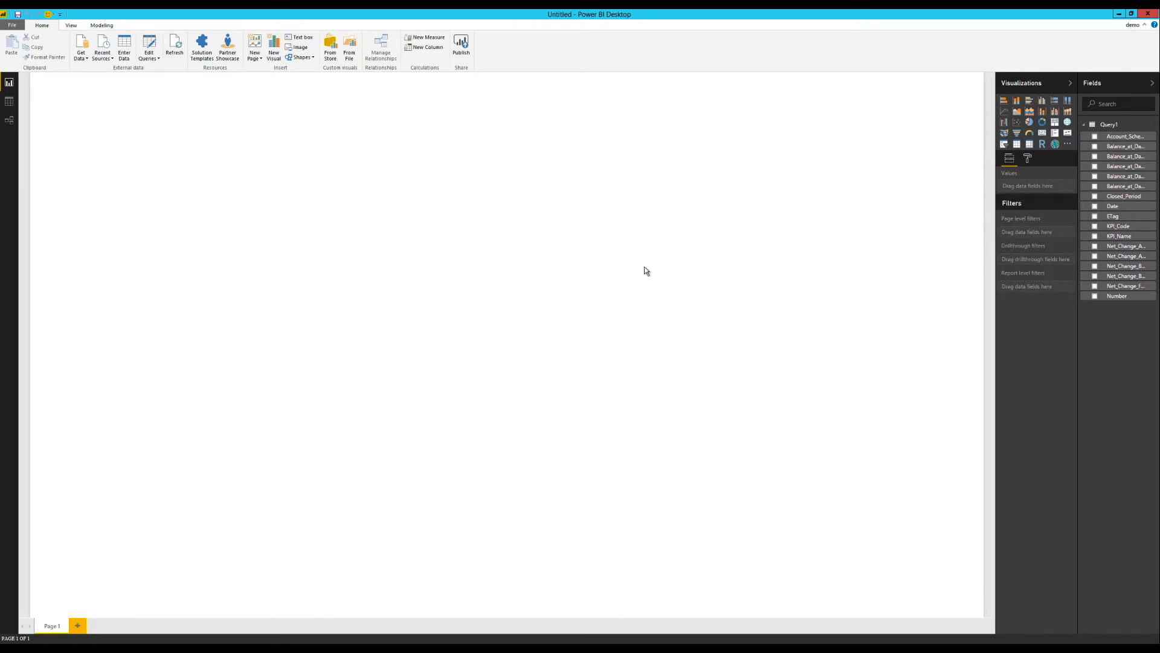
mouse_move(999, 276)
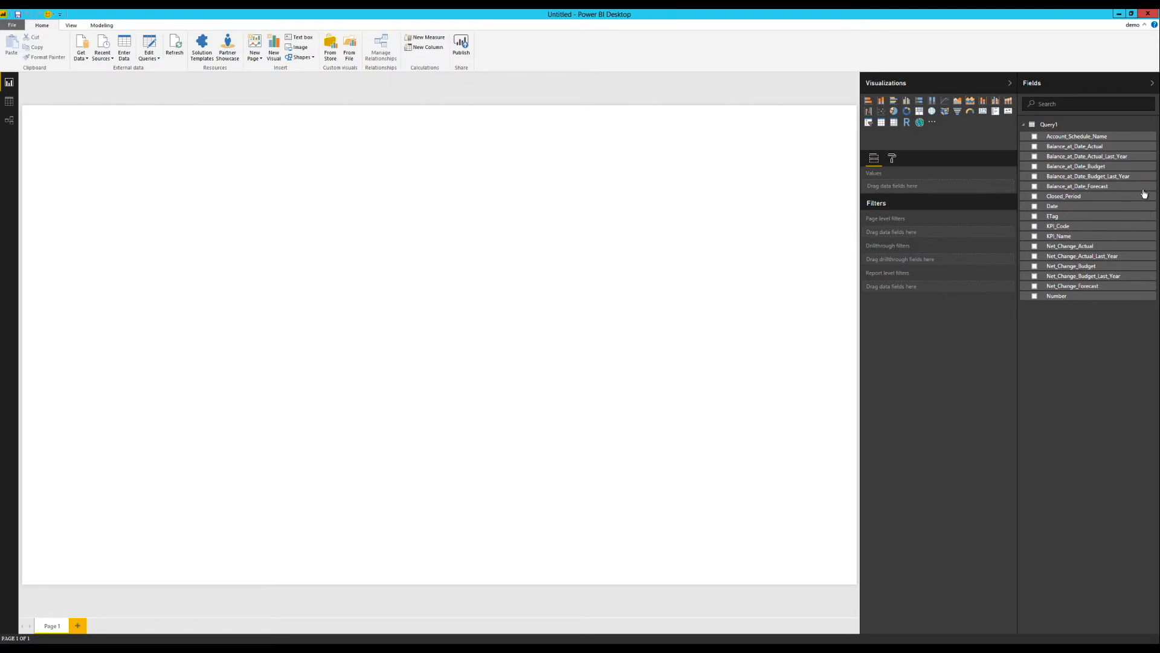
mouse_move(861, 319)
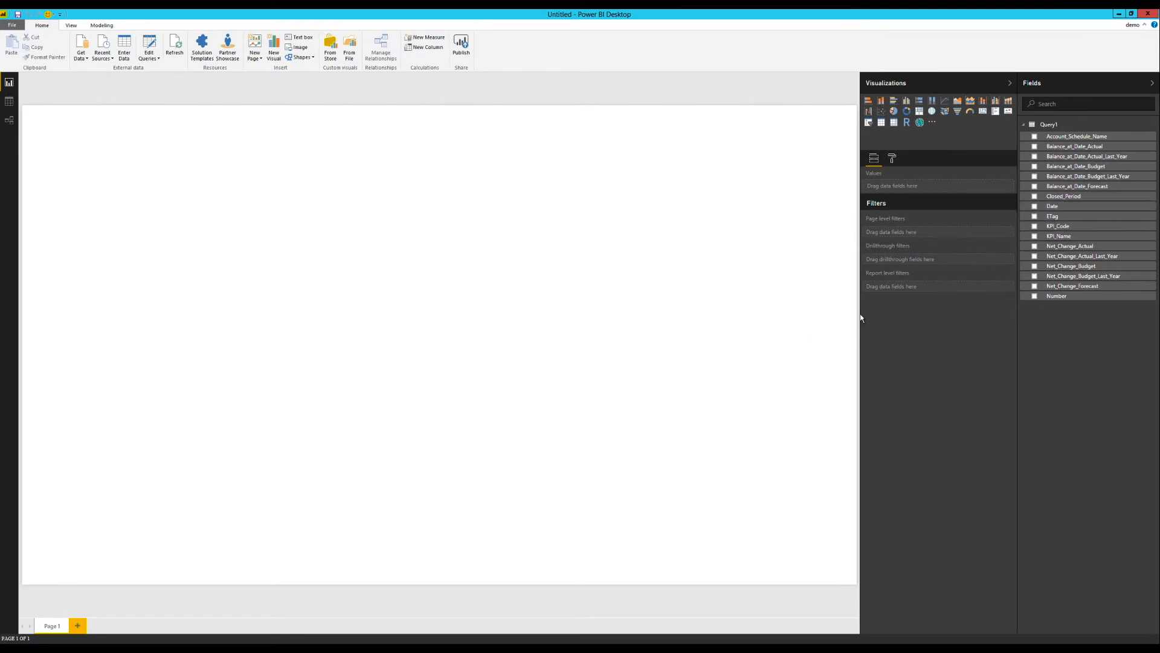
mouse_move(899, 320)
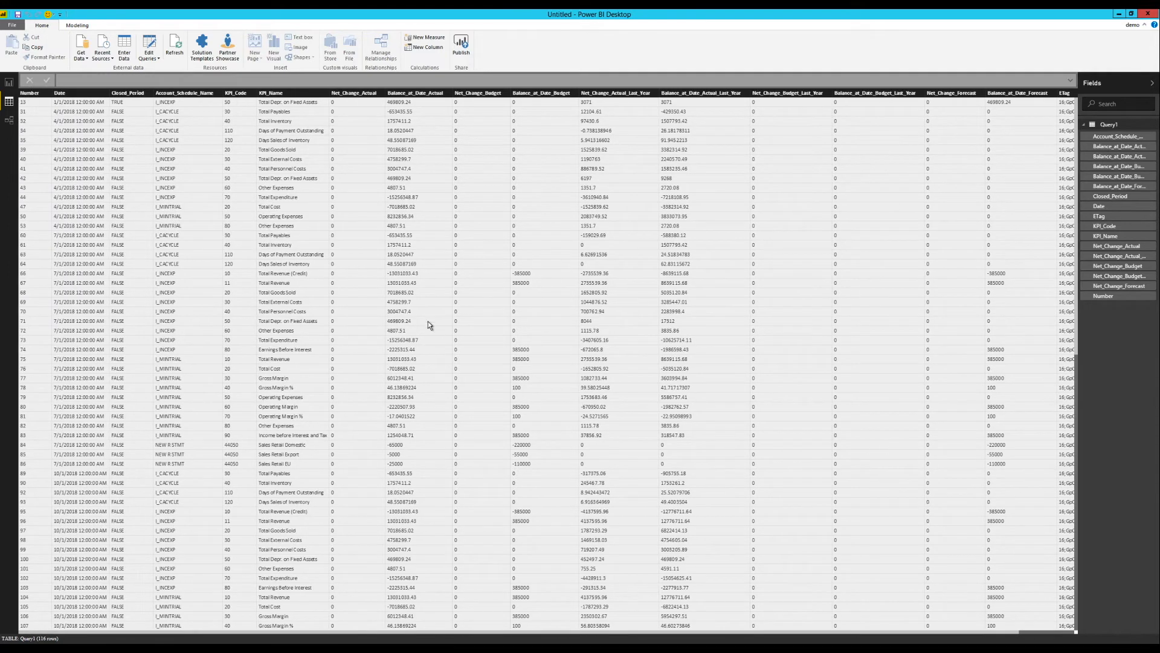
mouse_move(626, 283)
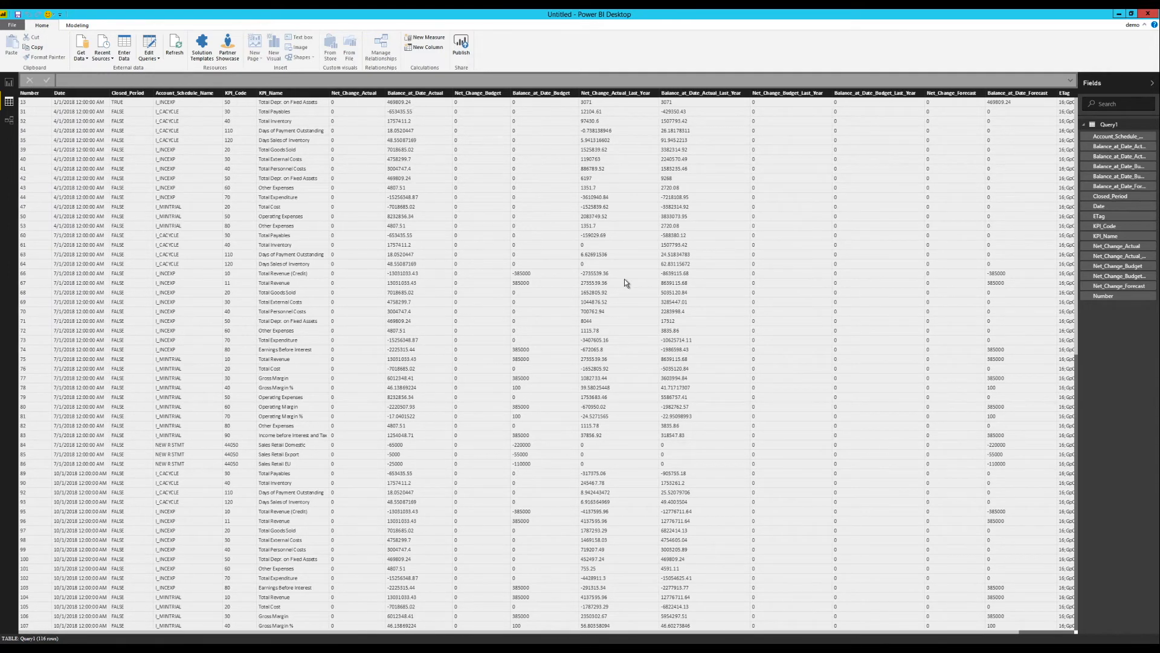
mouse_move(1018, 537)
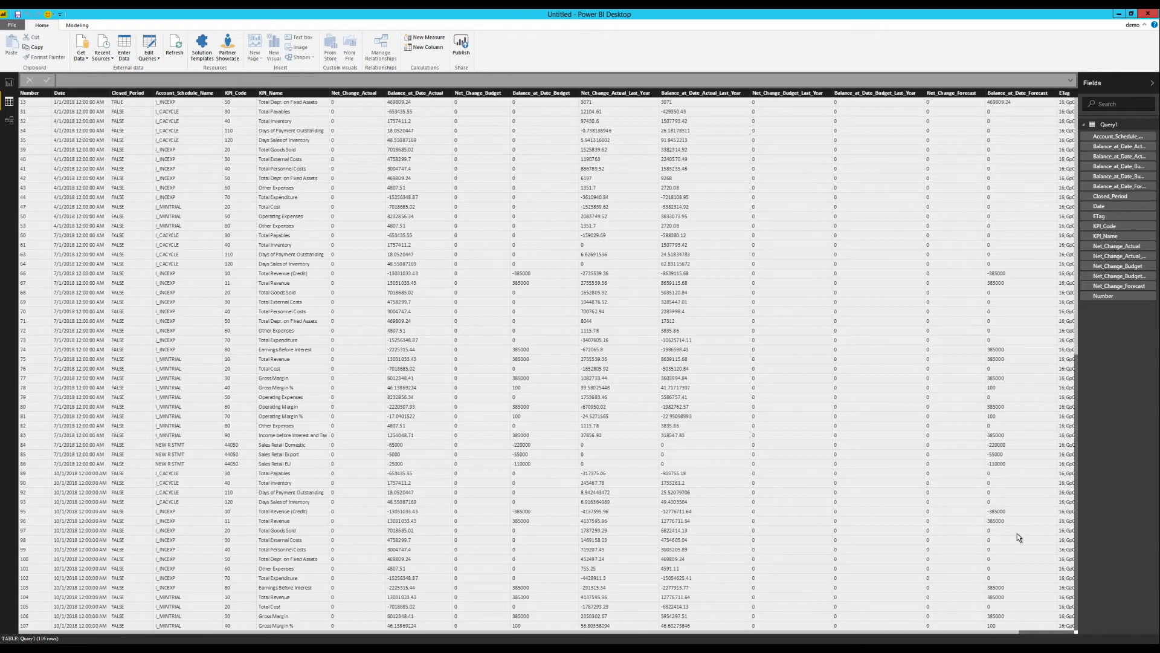
mouse_move(620, 478)
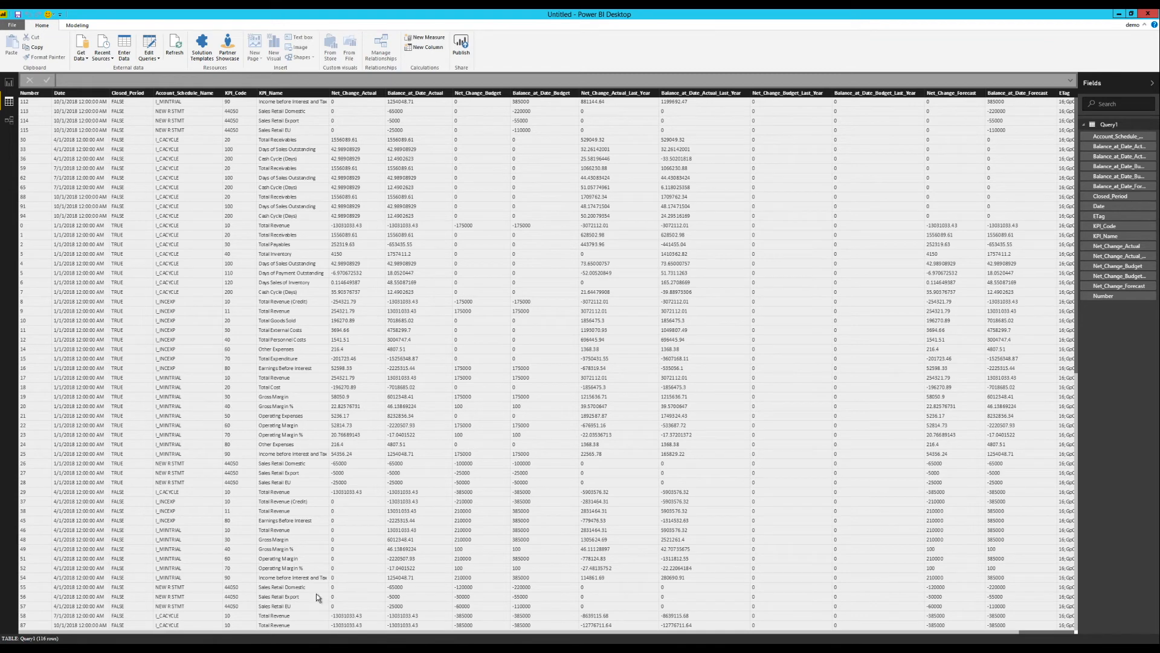
mouse_move(942, 595)
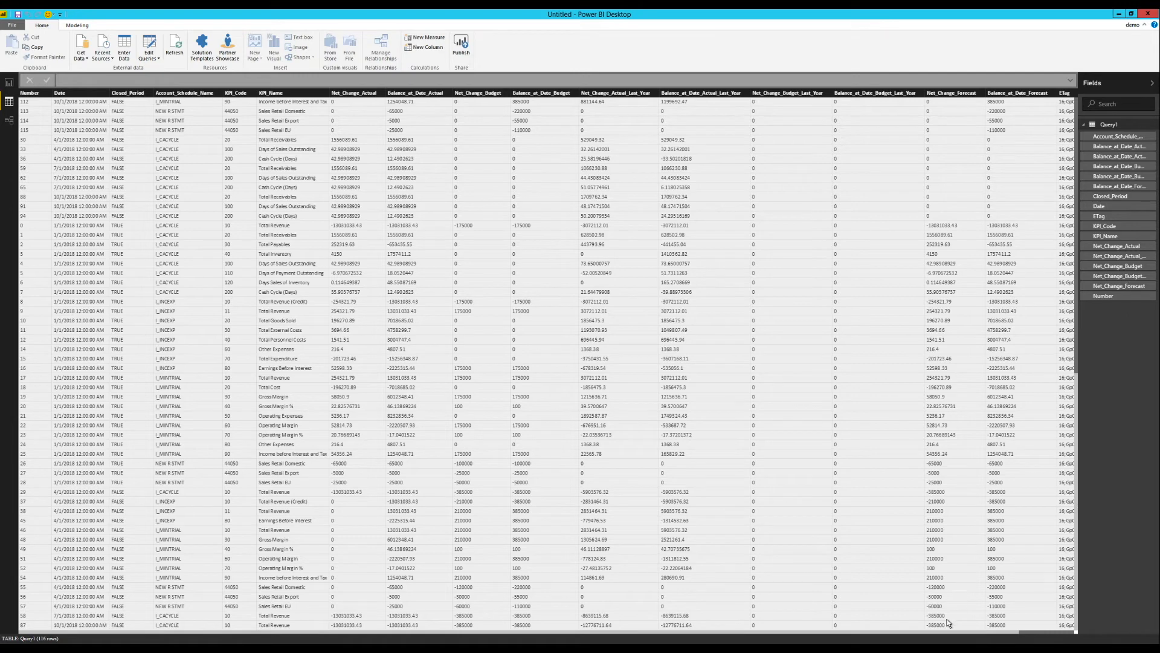
mouse_move(80, 200)
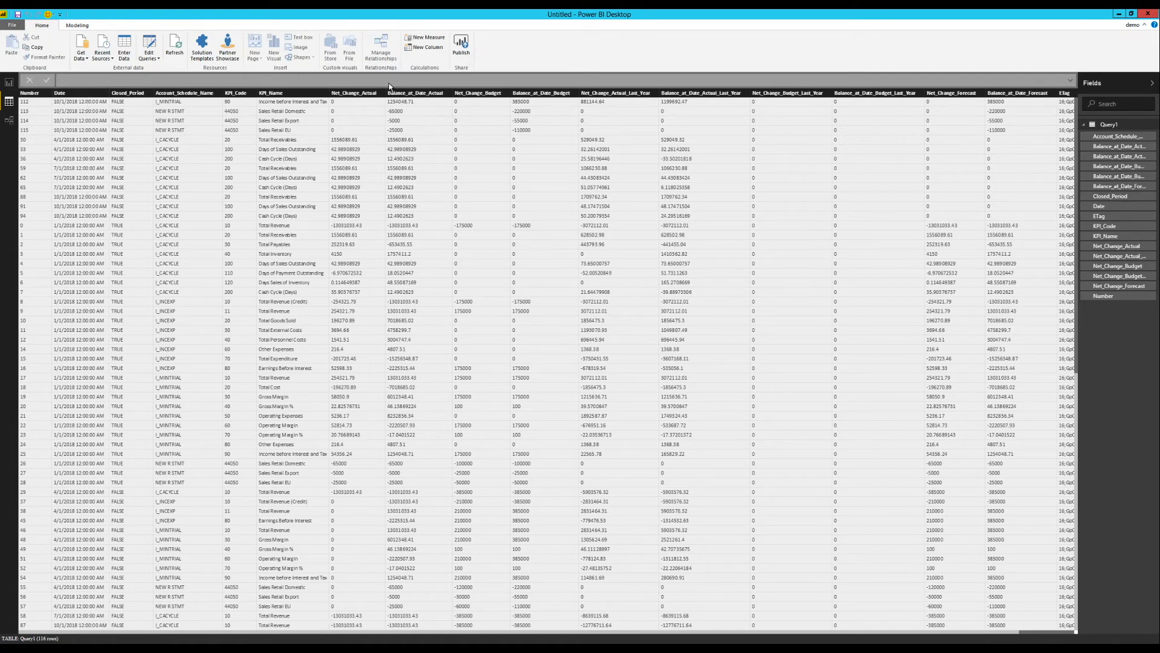
mouse_move(332, 329)
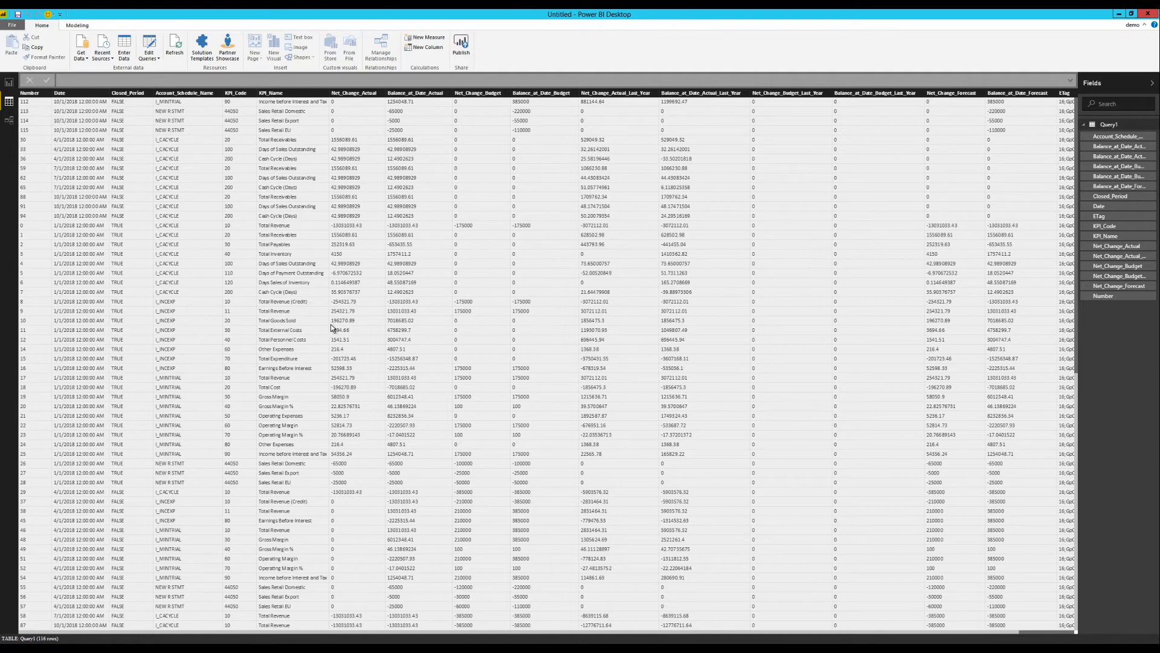
Switch to Data view to browse Query1's KPI rows and values.
left_click(344, 339)
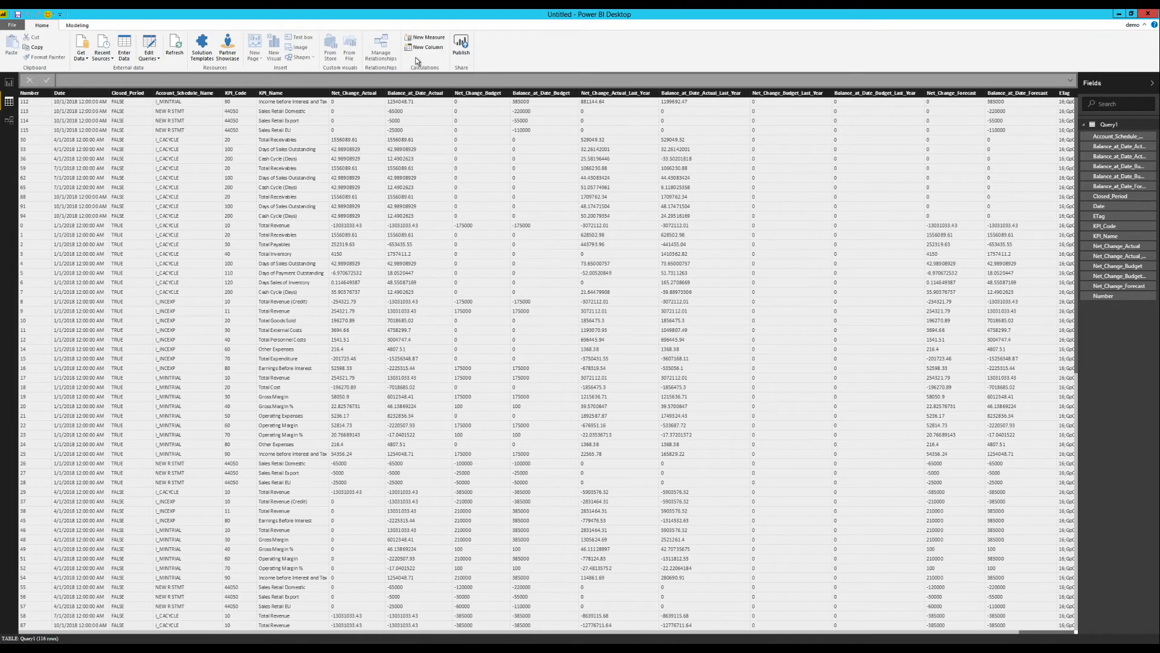
Start a new Quarter column whose formula begins FORMAT(DATE(.
left_click(425, 38)
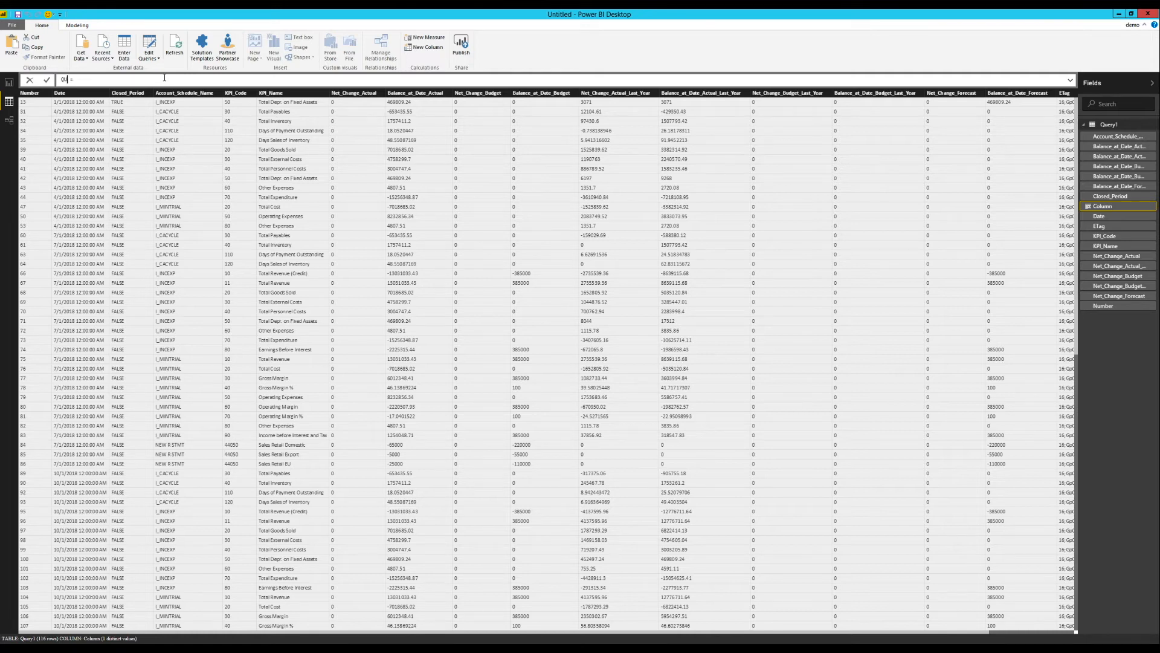
type("Quarter")
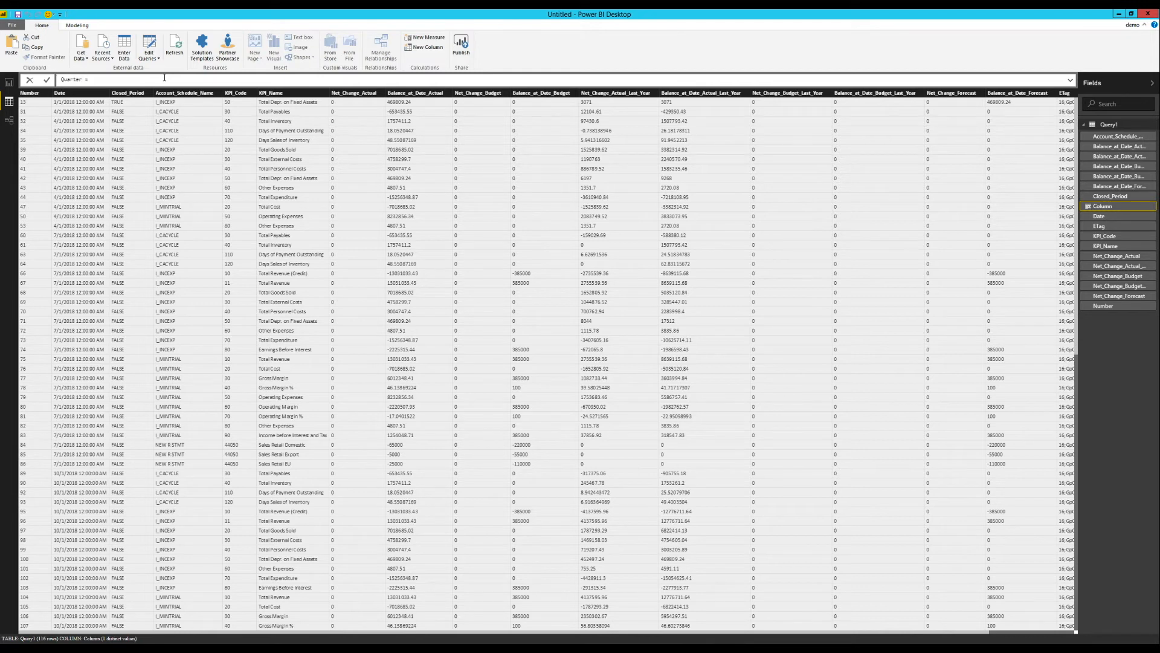
left_click(88, 79)
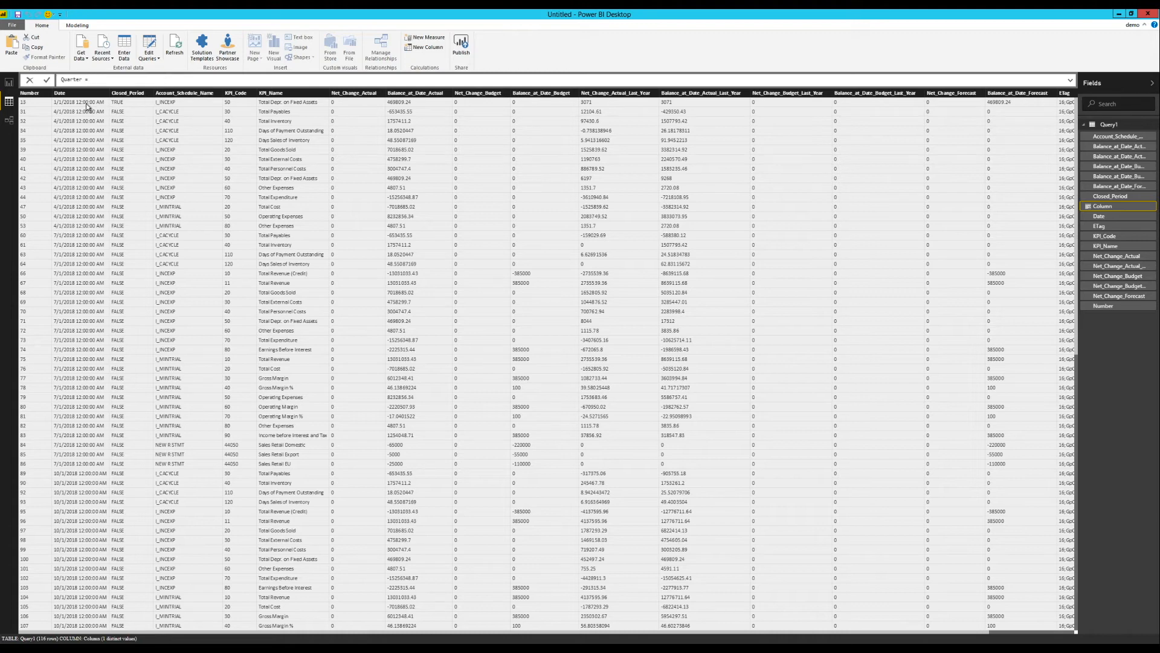
mouse_move(82, 137)
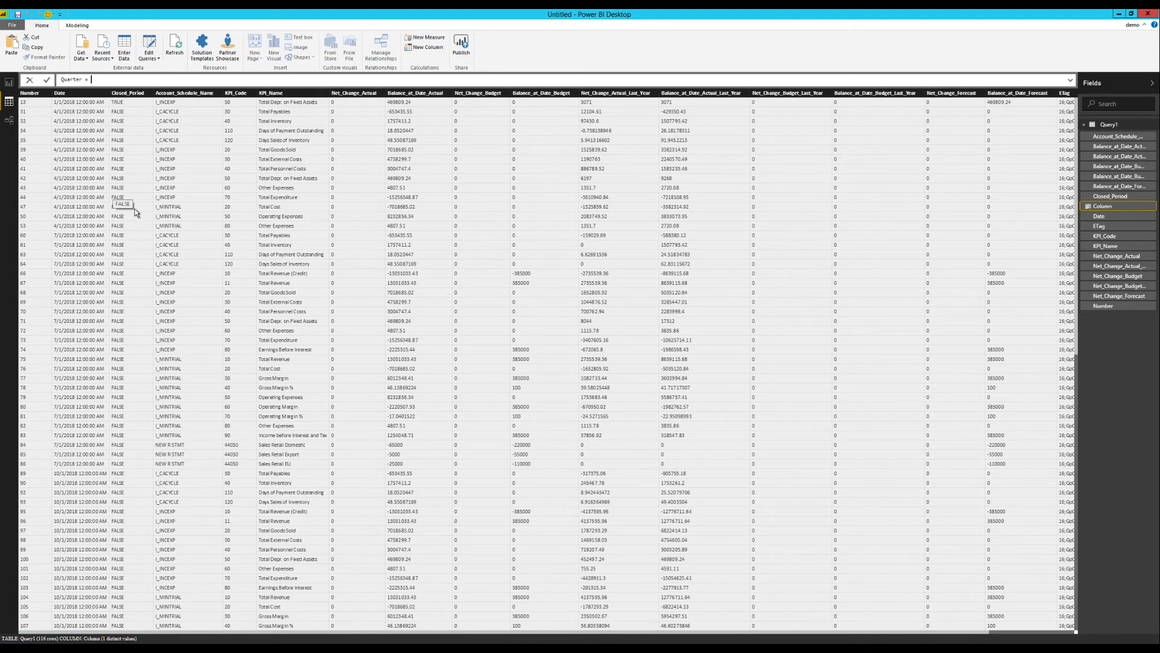
type("FORMAT")
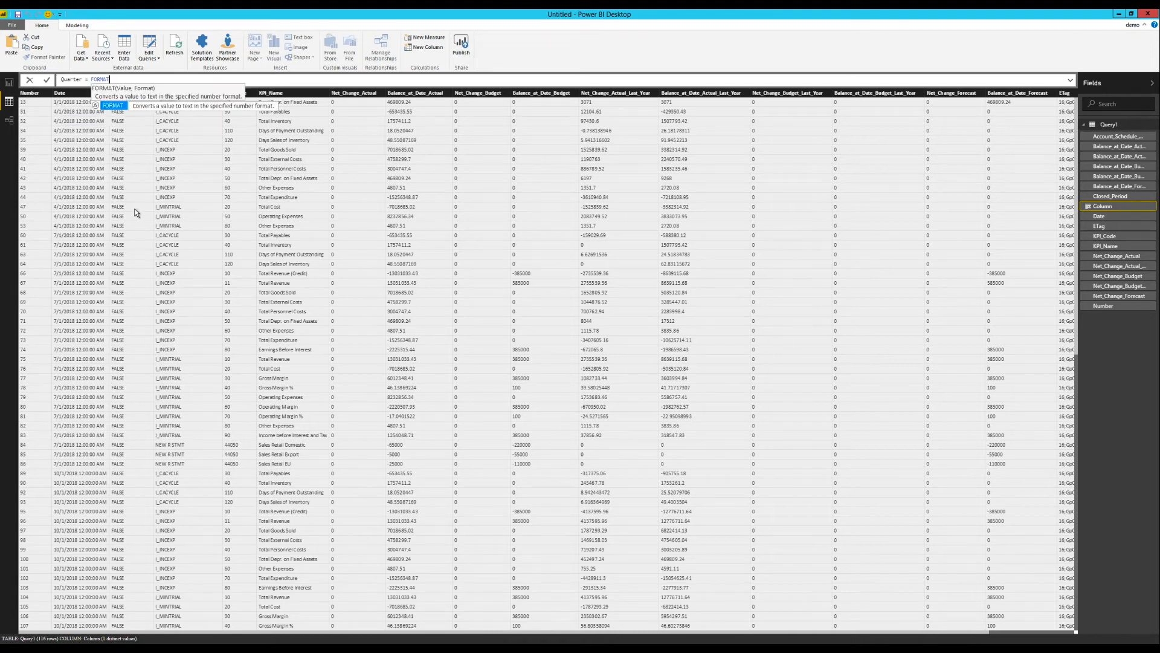
type("(")
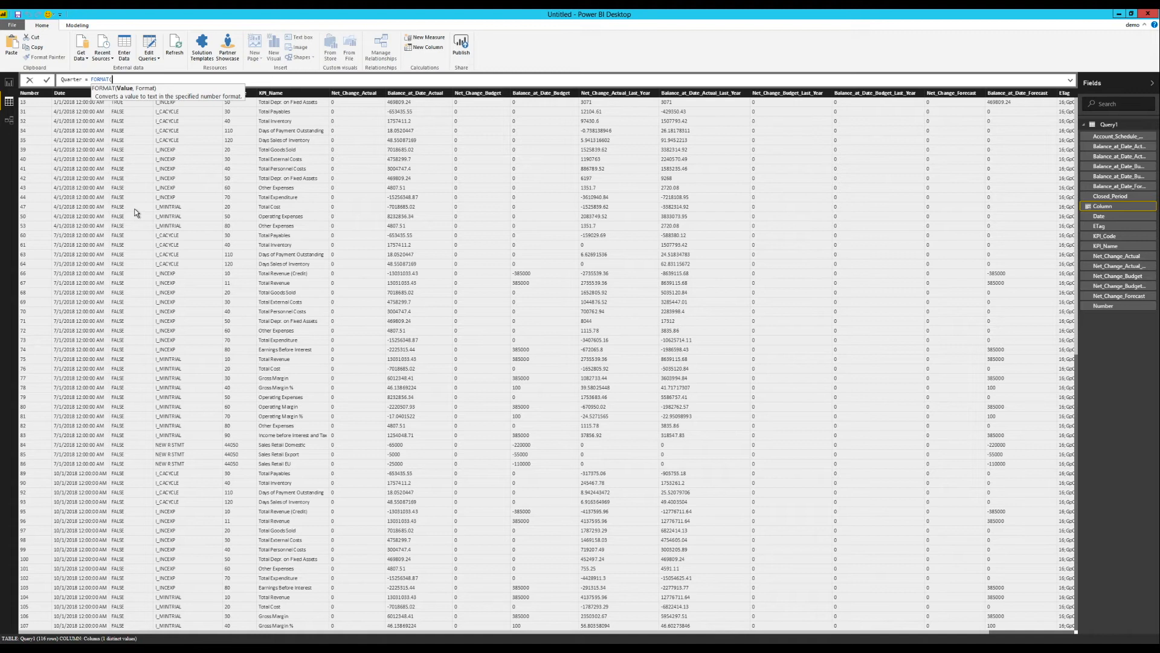
type("DAT")
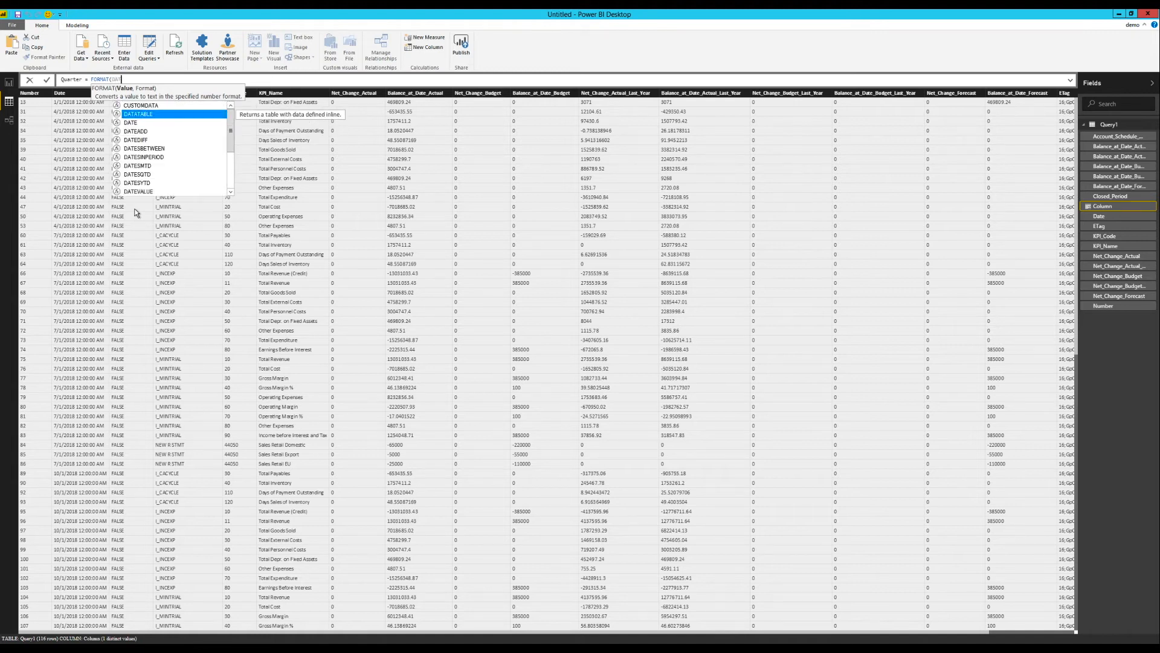
type("DATE(")
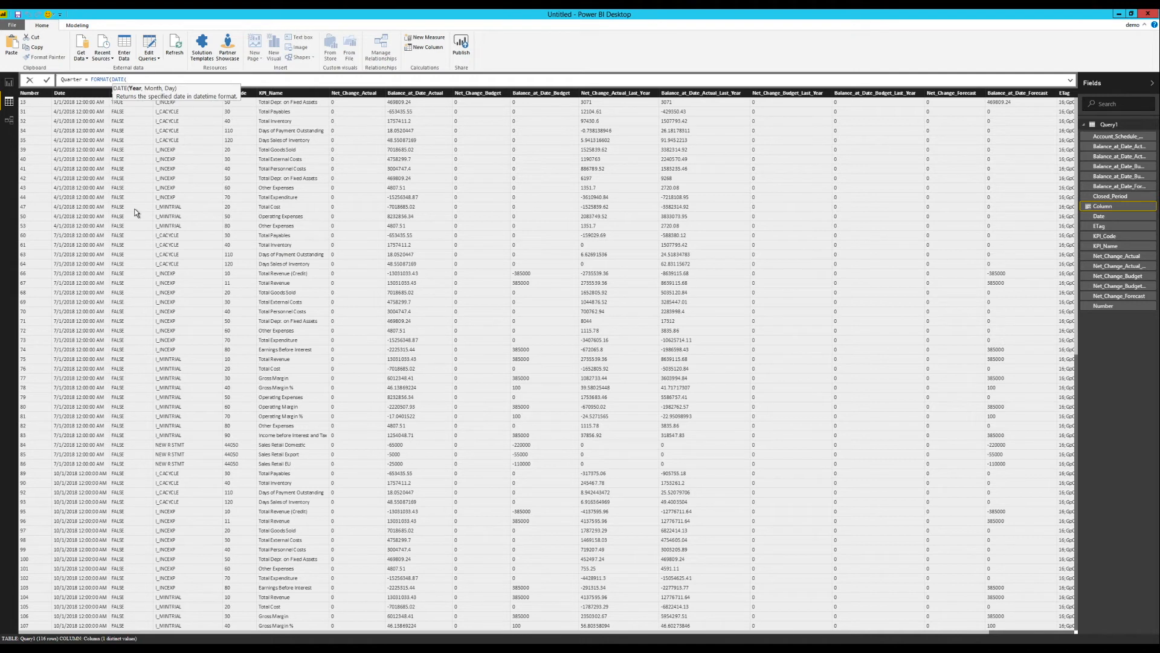
Complete the YEAR, MONTH and DAY date arguments with the "YYYY/MM/DD" format and commit.
type("Y")
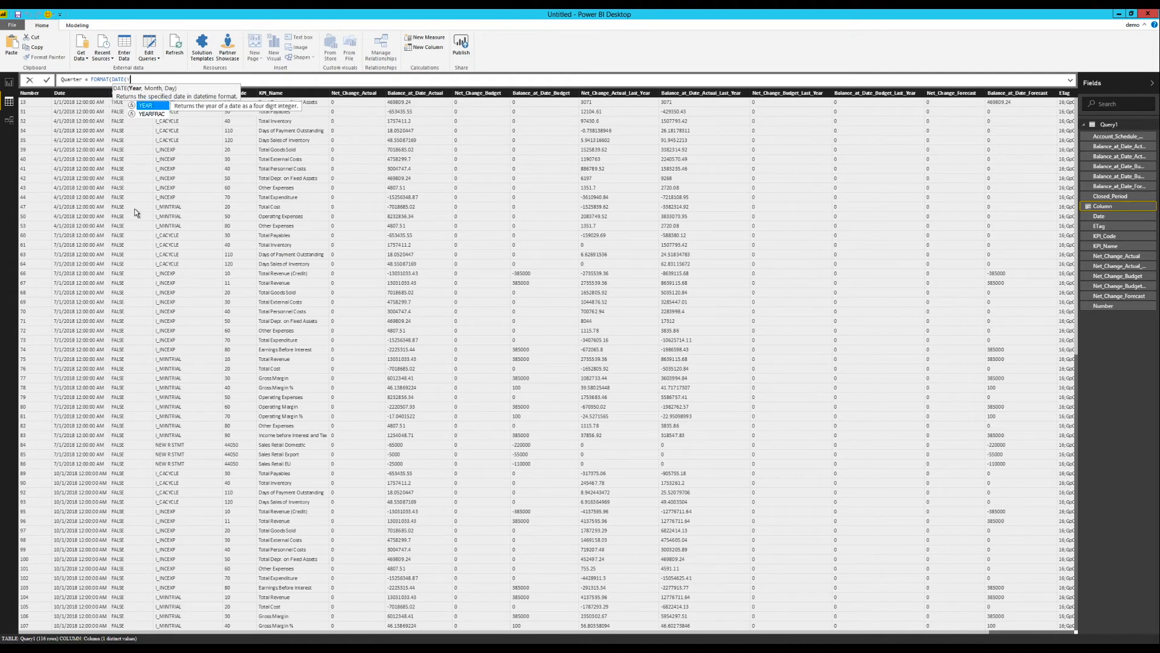
type("YEAR([Da")
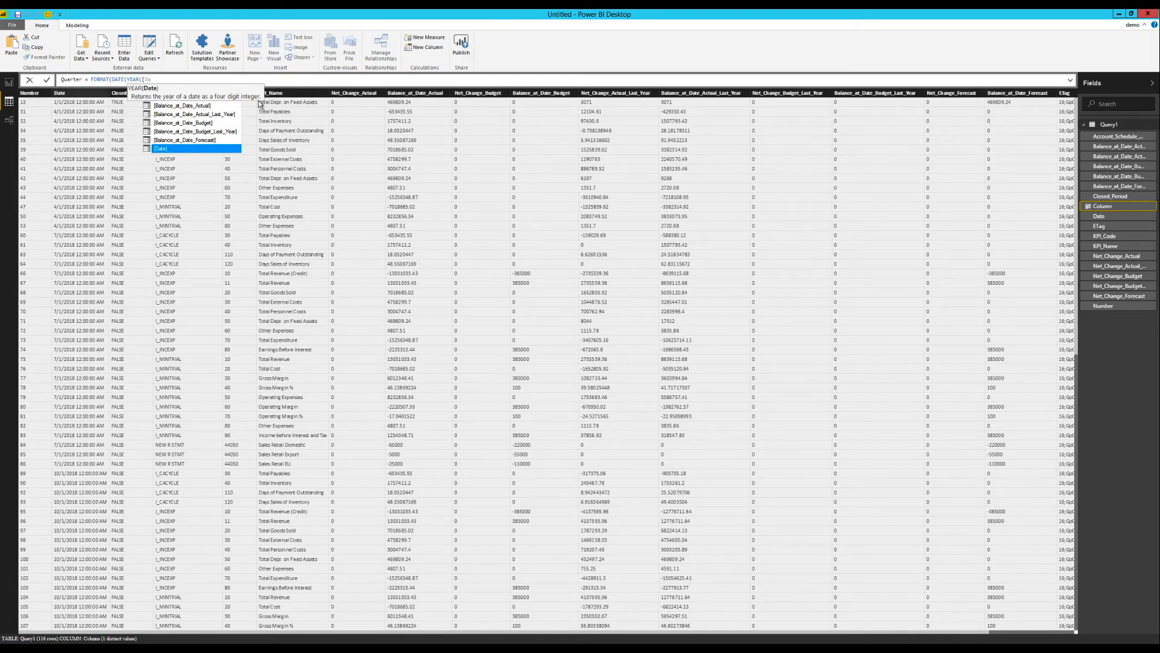
mouse_move(640, 133)
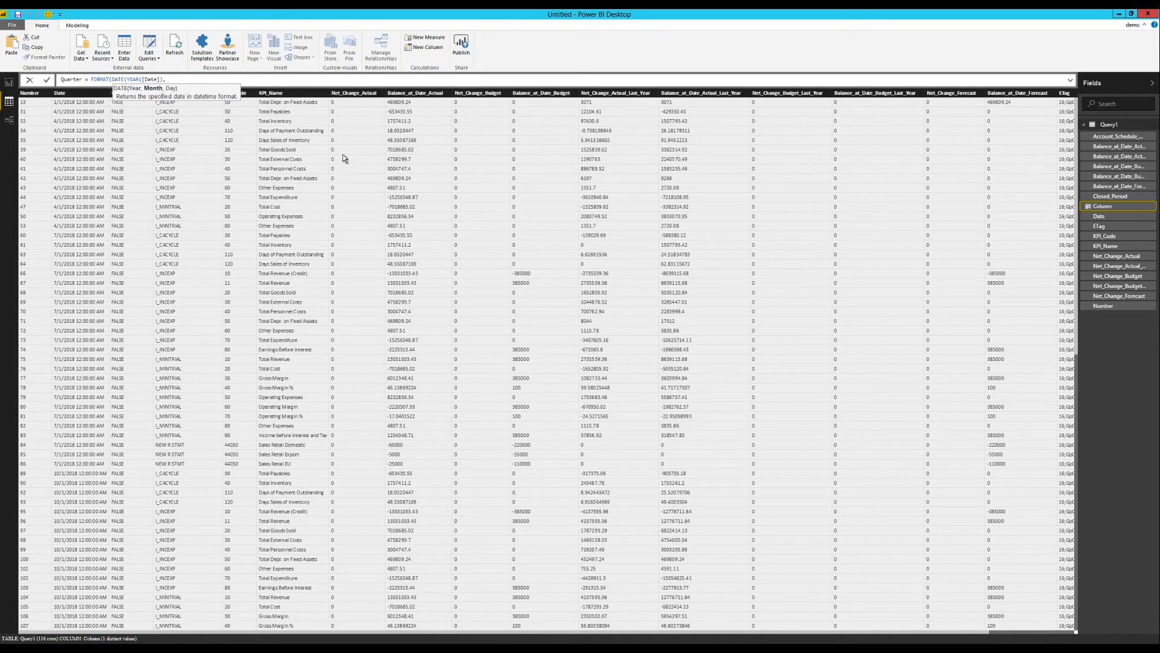
type("Month")
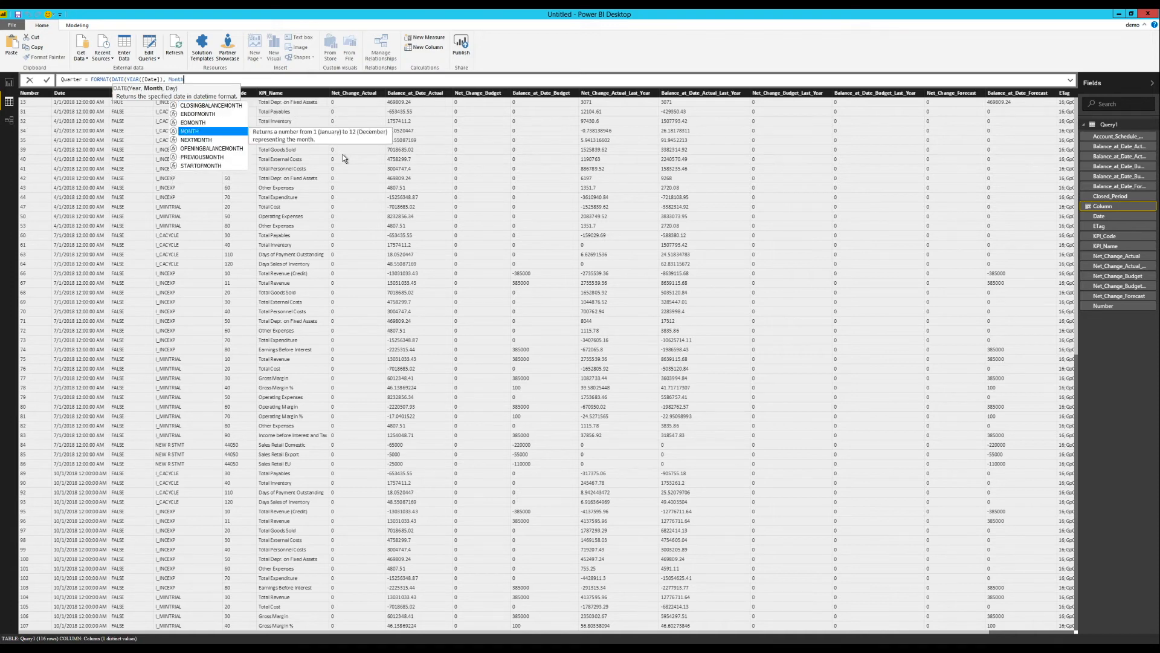
type("[date]),")
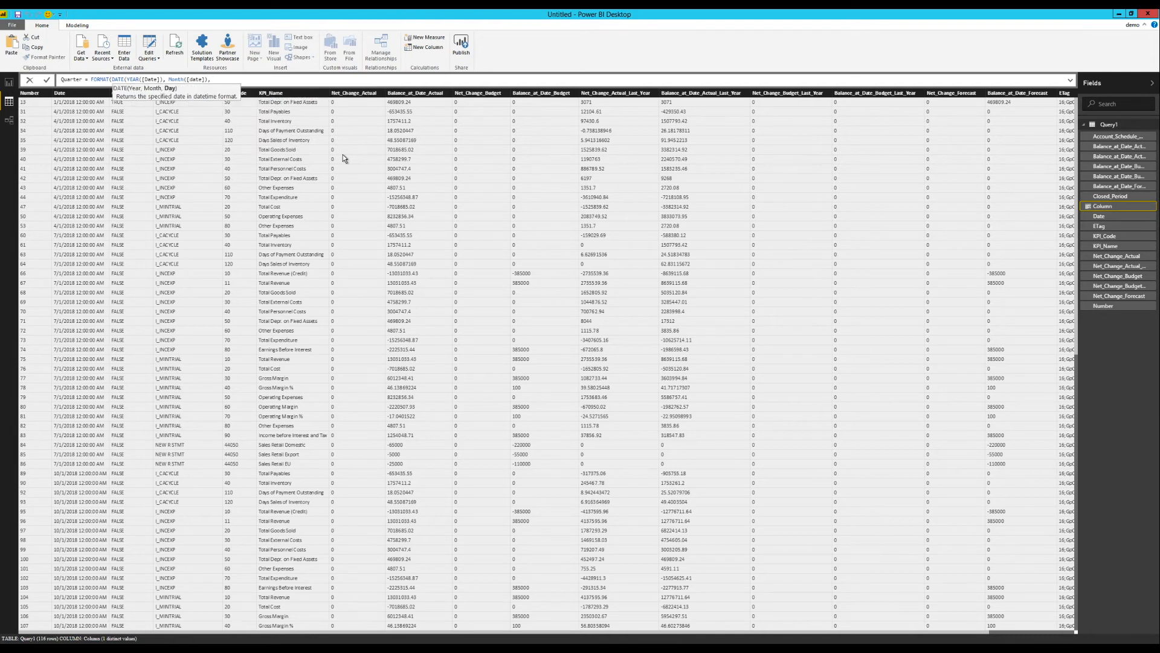
type("Day")
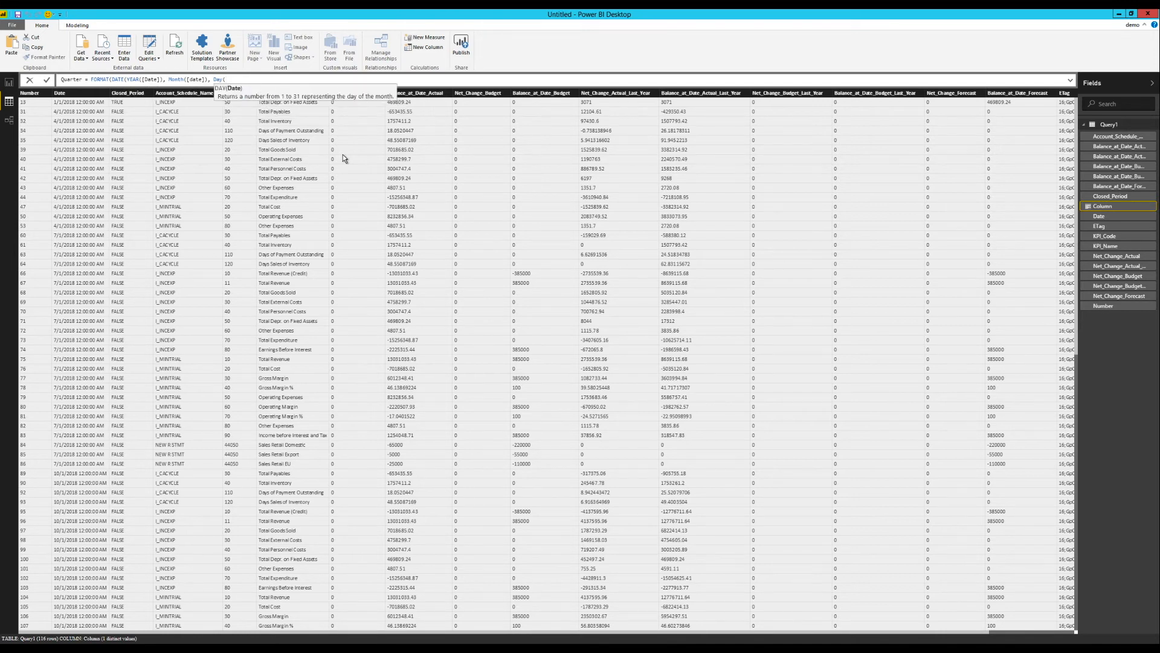
type("(")
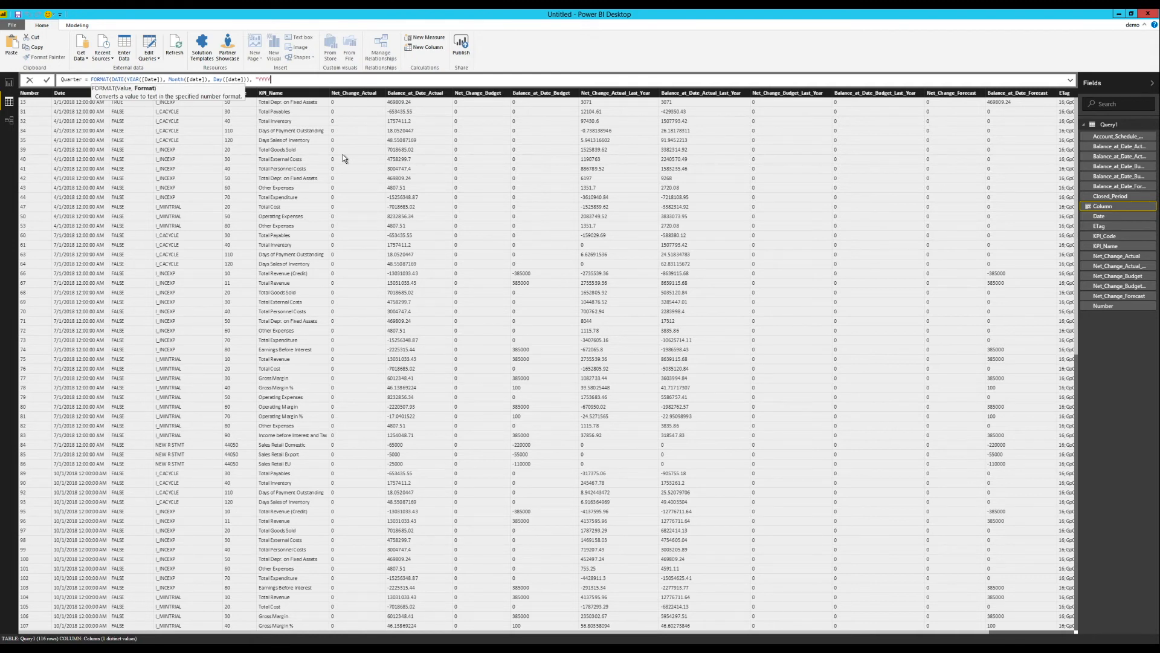
type("/#")
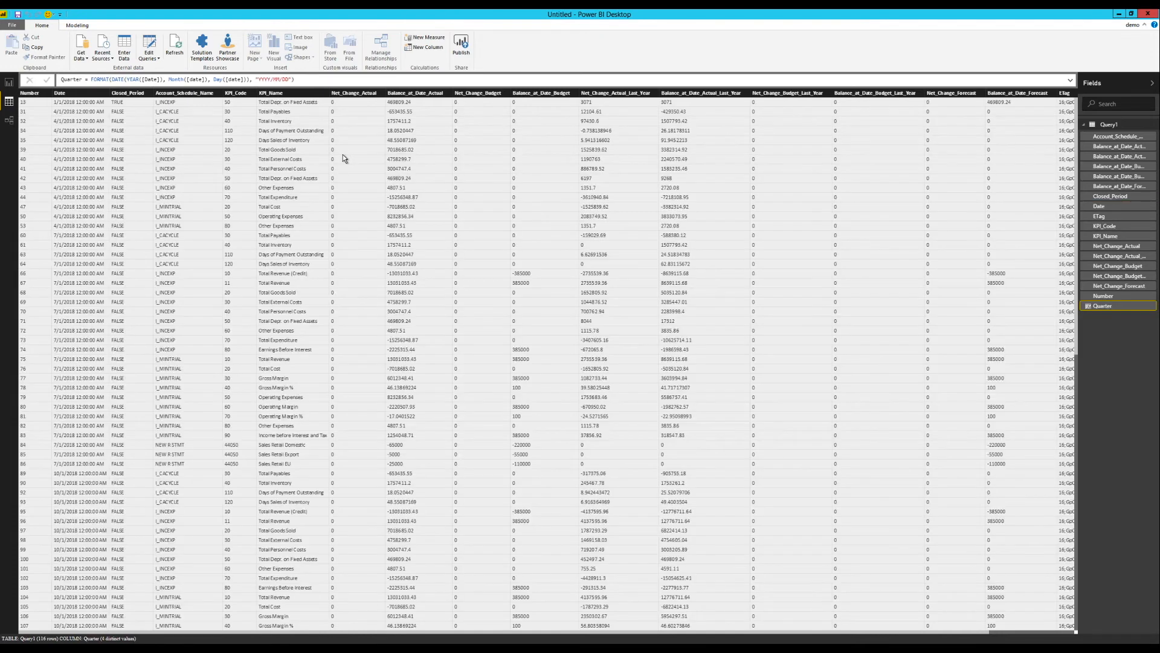
mouse_move(911, 633)
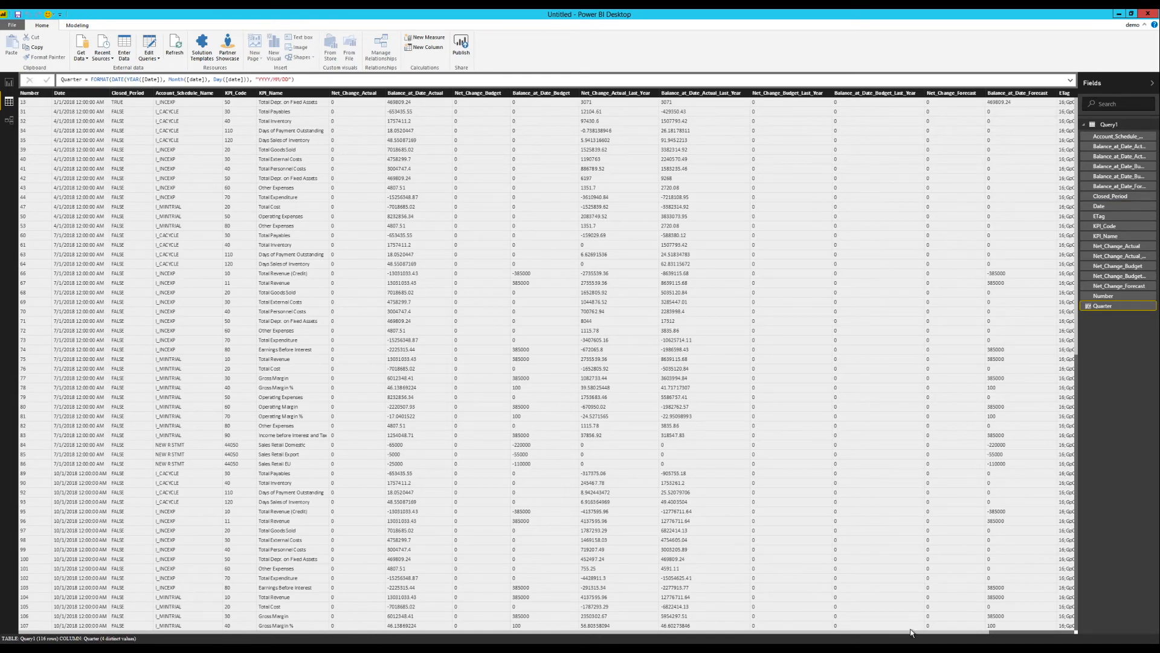
scroll("right", 3)
type("Day =")
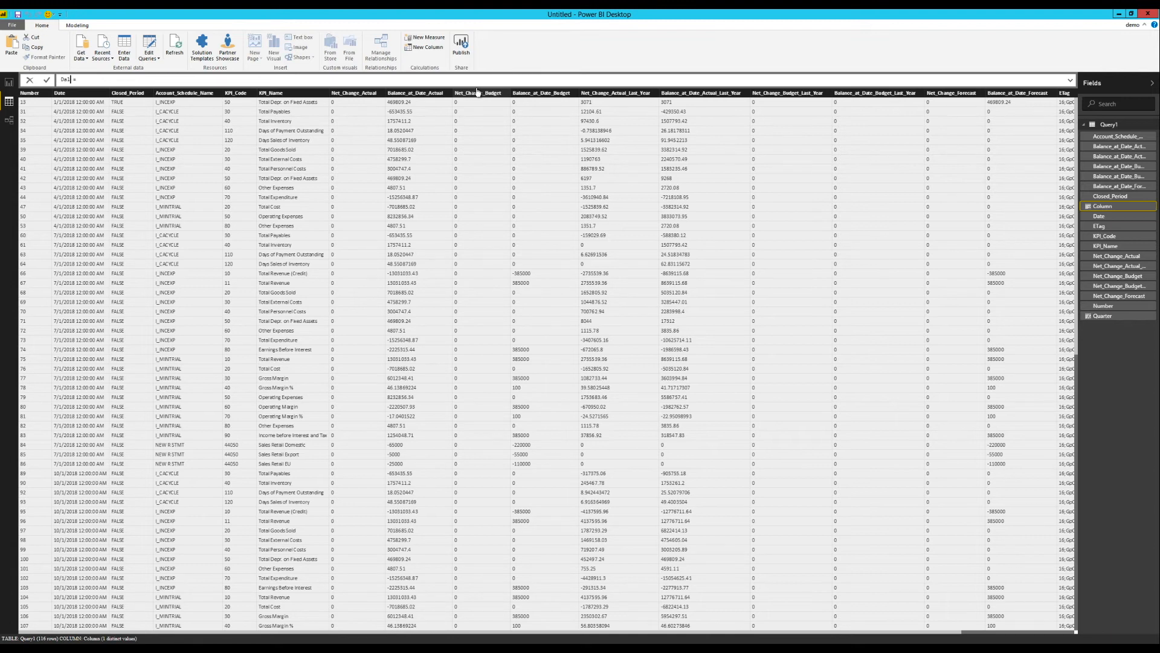
Create Sales = CURRENCY([Net_Change_Actual]) and scroll to check its dollar values.
type("Sales")
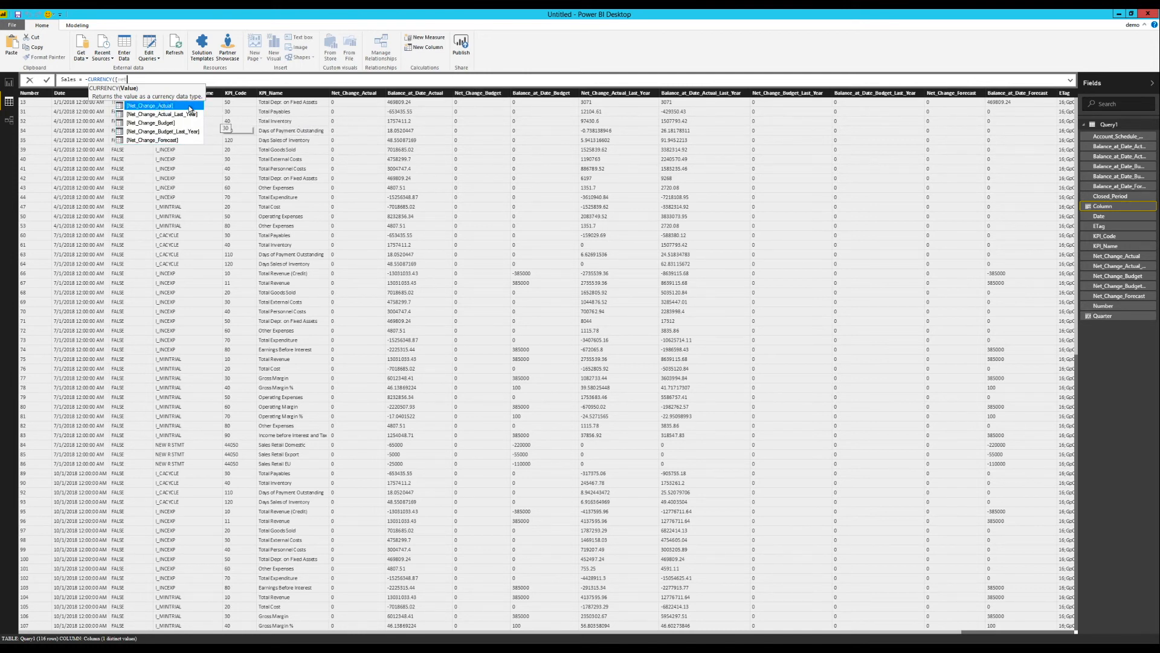
left_click(151, 105)
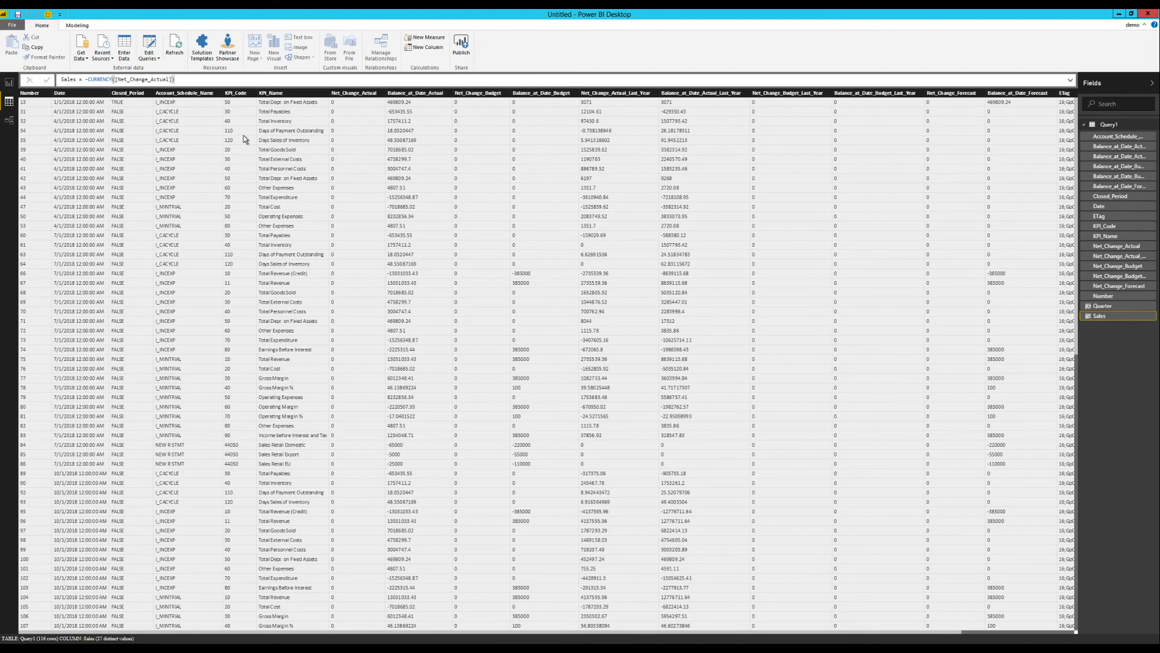
mouse_move(316, 141)
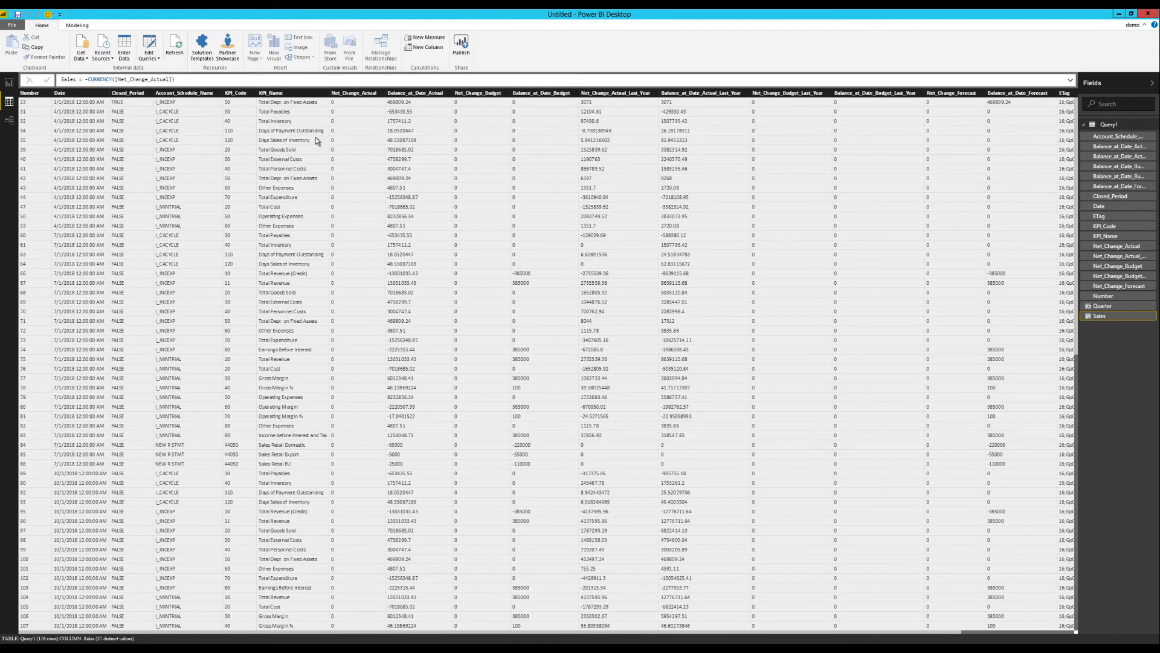
mouse_move(1025, 635)
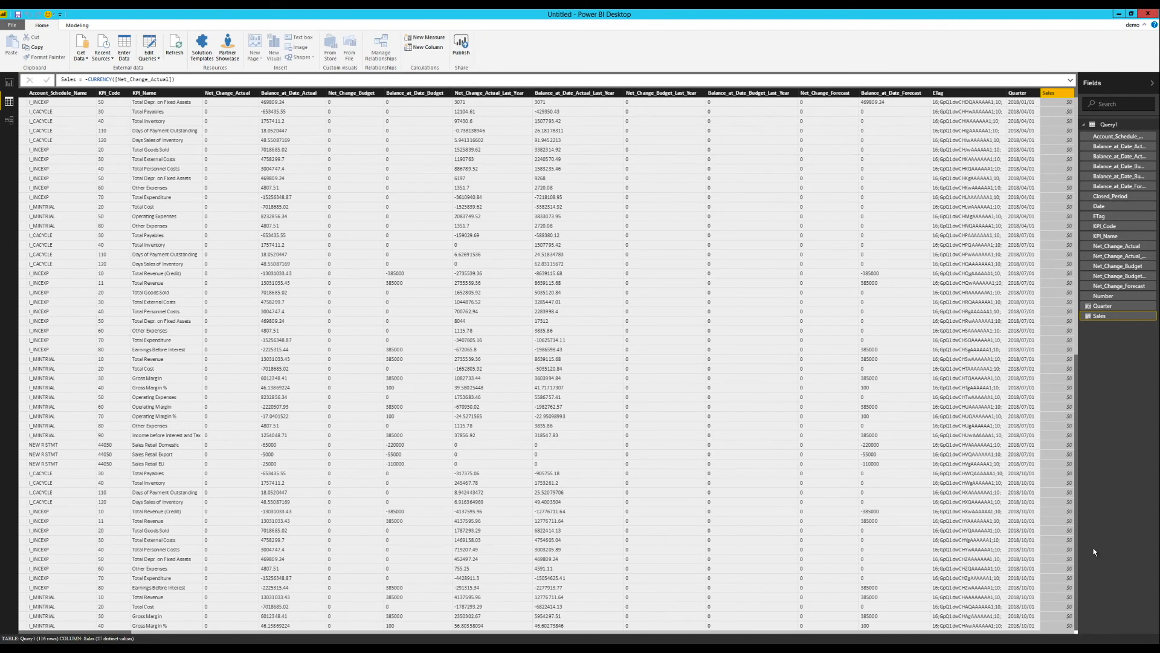
scroll("down", 3)
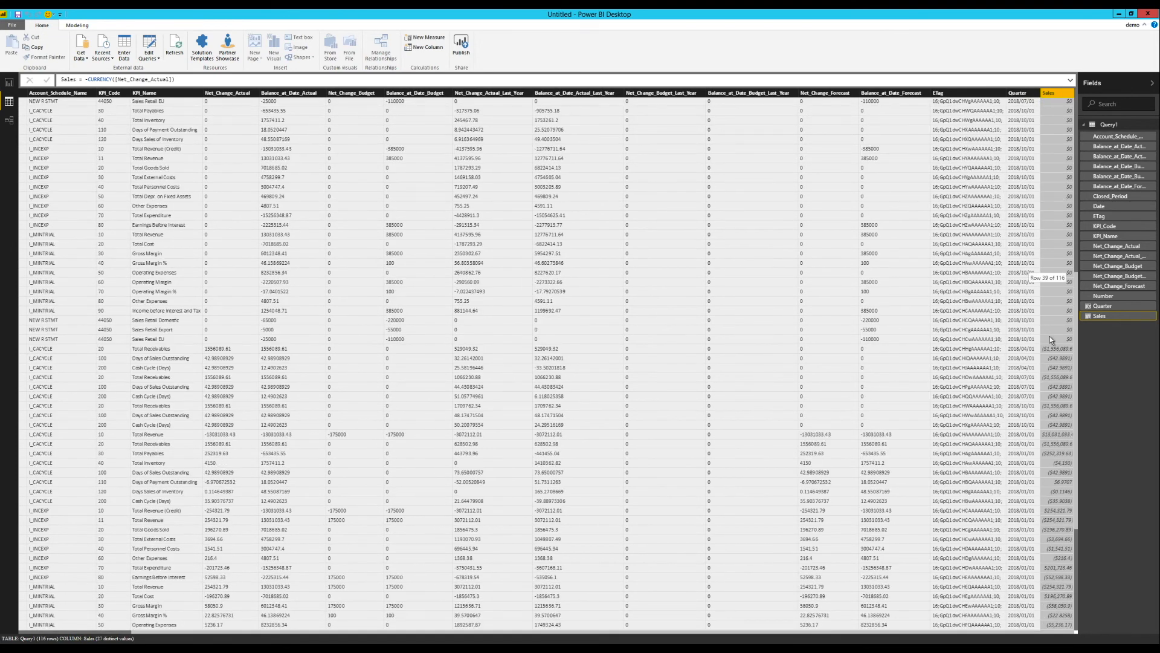
scroll("down", 3)
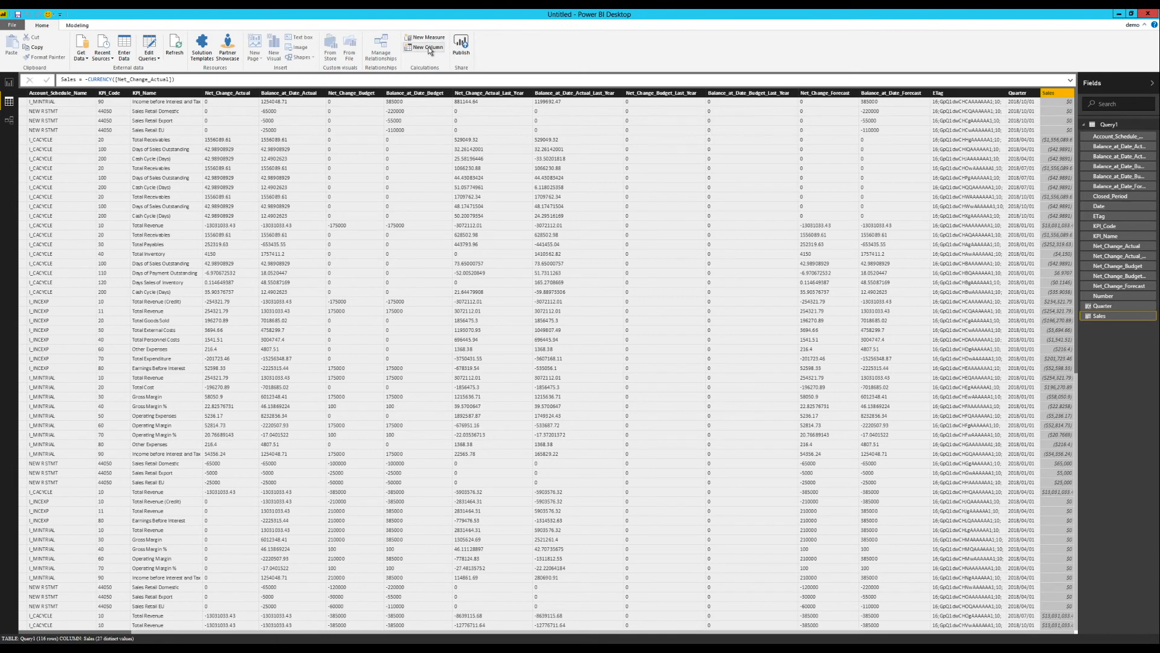
Create a Budget column defined as CURRENCY(Query1[Net_Change_Budget]).
left_click(424, 37)
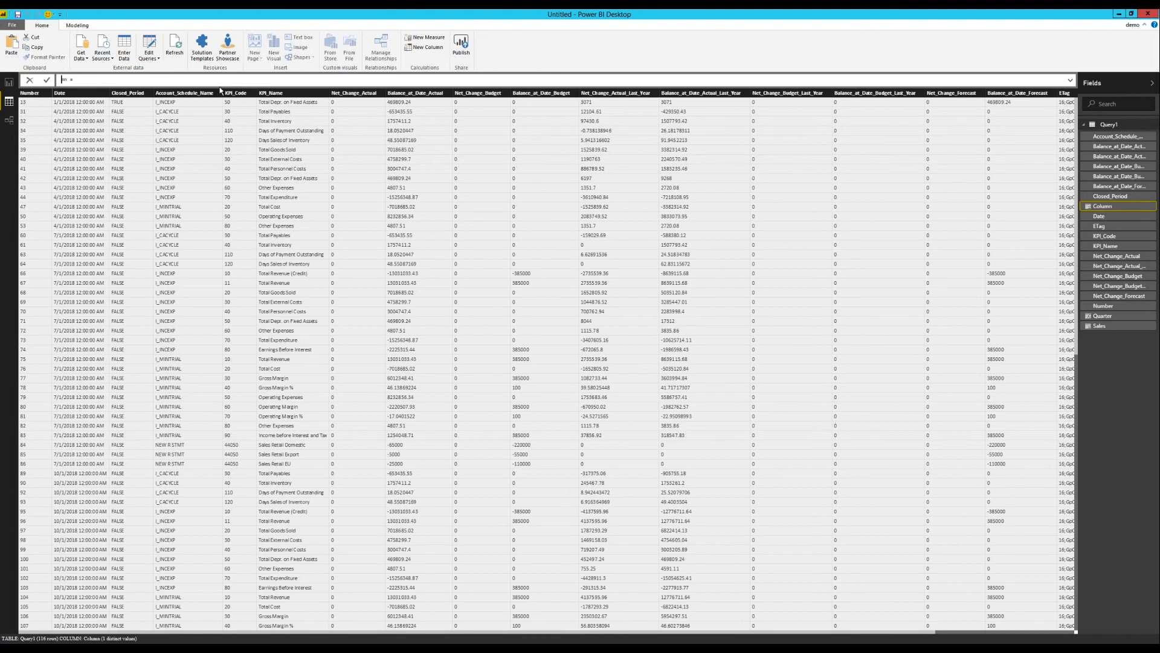
type("Budget = -5")
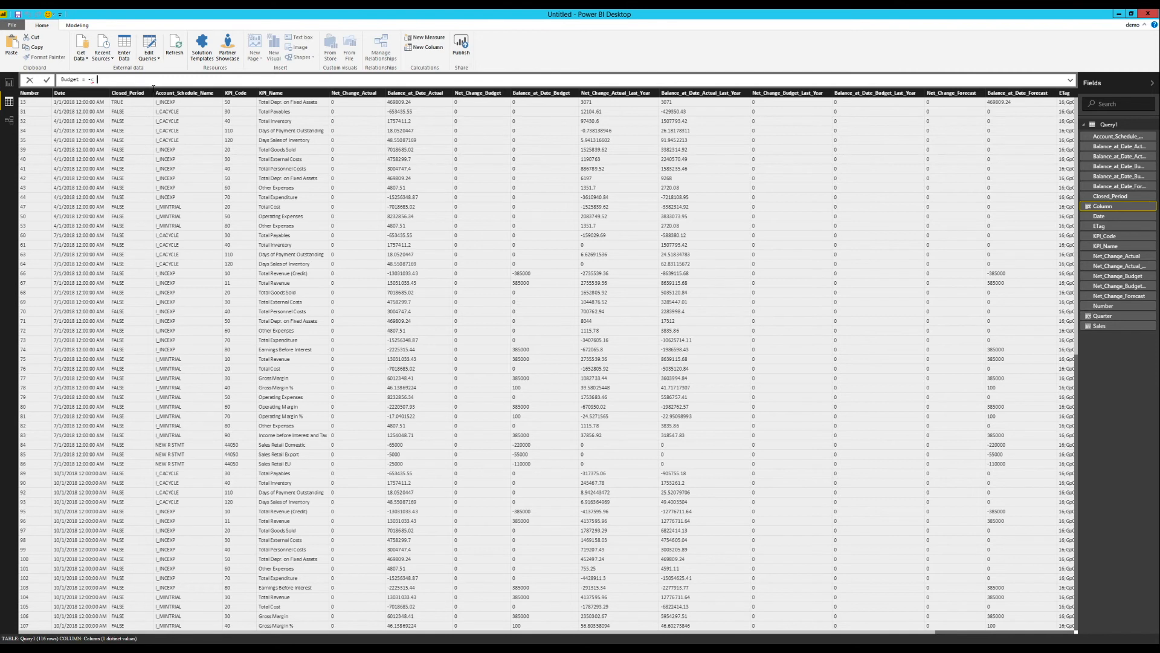
key("Backspace")
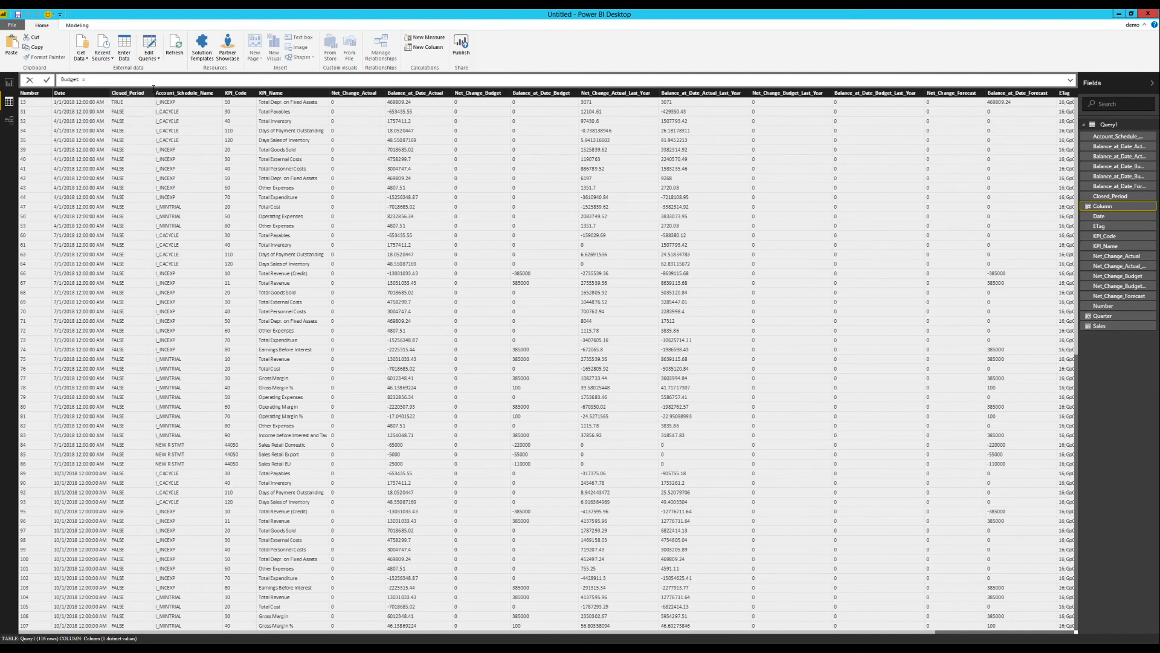
type("CURRENCY(Net")
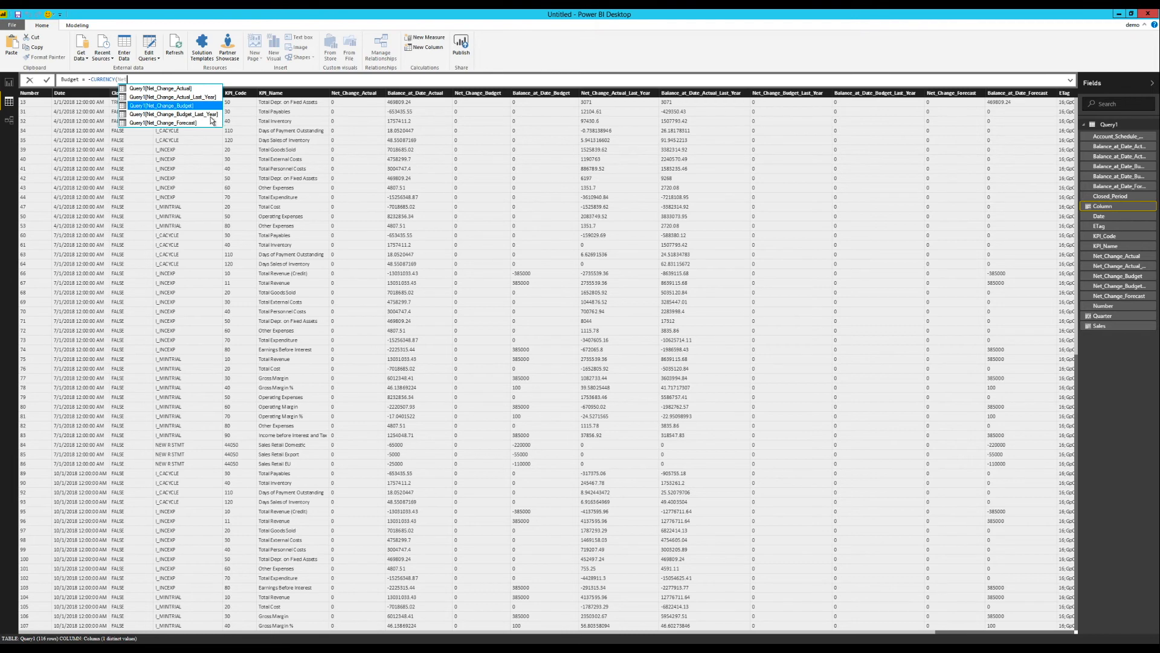
left_click(160, 105)
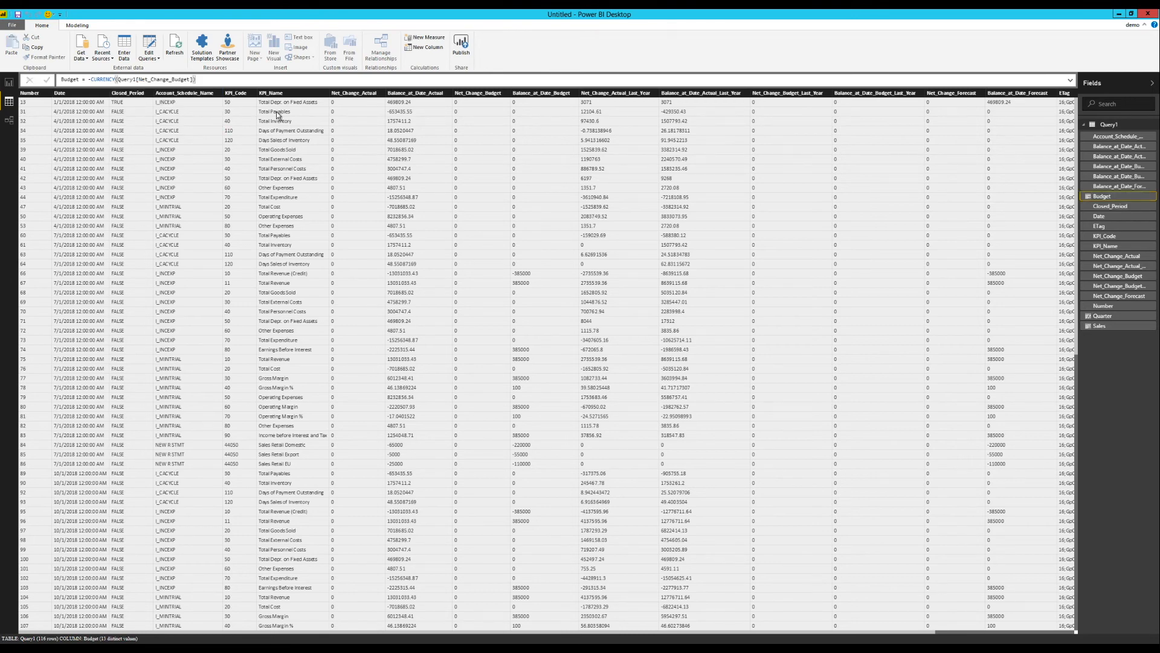
mouse_move(447, 403)
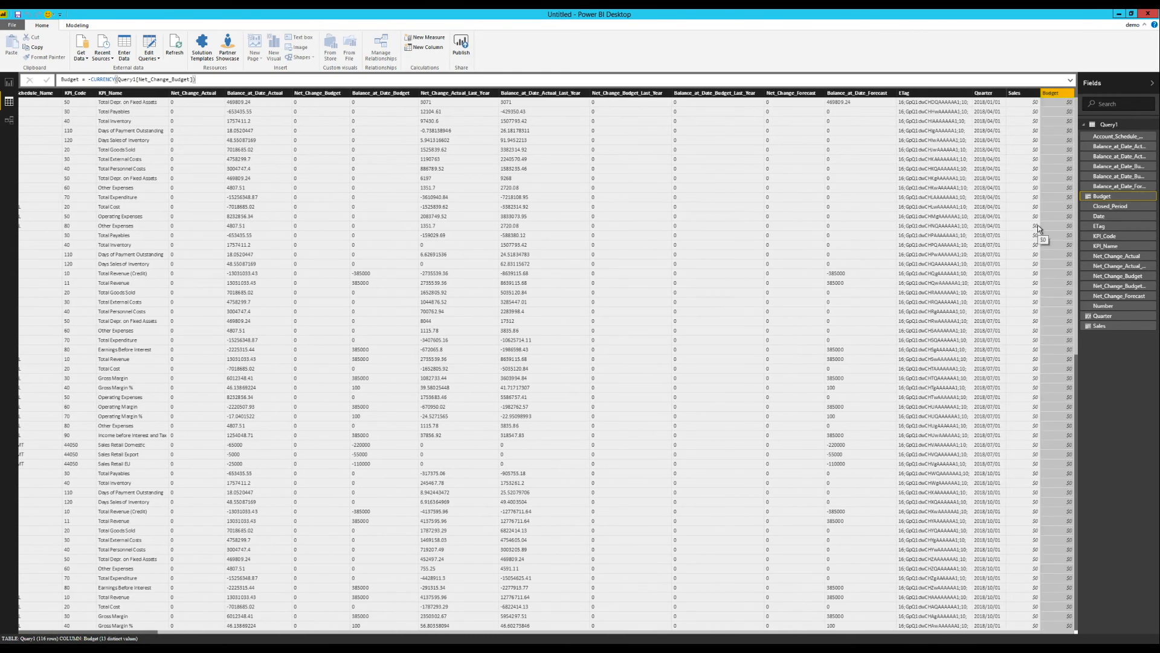
mouse_move(848, 435)
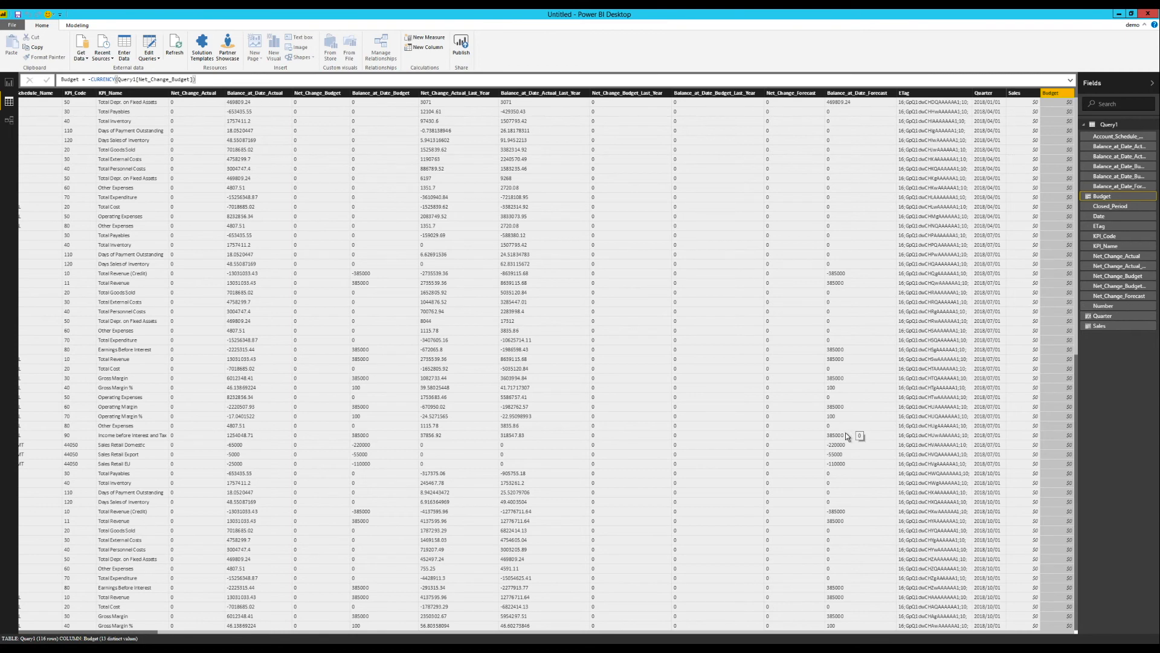
mouse_move(846, 454)
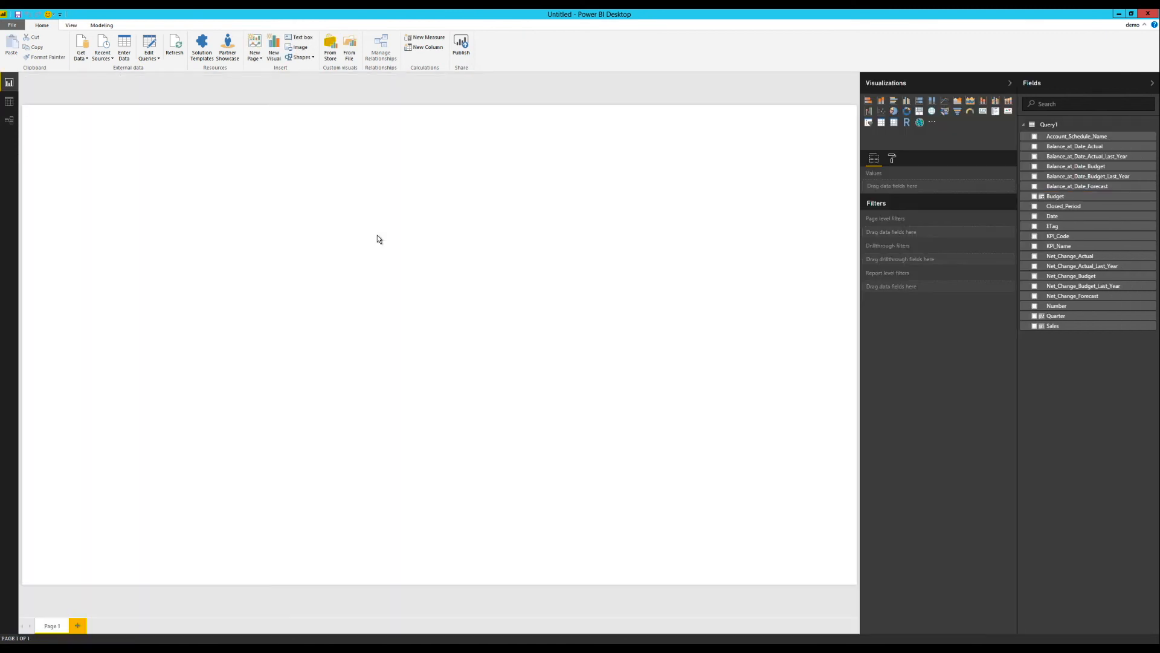
mouse_move(564, 136)
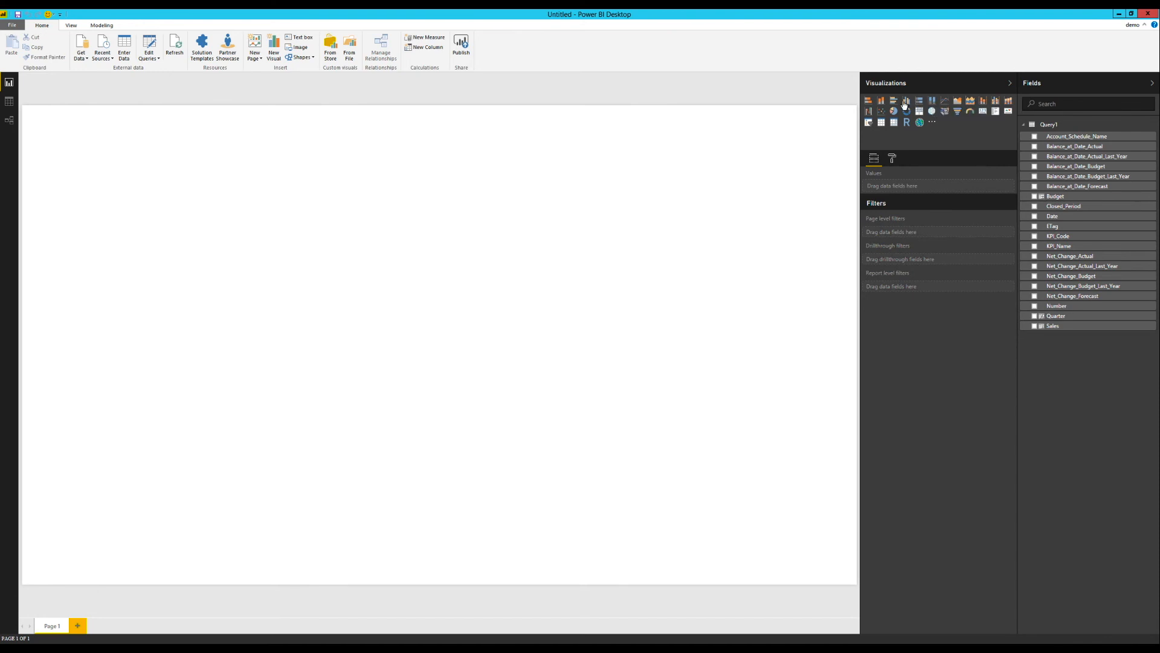
Add a clustered column chart plotting Count of Net_Change_Actual by KPI_Name.
left_click(907, 101)
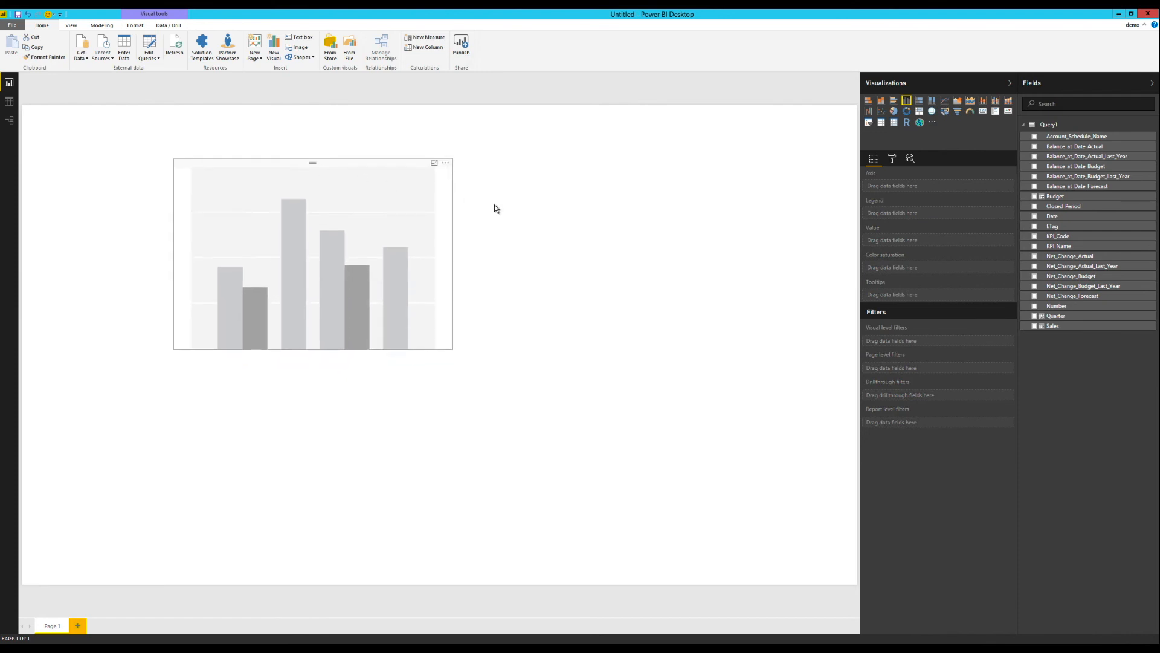
left_click(312, 254)
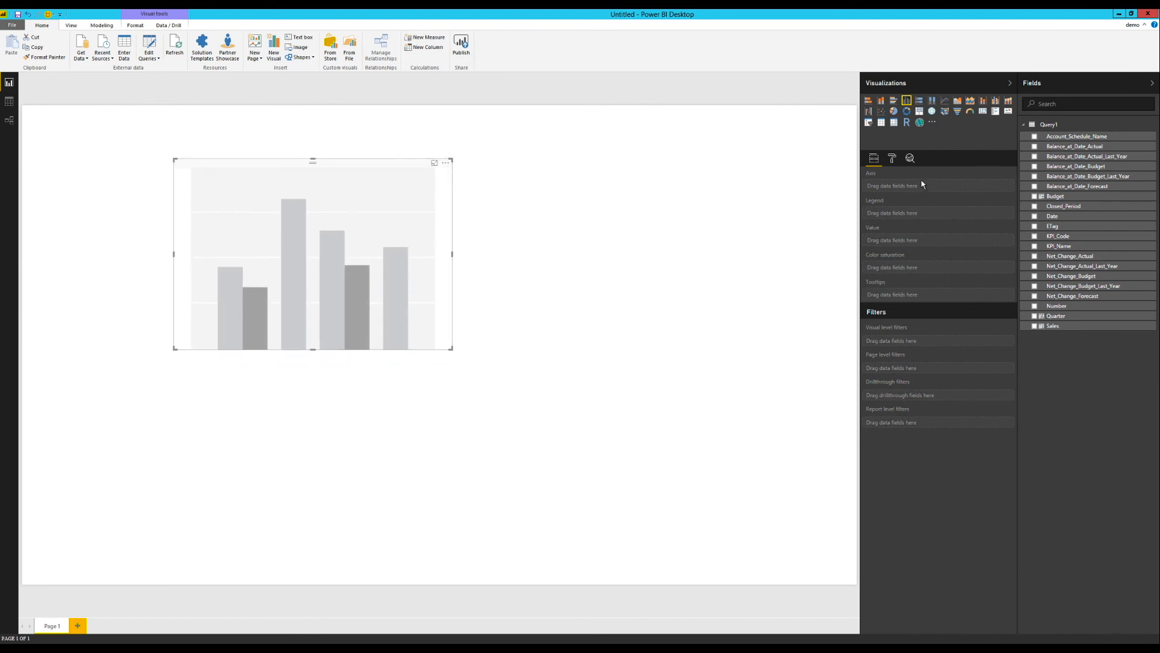
mouse_move(920, 189)
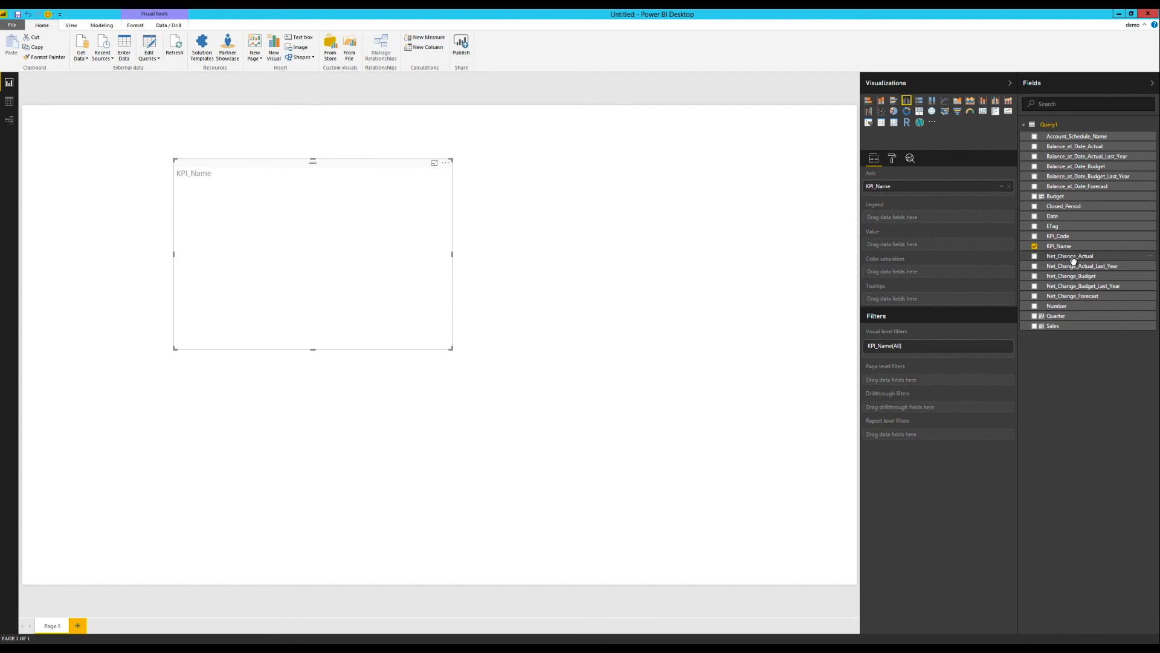
left_click(1035, 255)
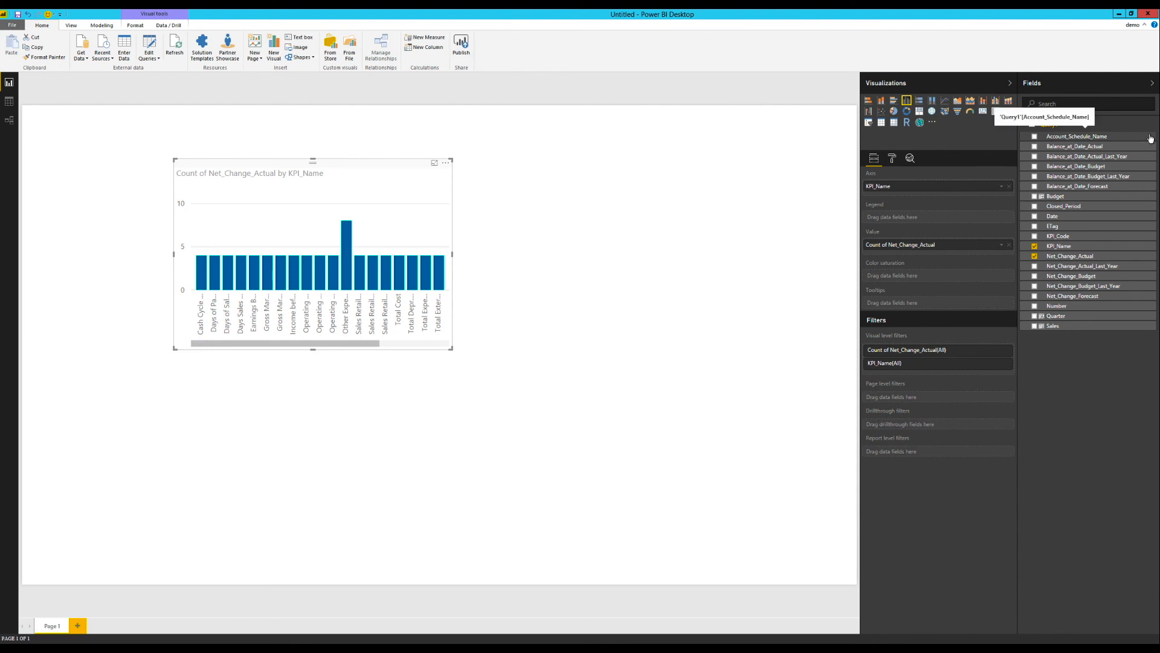
Filter the chart by Account_Schedule_Name to NEW R STMT and replace the count with Sales.
right_click(1077, 136)
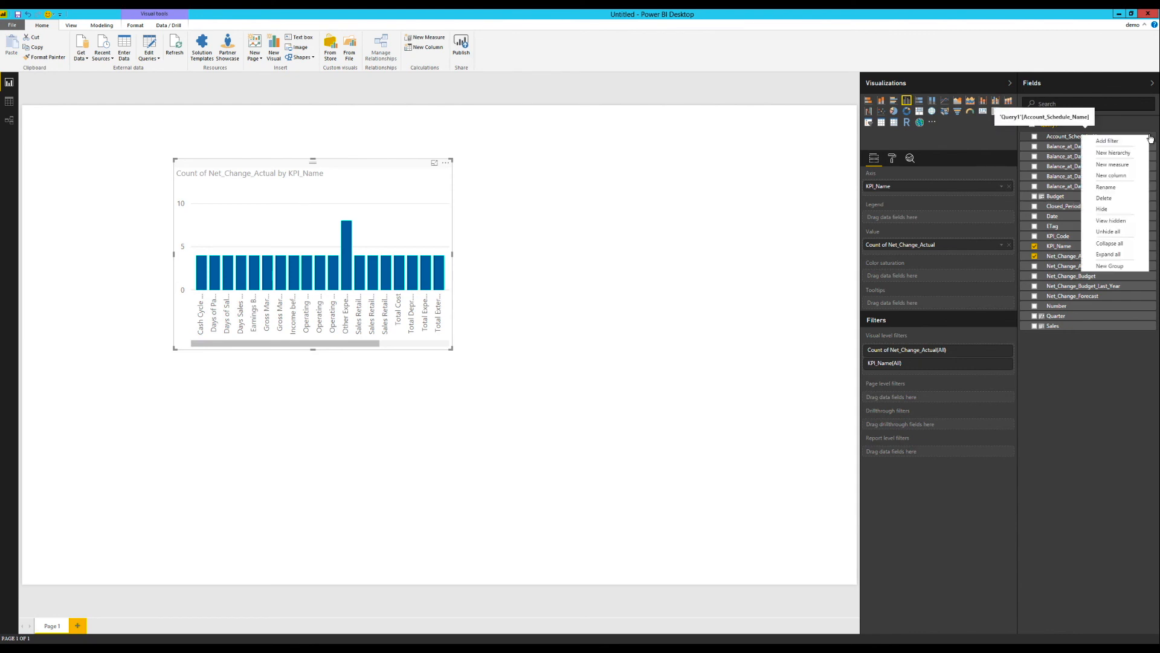
left_click(1108, 141)
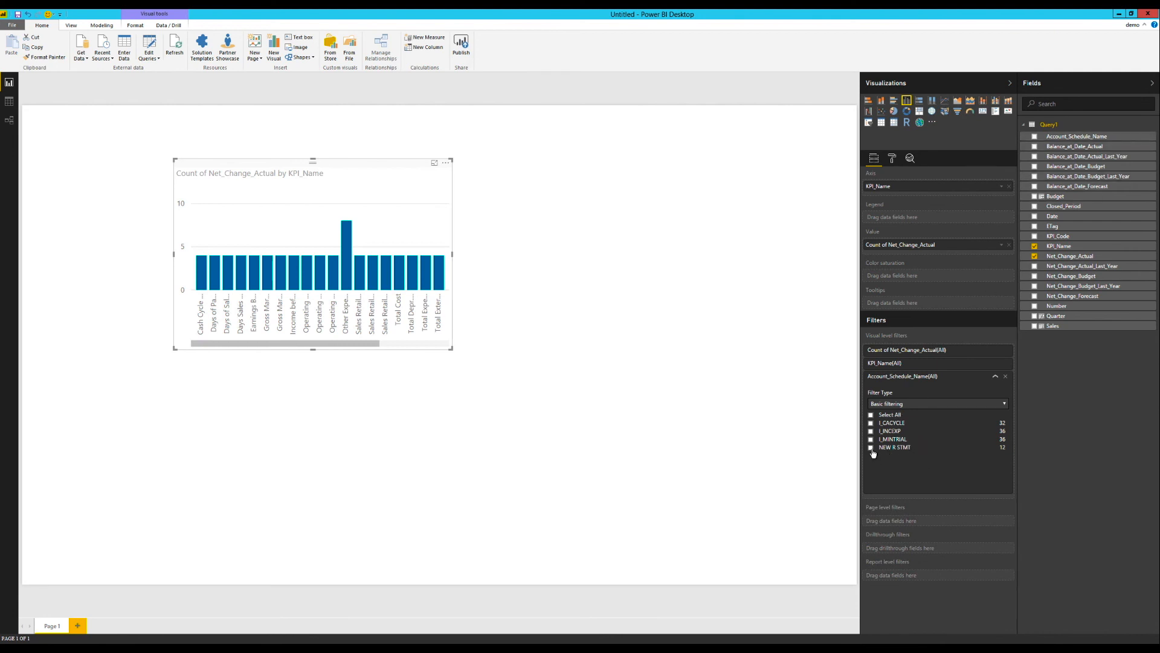
left_click(871, 447)
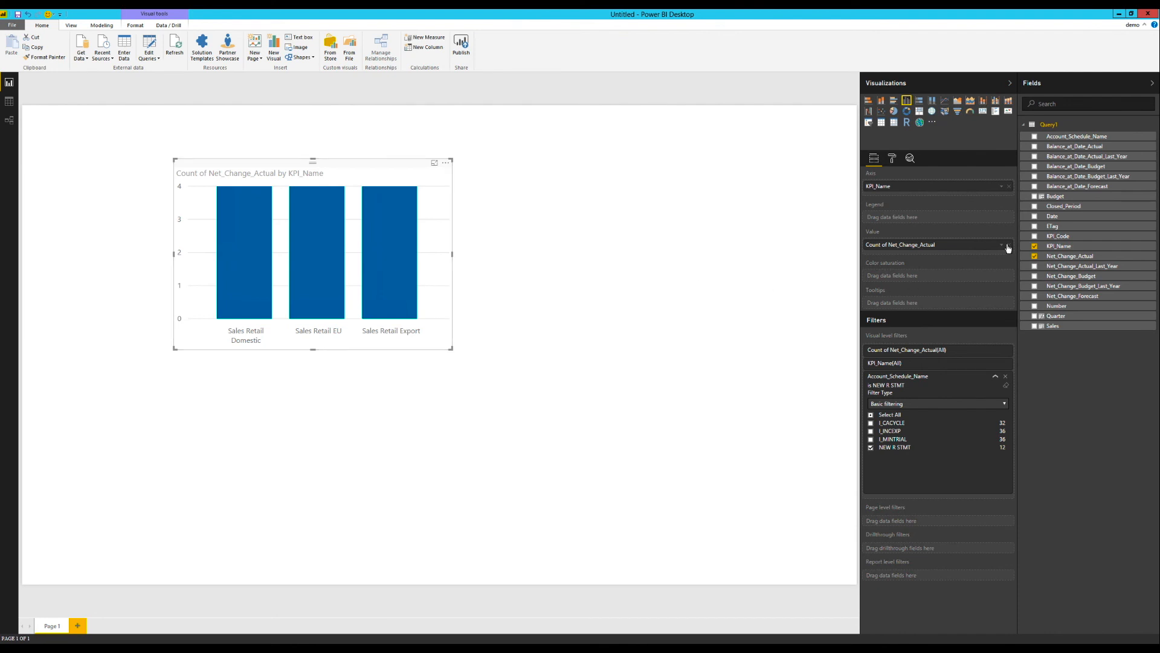
mouse_move(1016, 252)
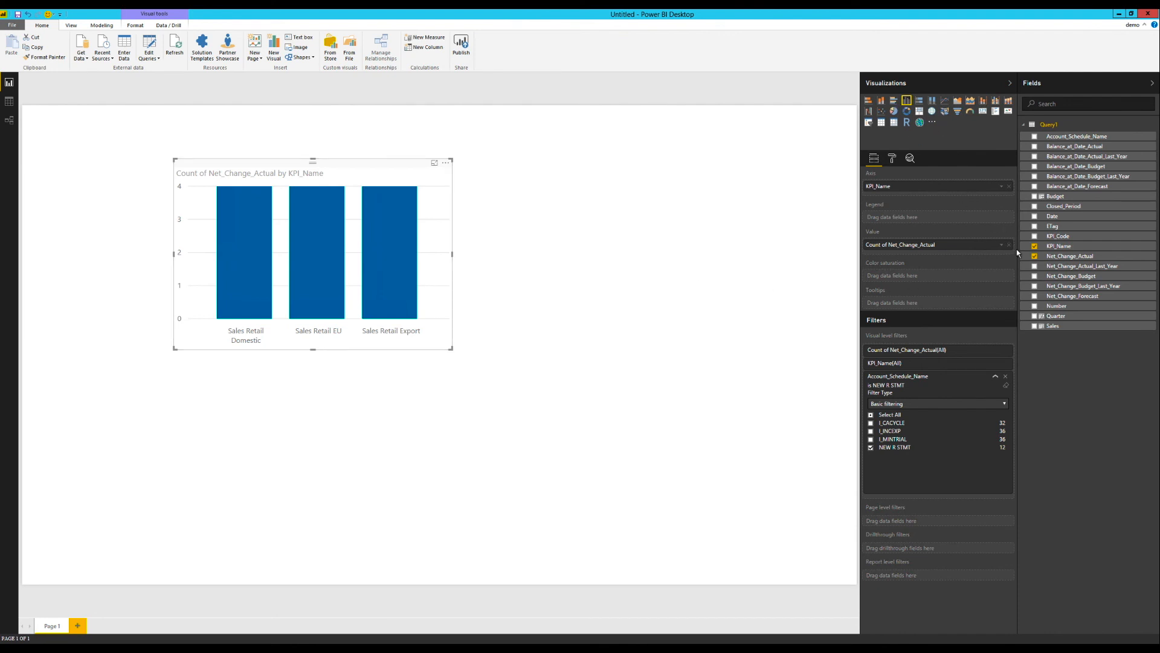
left_click(1009, 244)
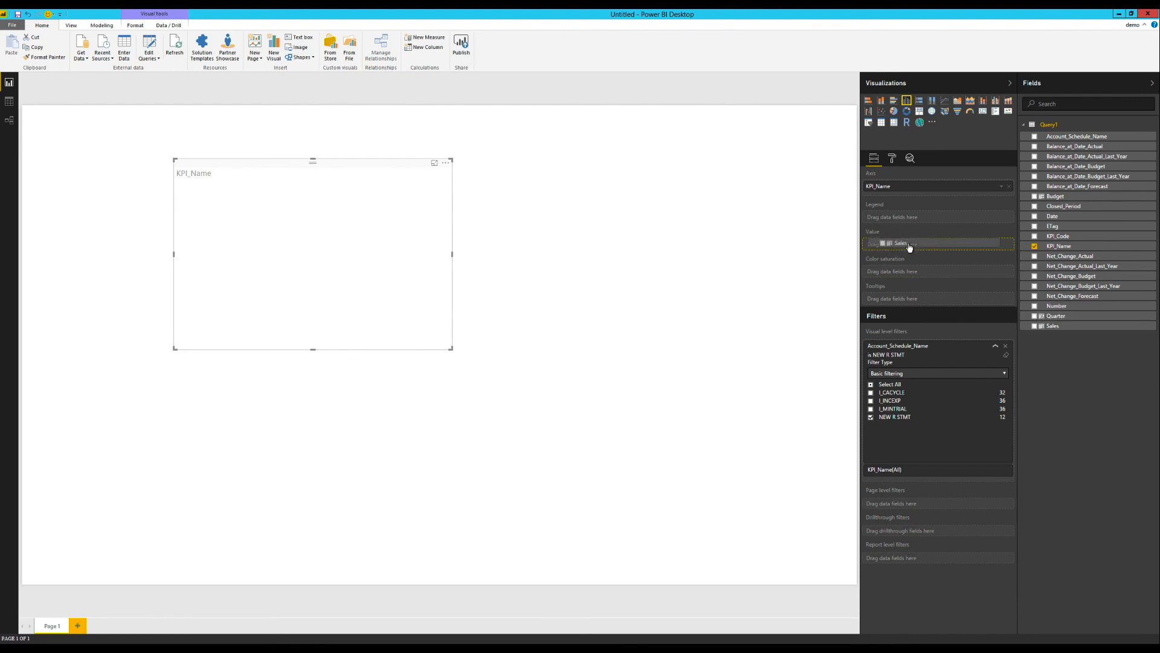
left_click(1035, 326)
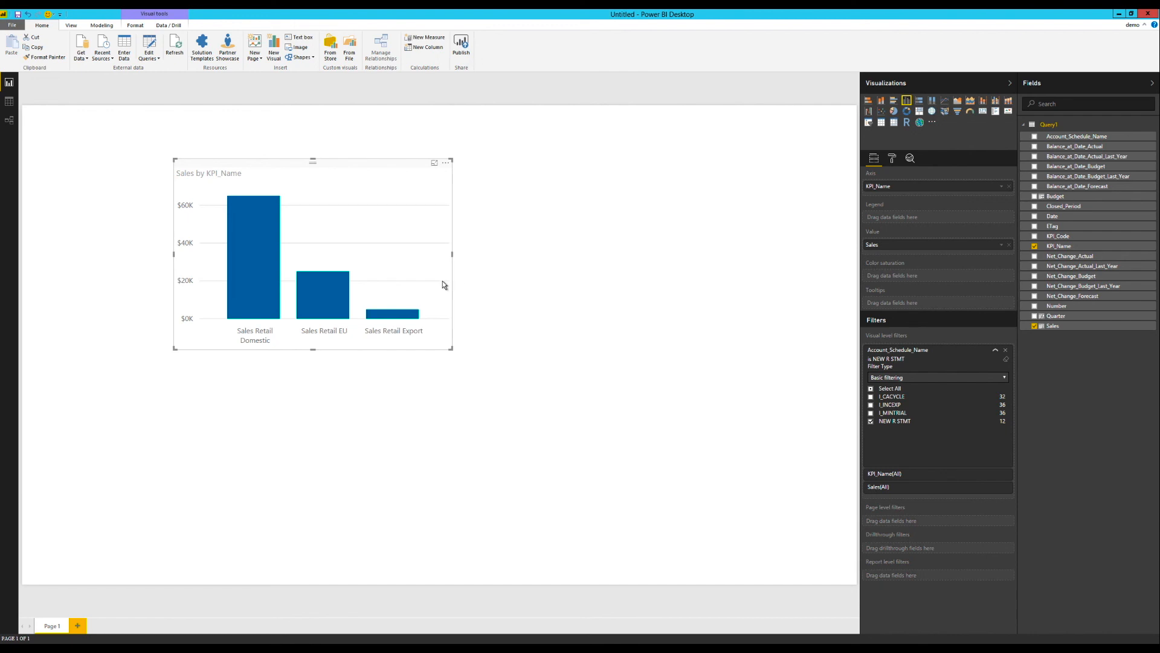
mouse_move(255, 252)
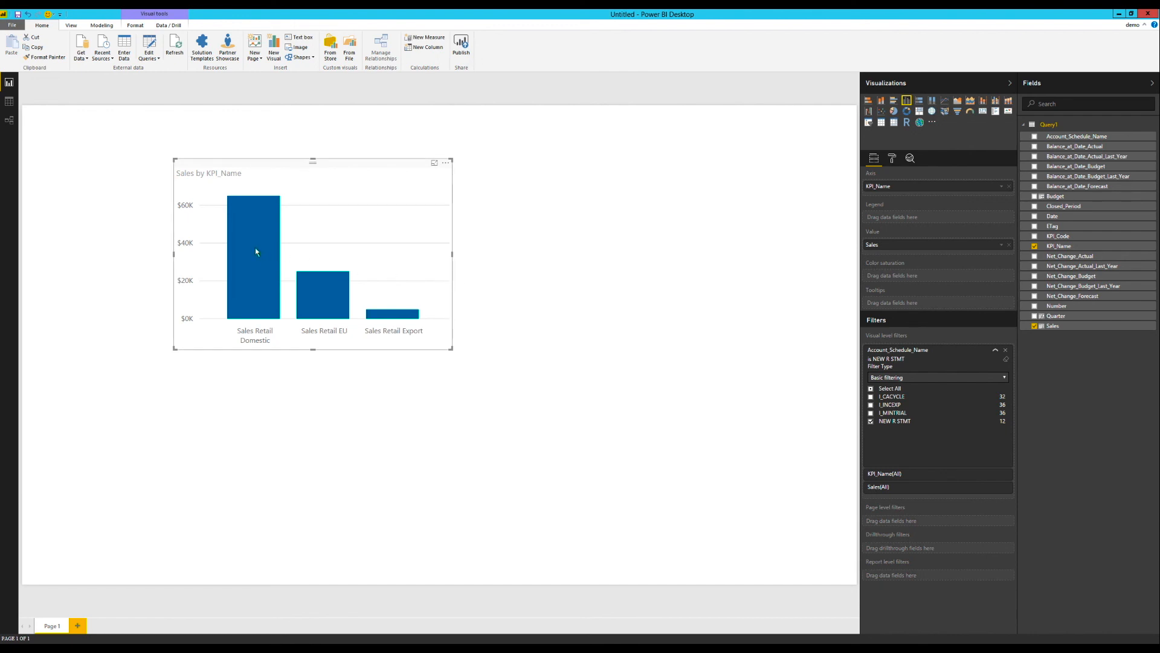
mouse_move(388, 314)
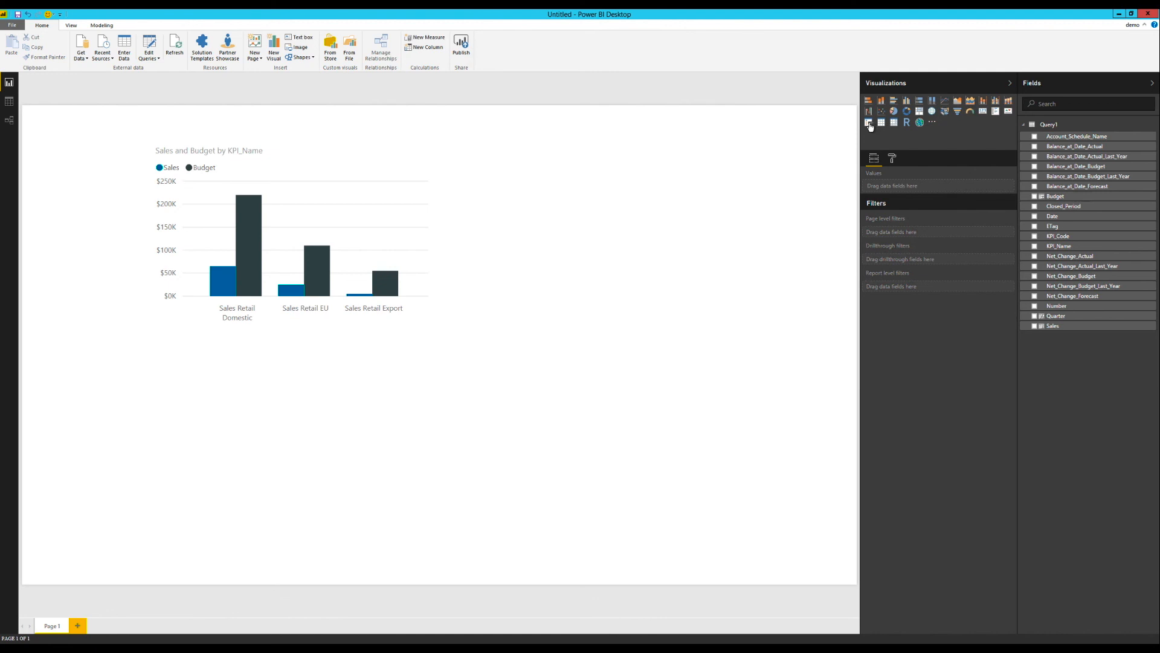
Add a Quarter slicer and try quarters 2018/01/01 and 2018/04/01.
left_click(869, 122)
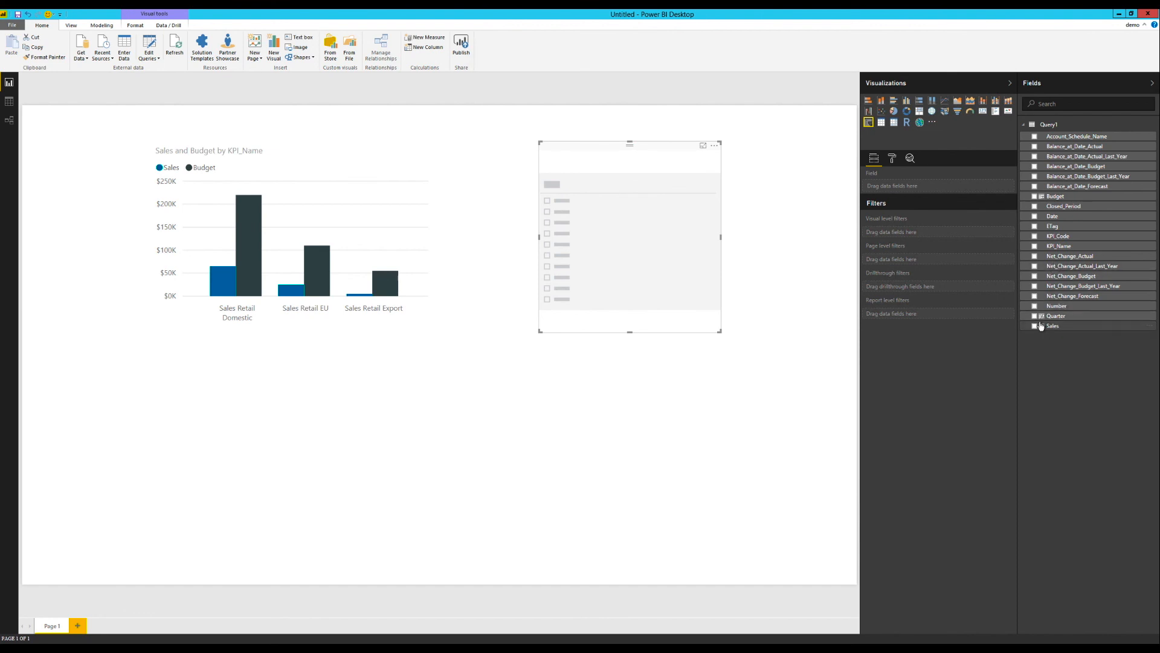
left_click(1035, 315)
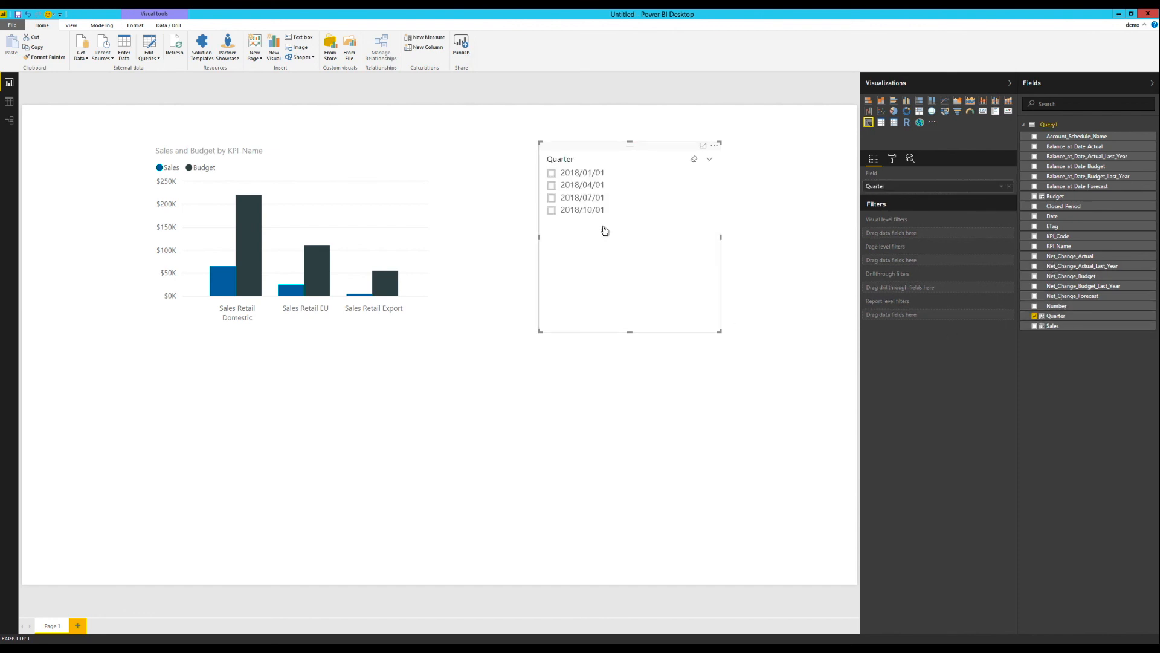
left_click(551, 172)
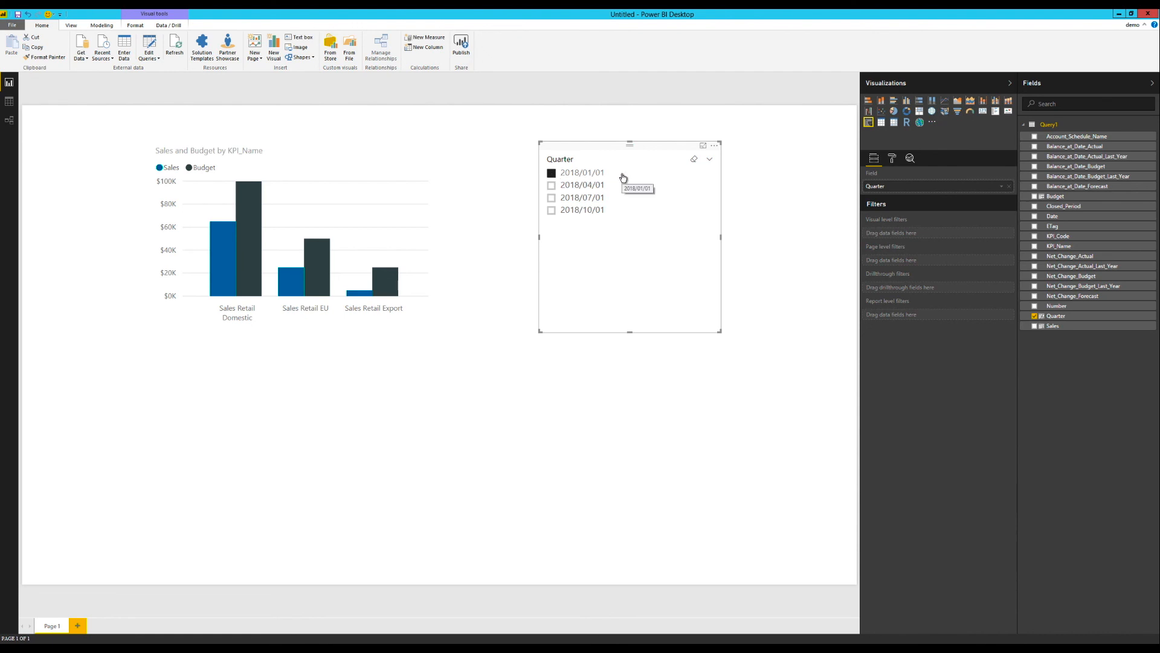
left_click(552, 184)
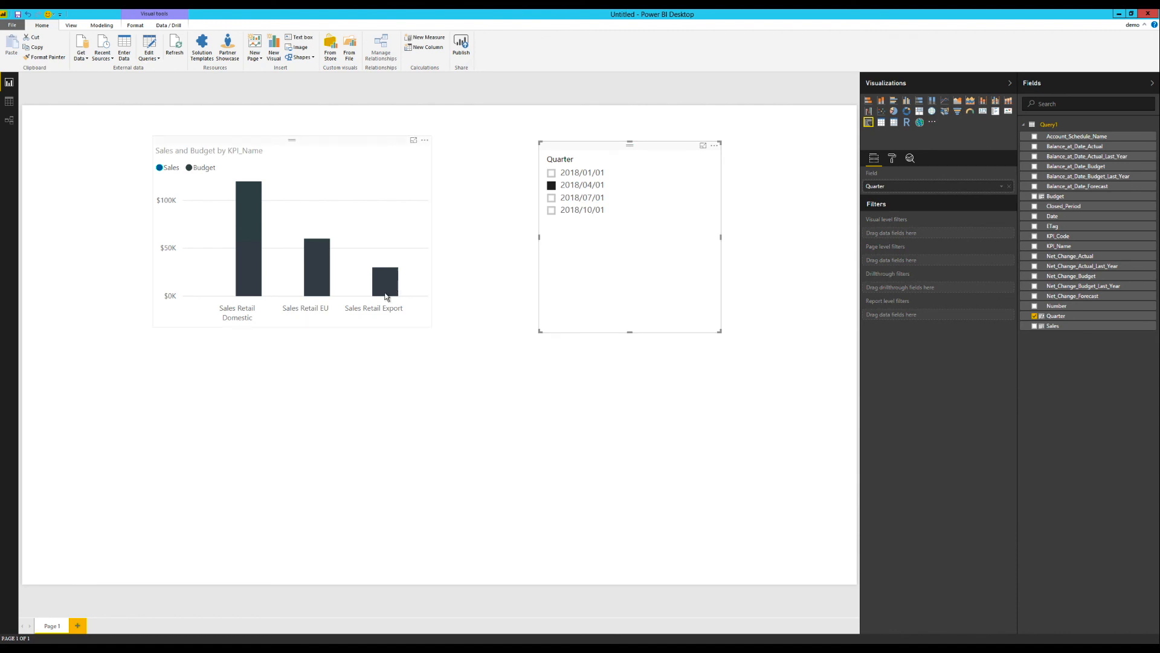
mouse_move(318, 270)
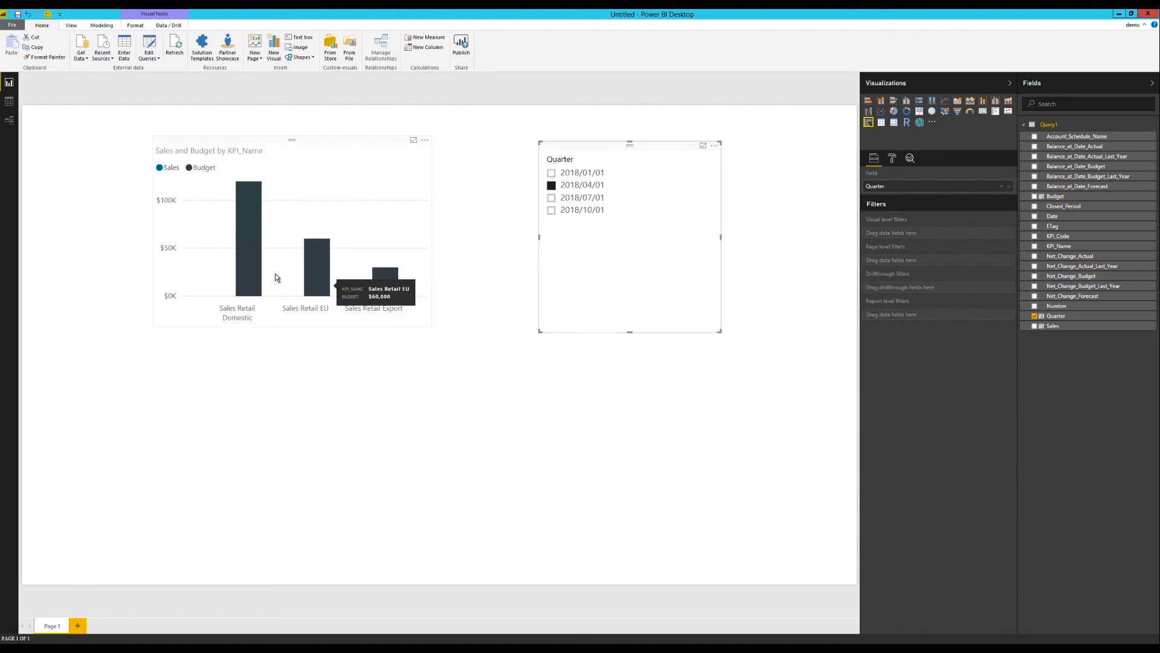
mouse_move(466, 202)
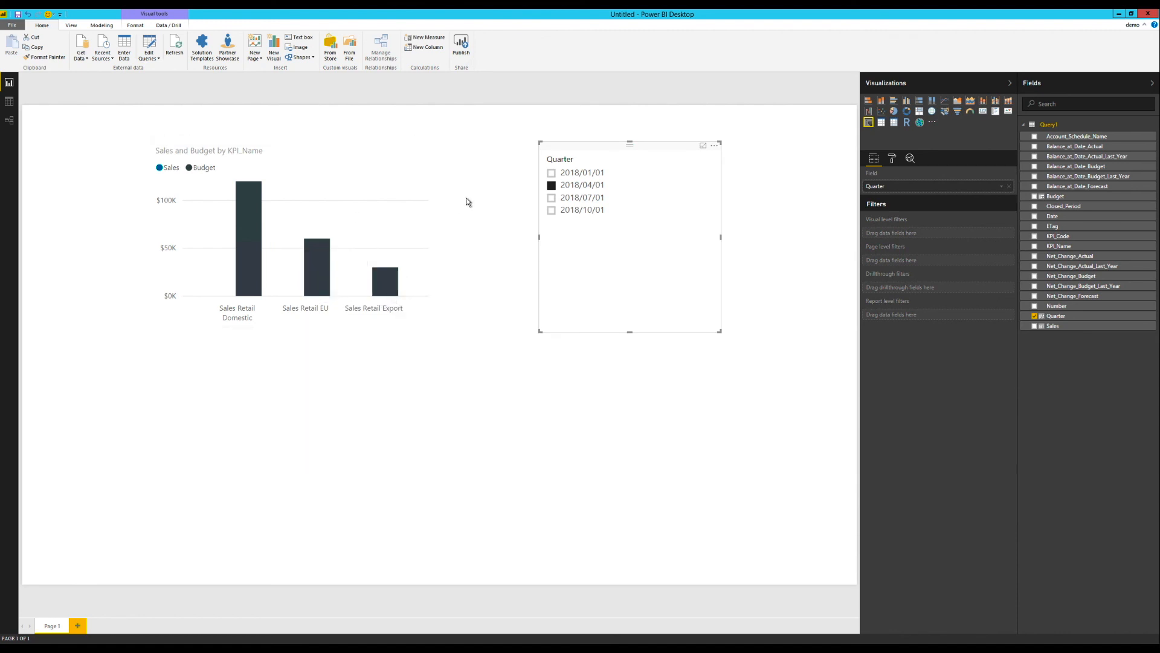
left_click(551, 185)
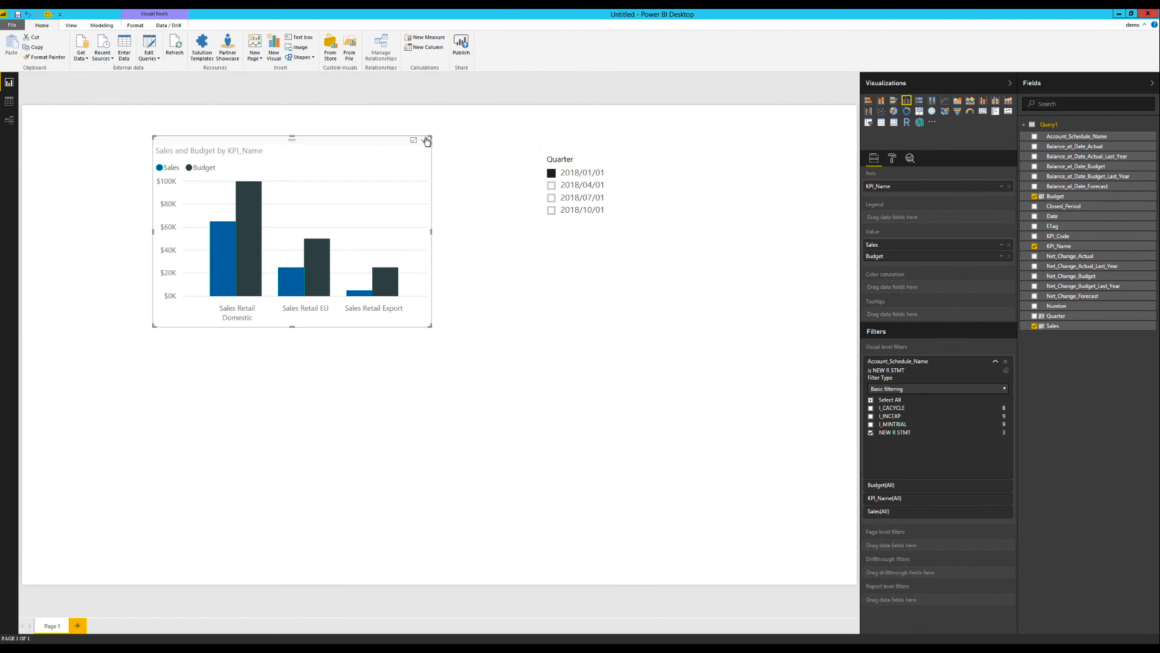
Show the chart's underlying data with See Data from its More options menu.
left_click(425, 140)
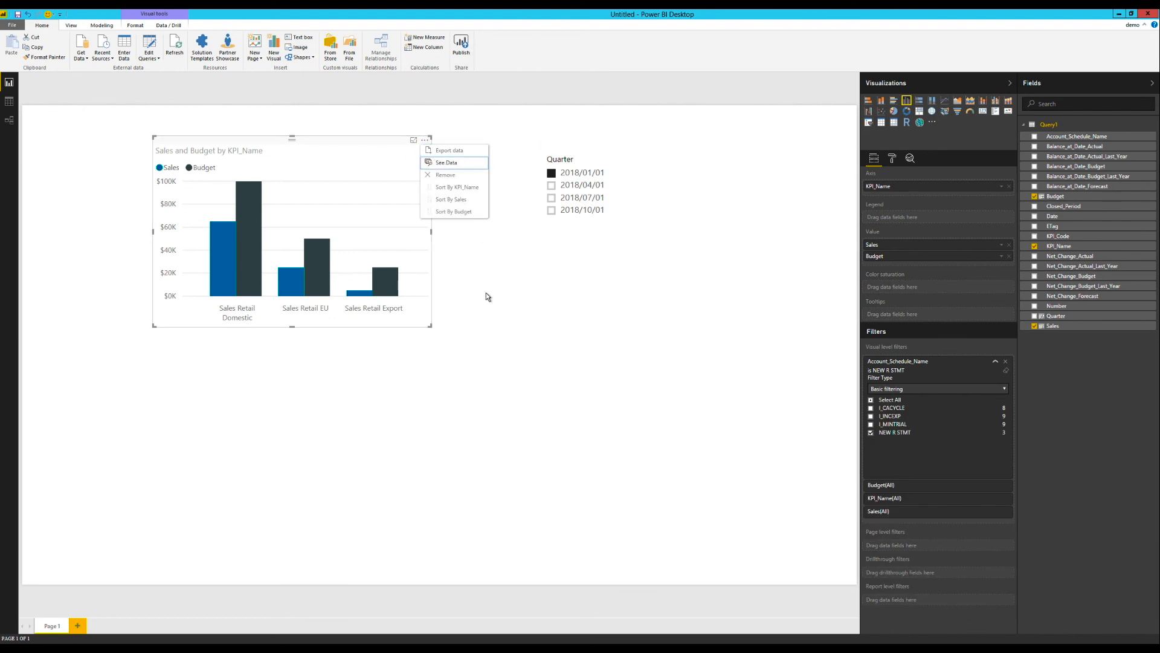
left_click(446, 162)
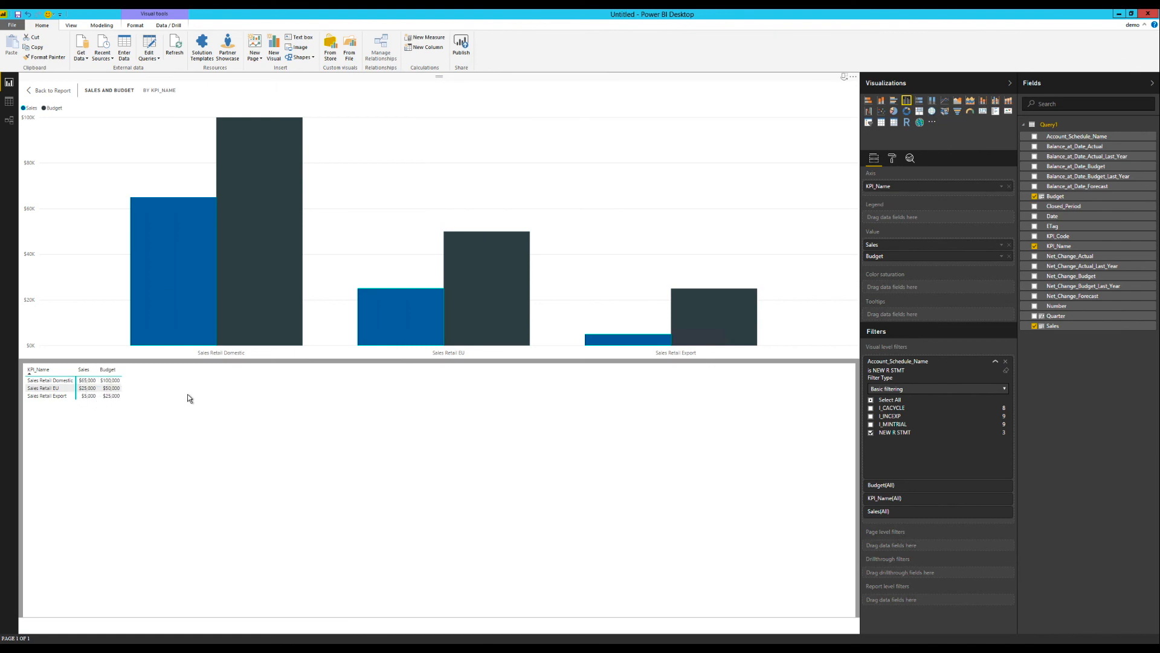
mouse_move(386, 403)
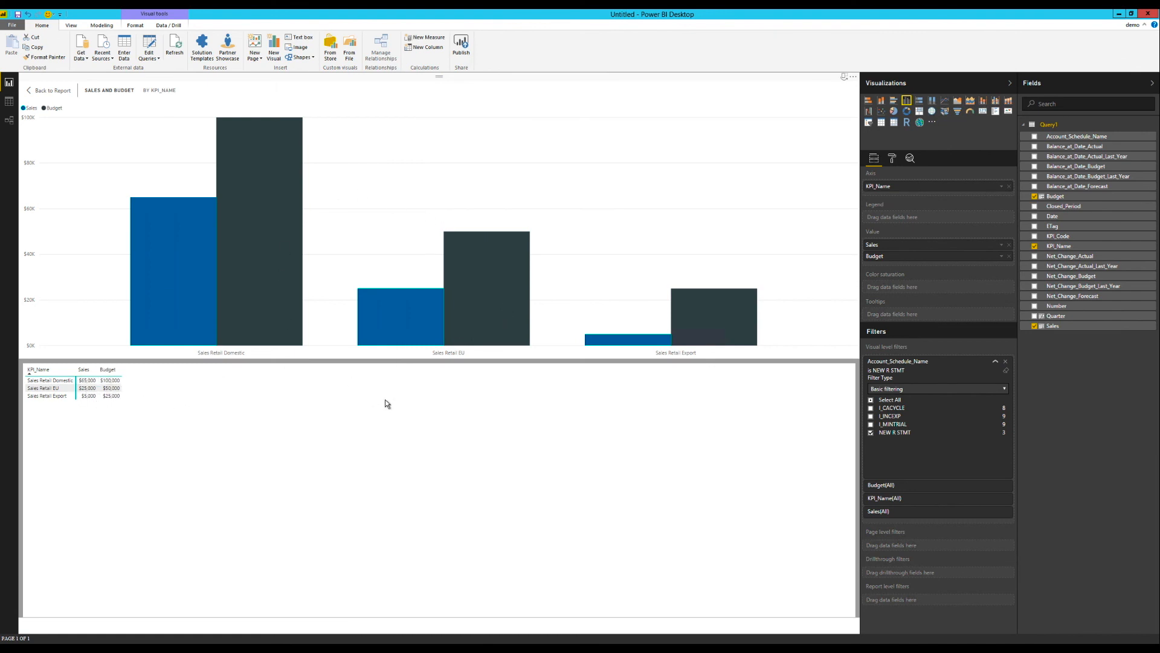